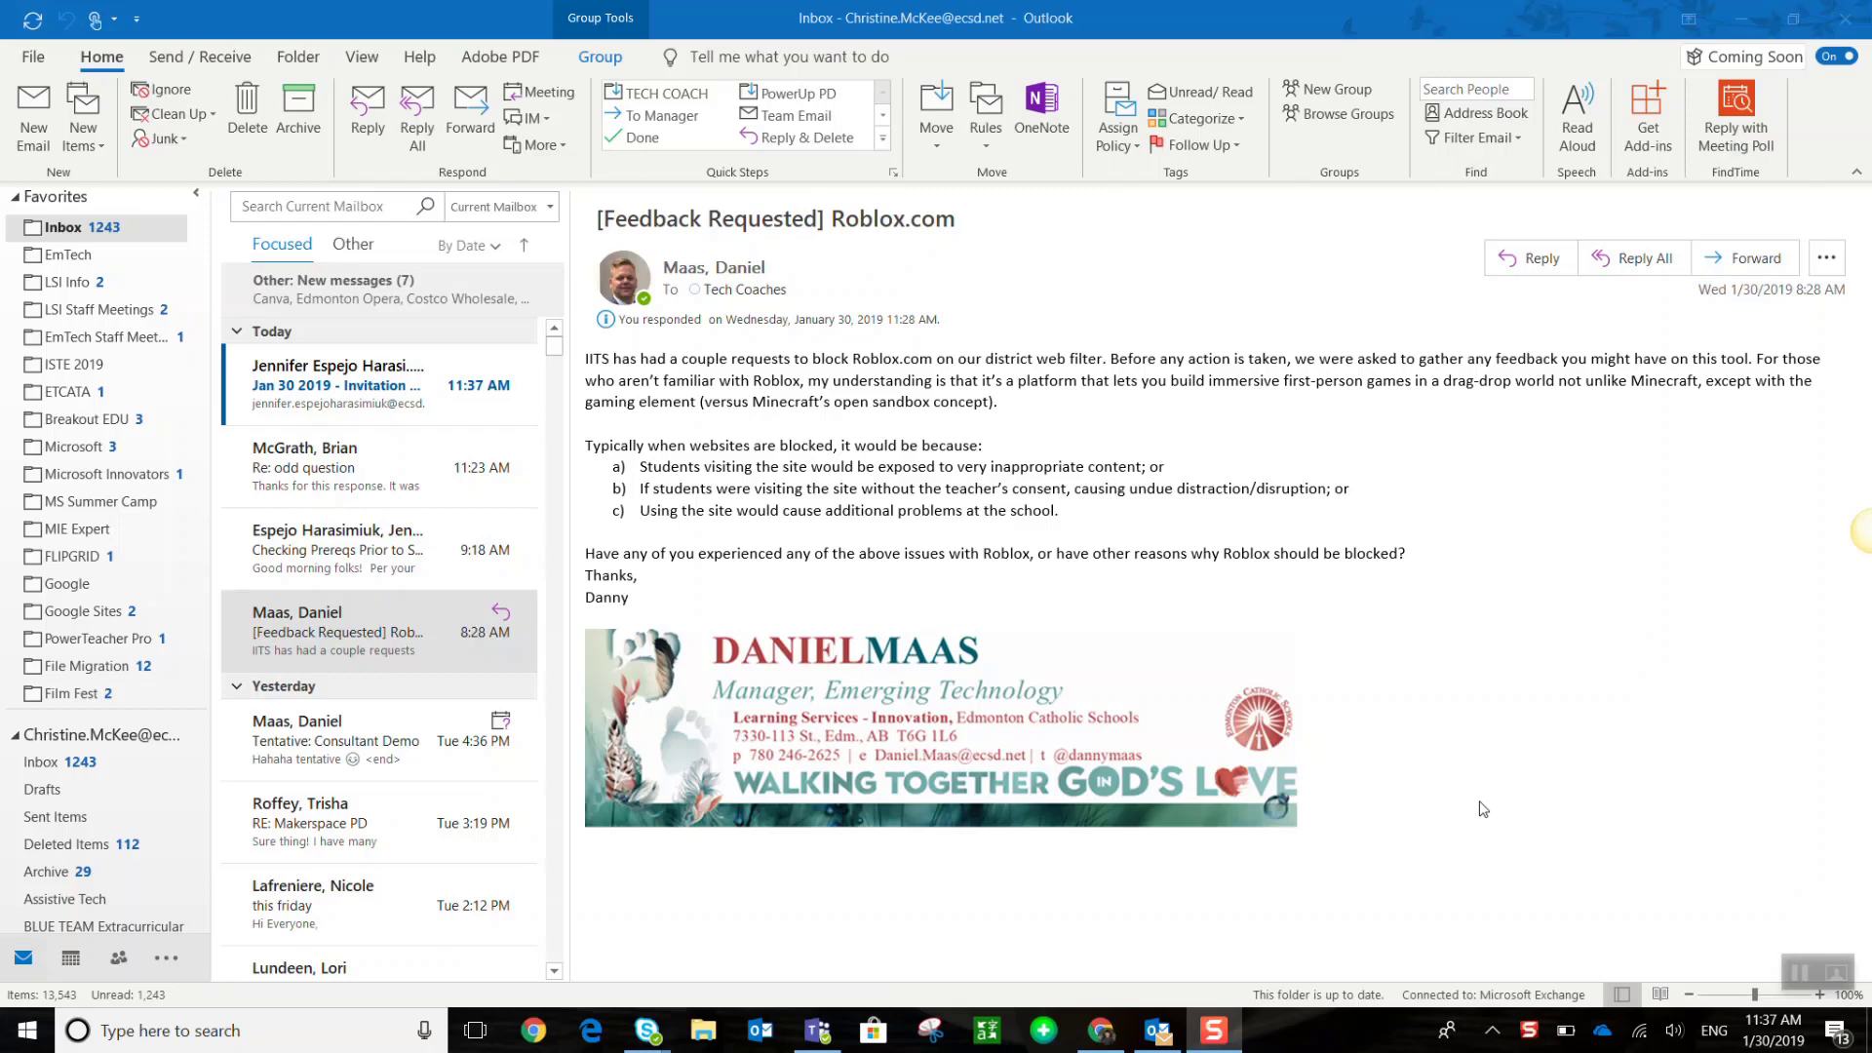
mouse_move(1605, 618)
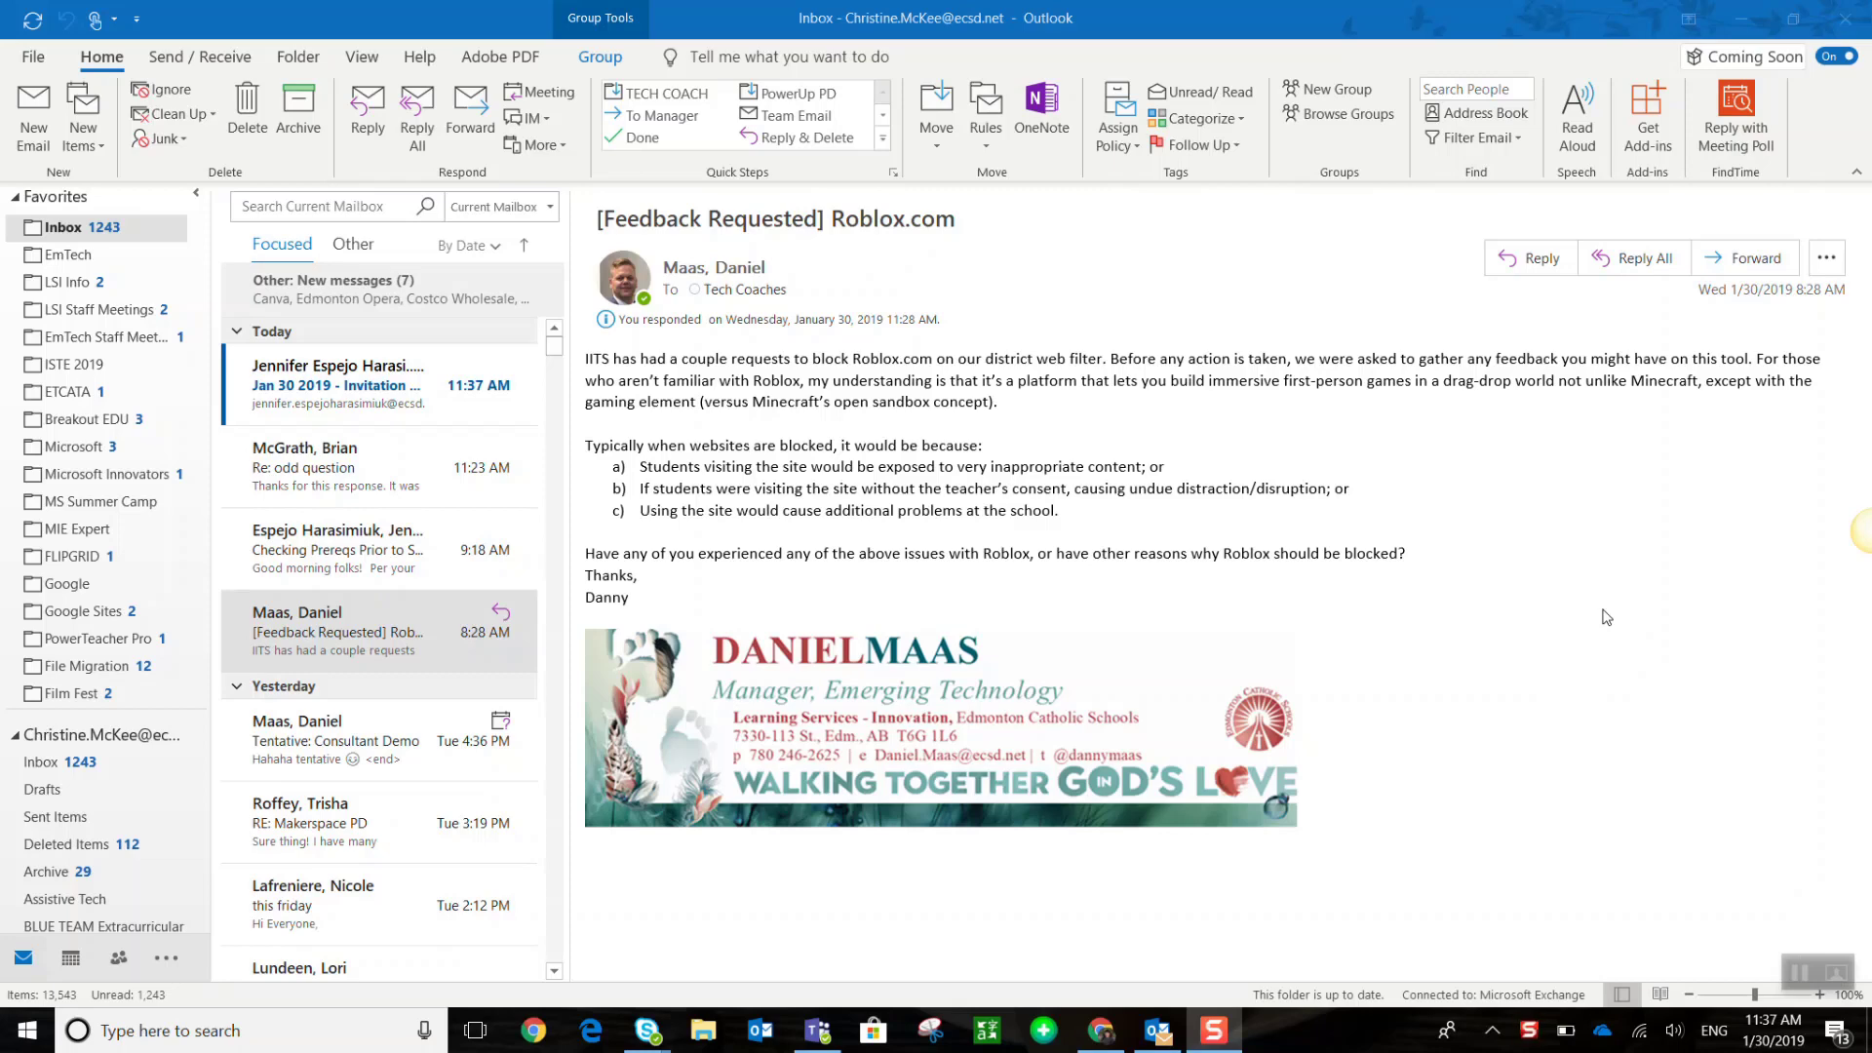
mouse_move(1684, 538)
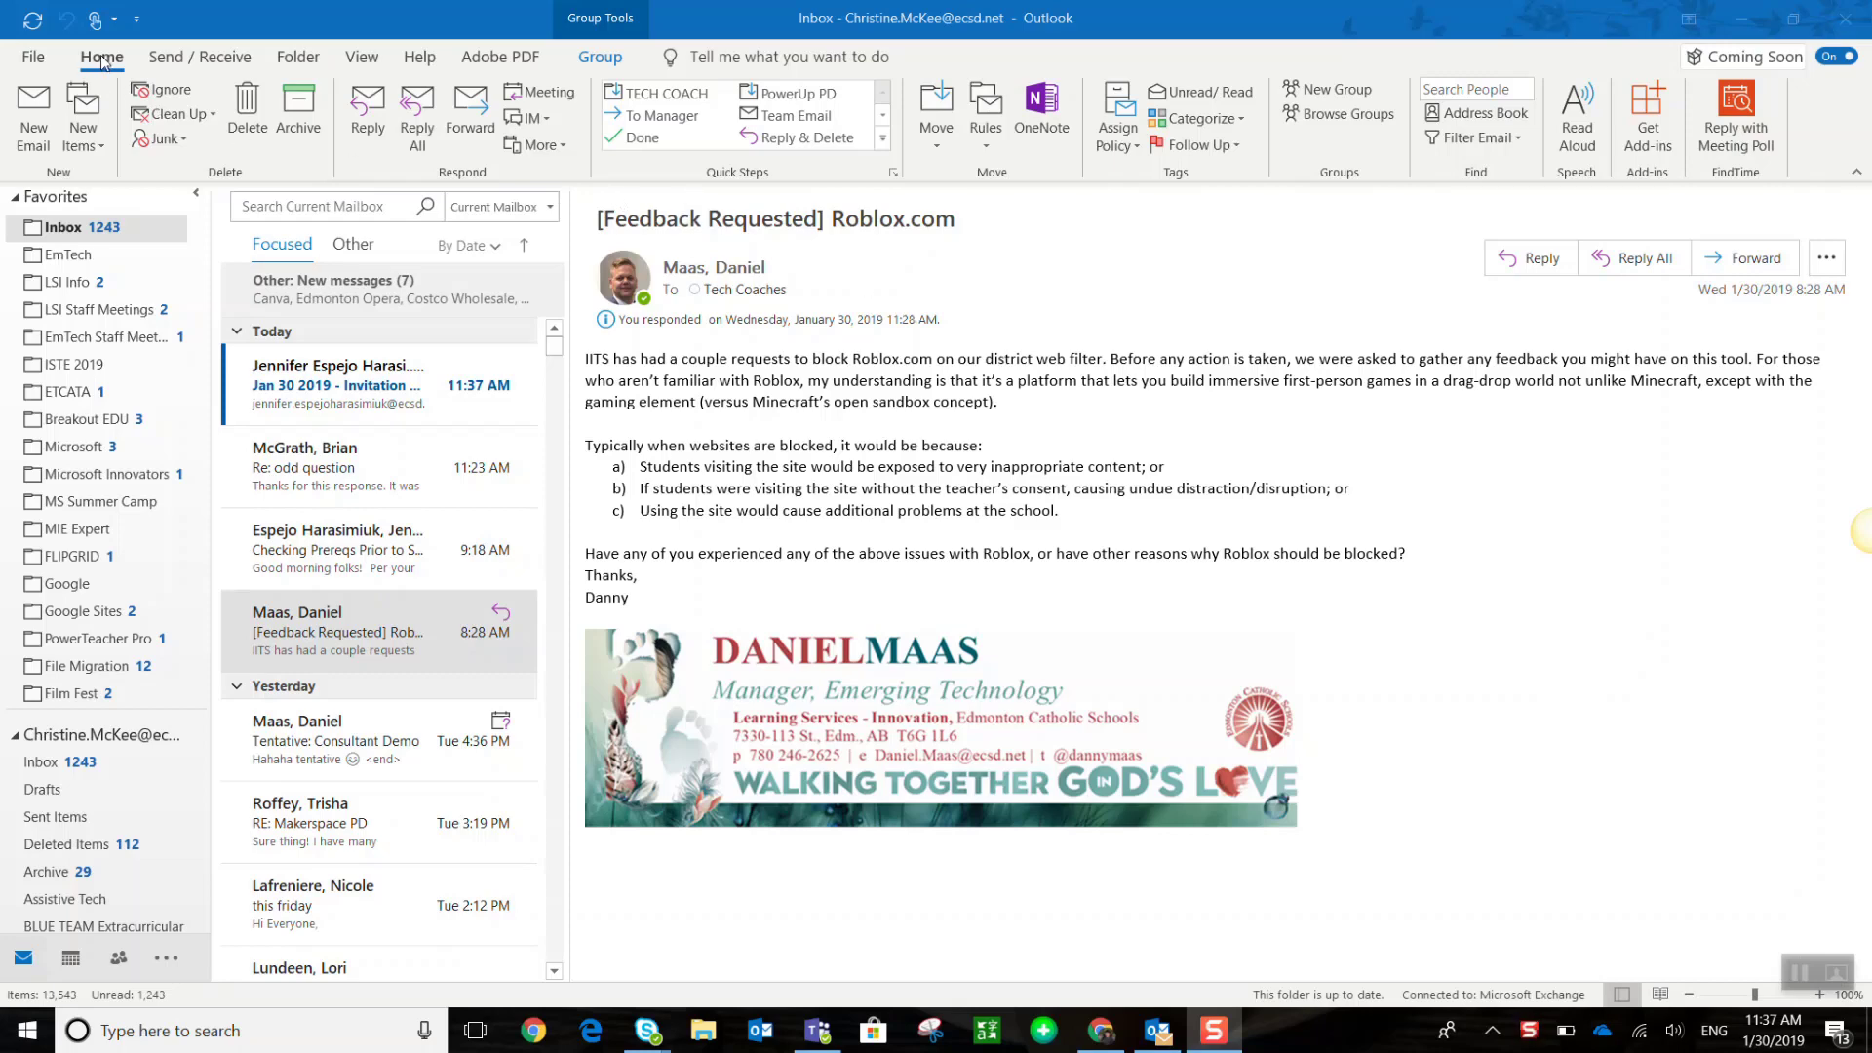
mouse_move(1098, 91)
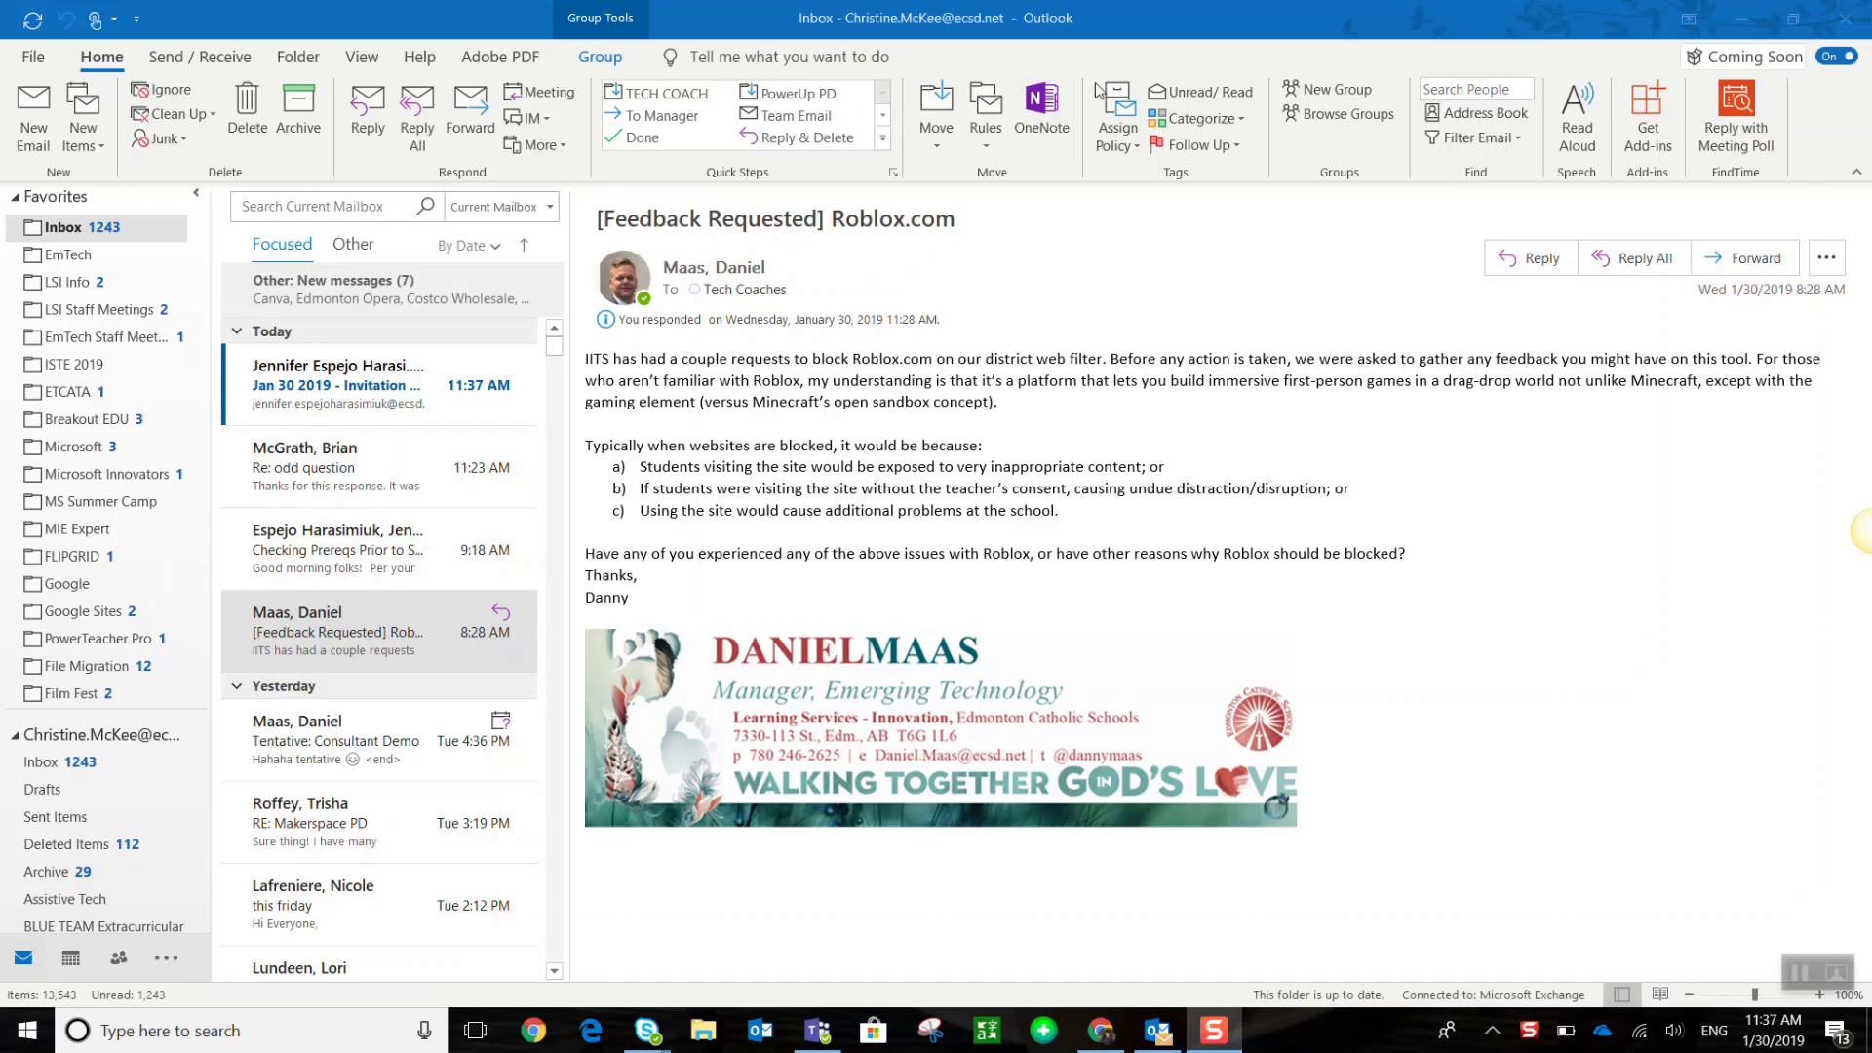
mouse_move(1676, 109)
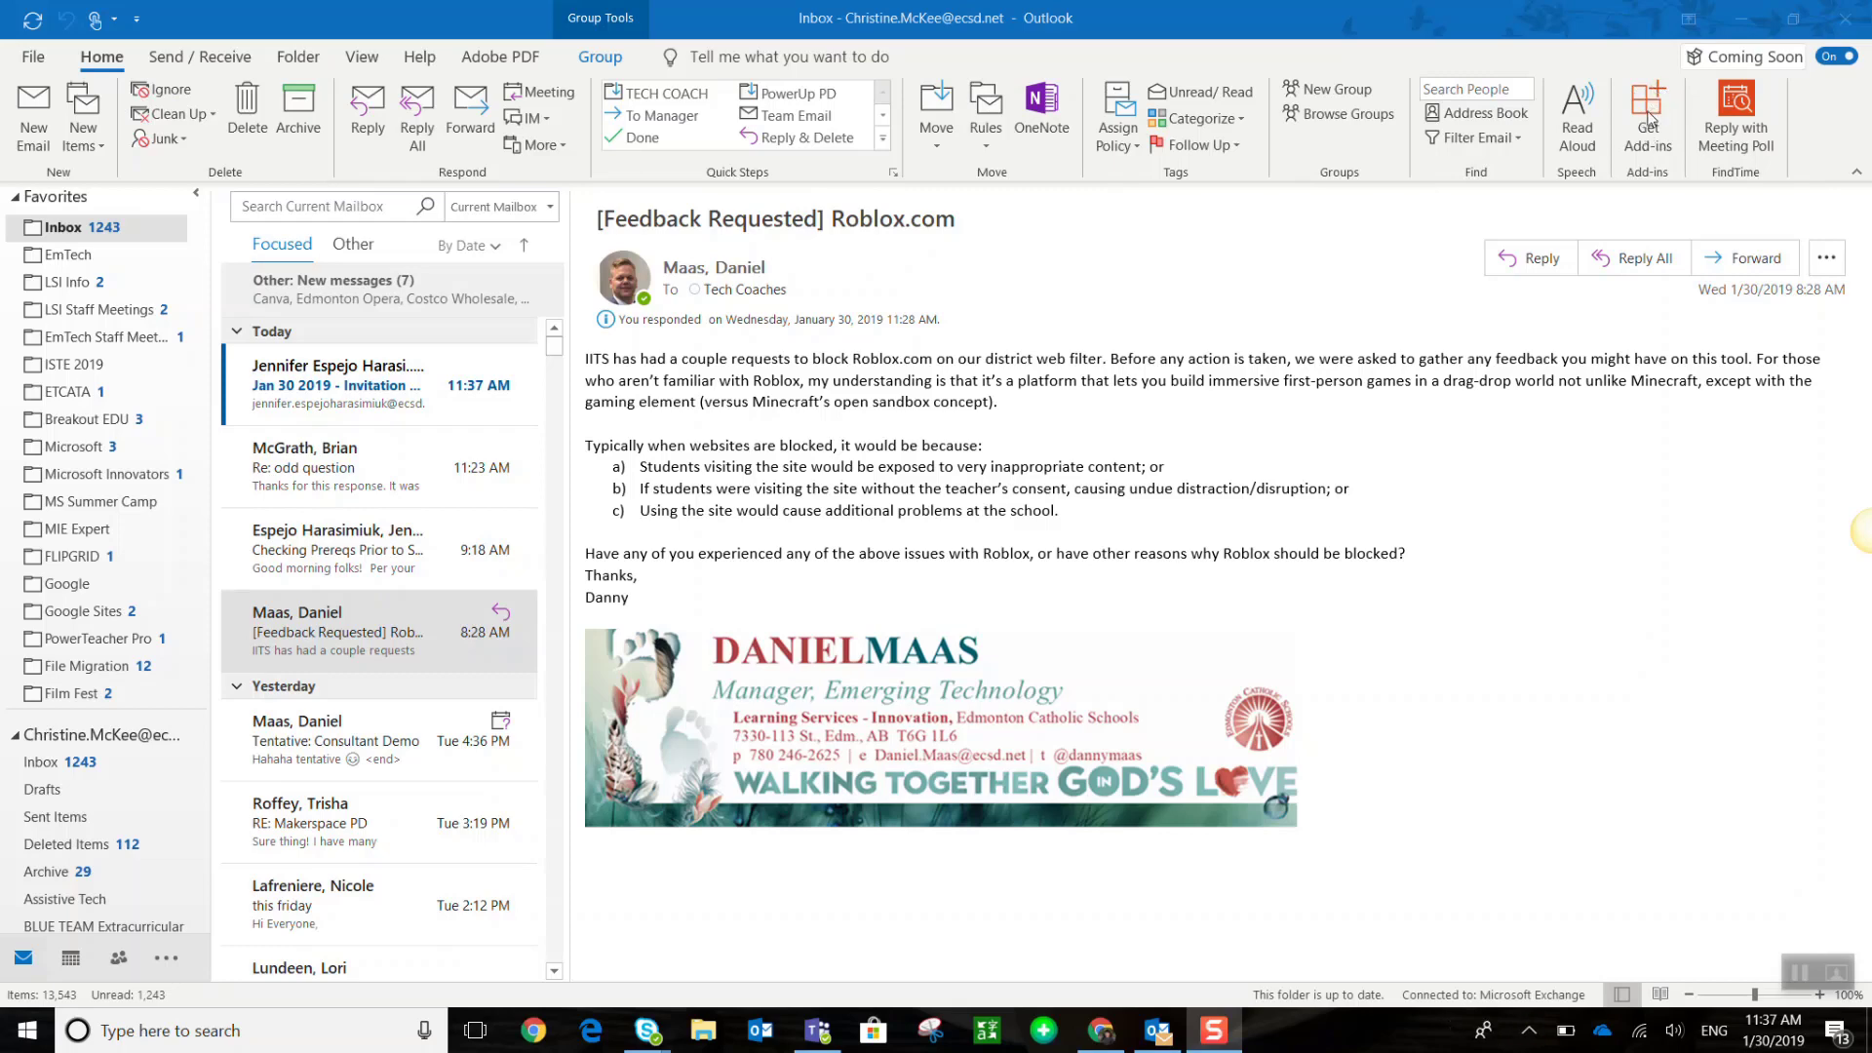
Browse the All add-ins catalogue via Get Add-ins, past Evernote, Trello, Yelp and KMailPrint
click(1647, 114)
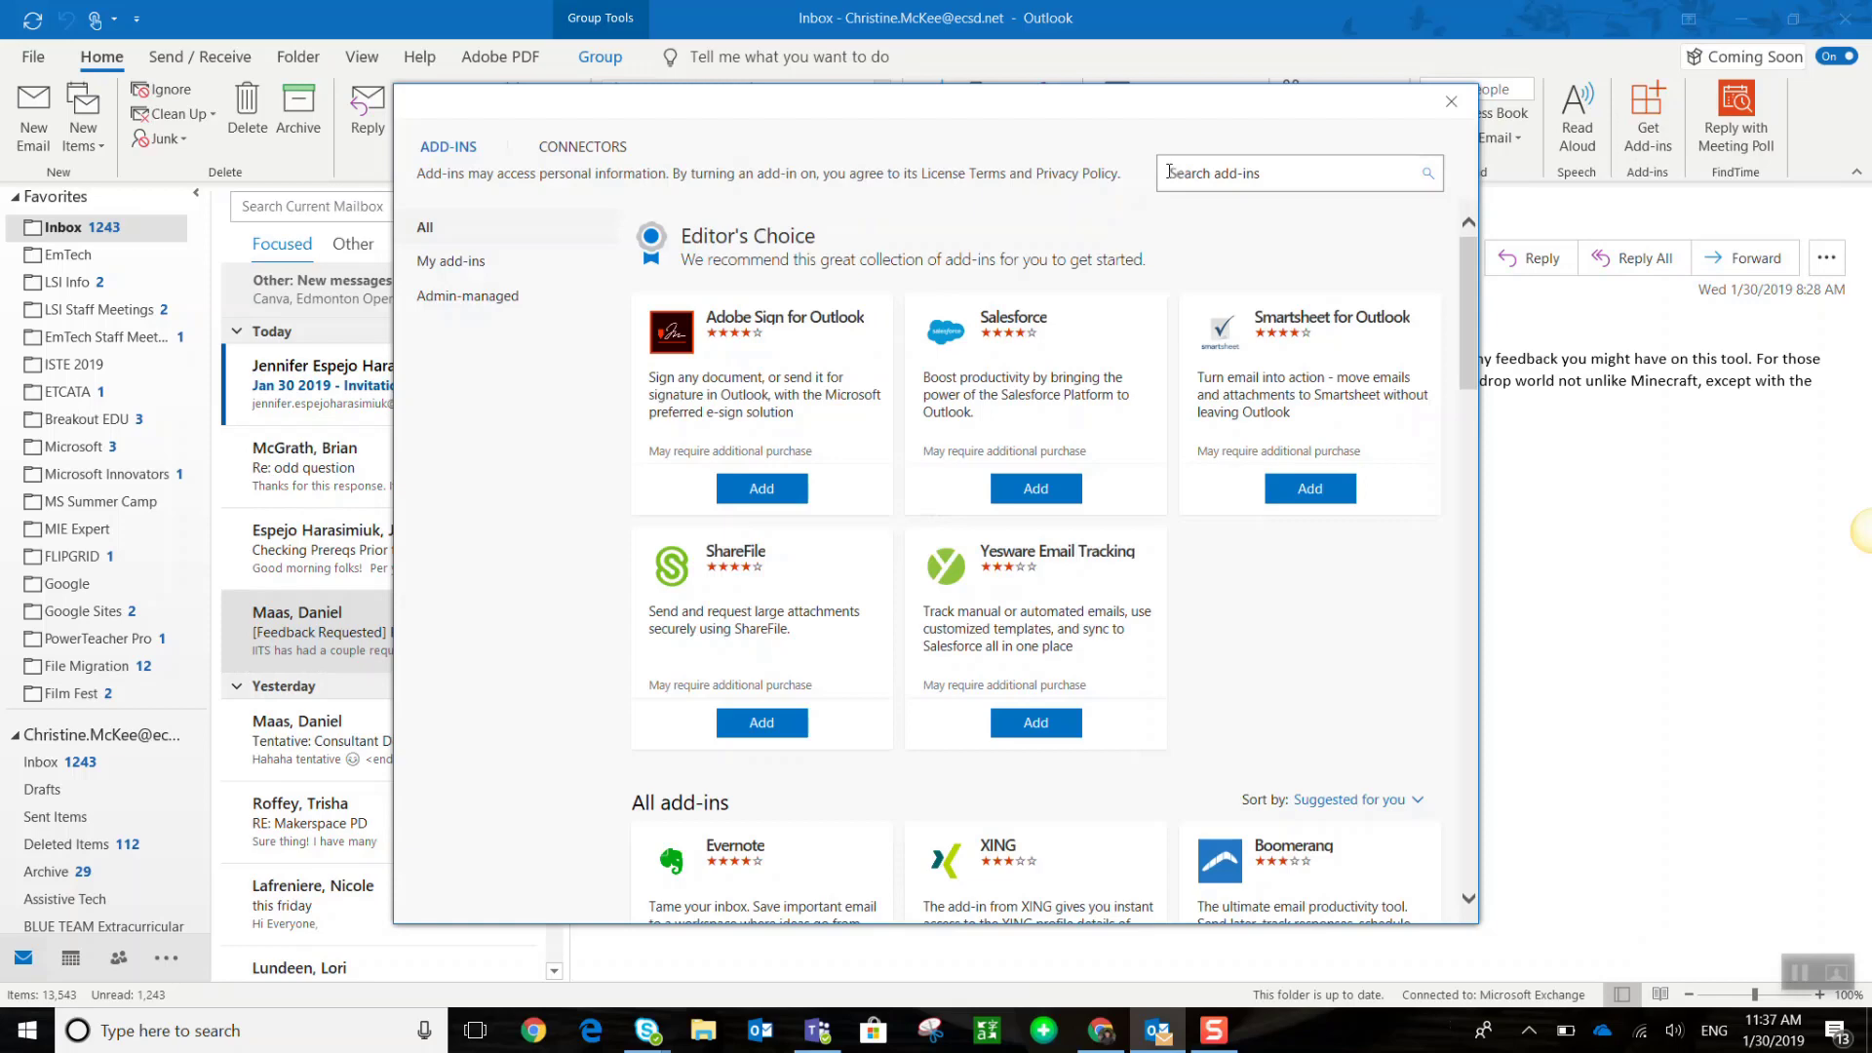
scroll(down, 3)
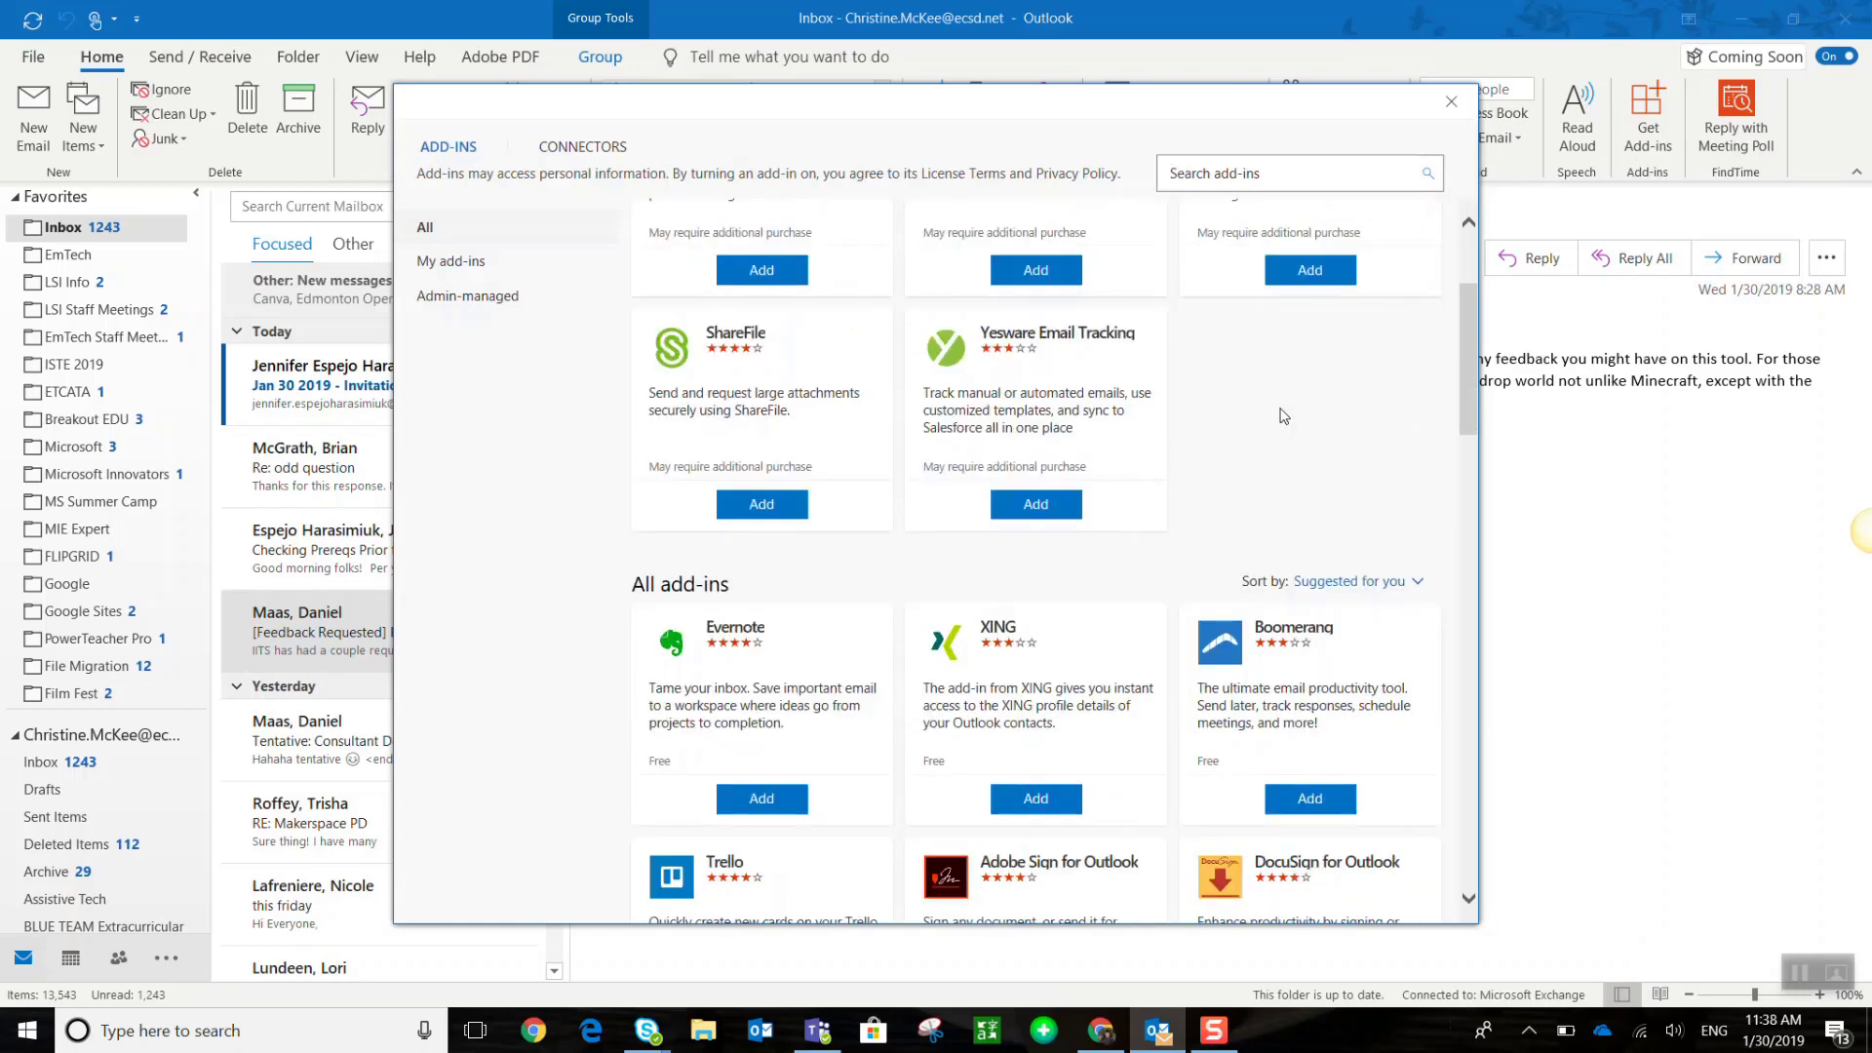
scroll(down, 3)
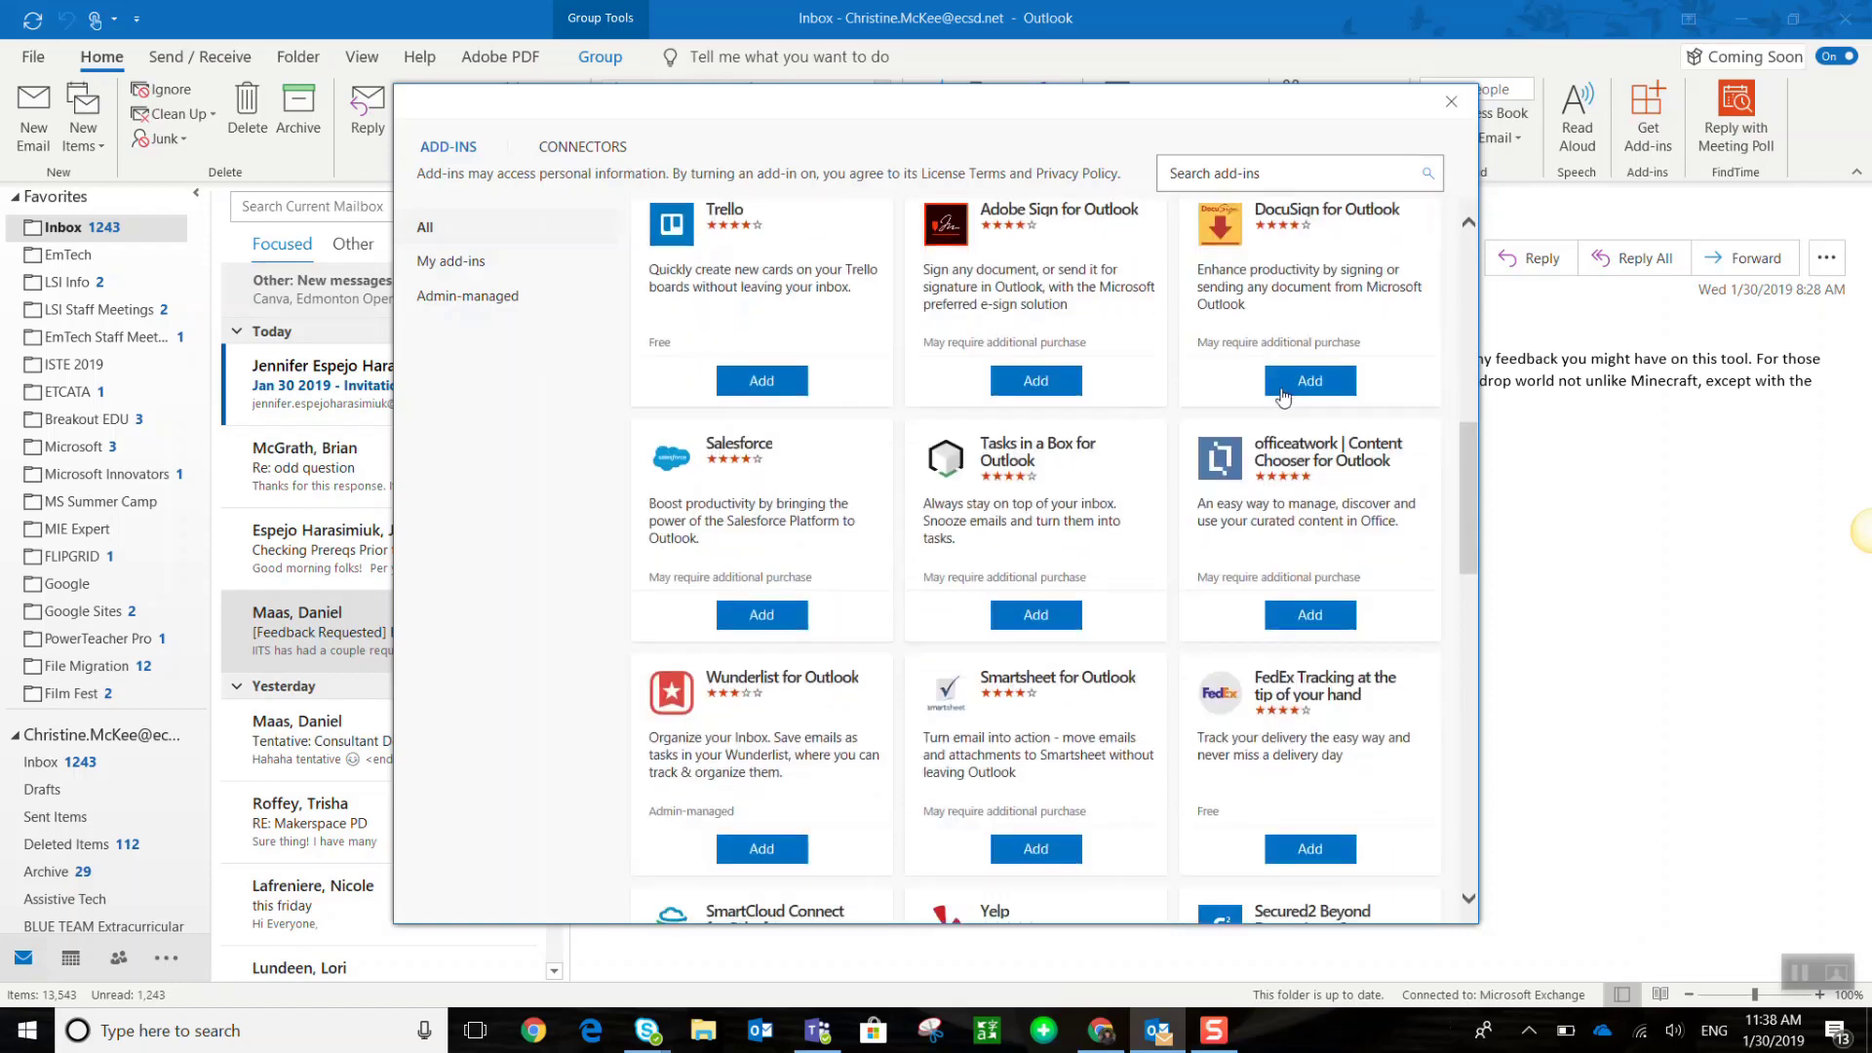
scroll(down, 3)
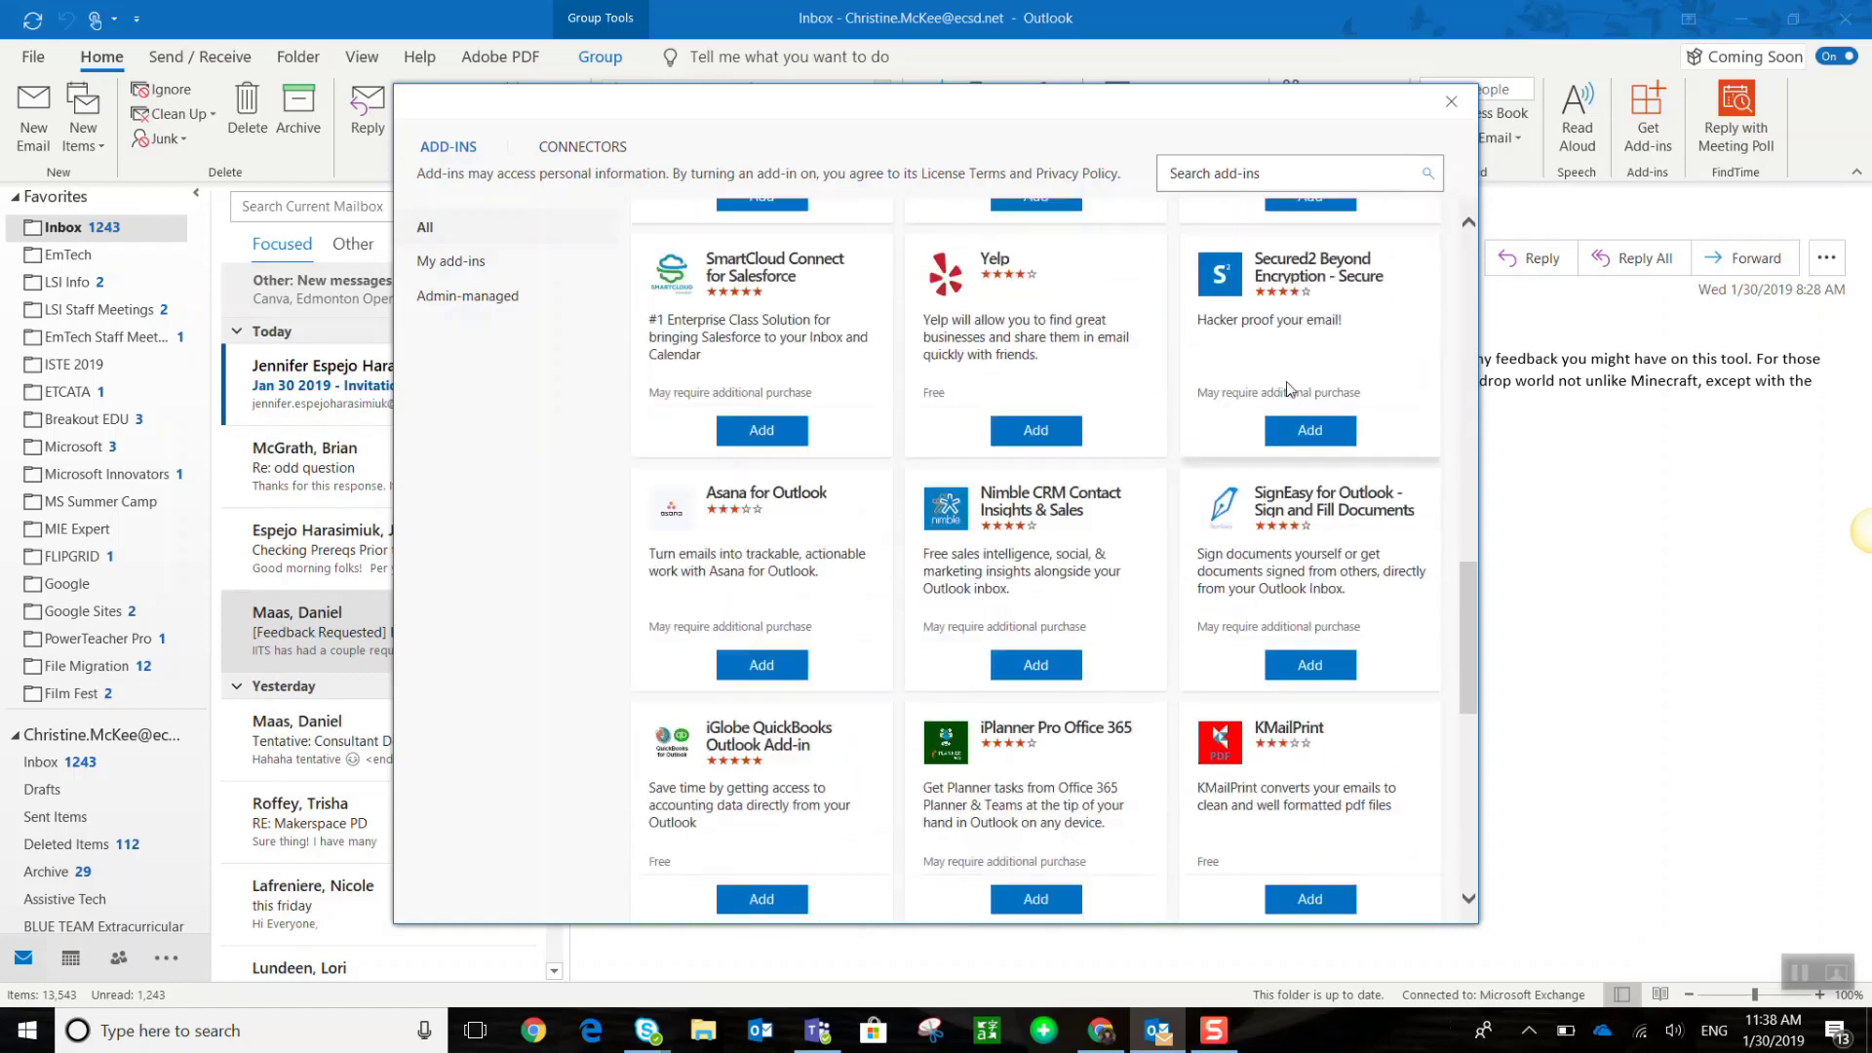
scroll(down, 3)
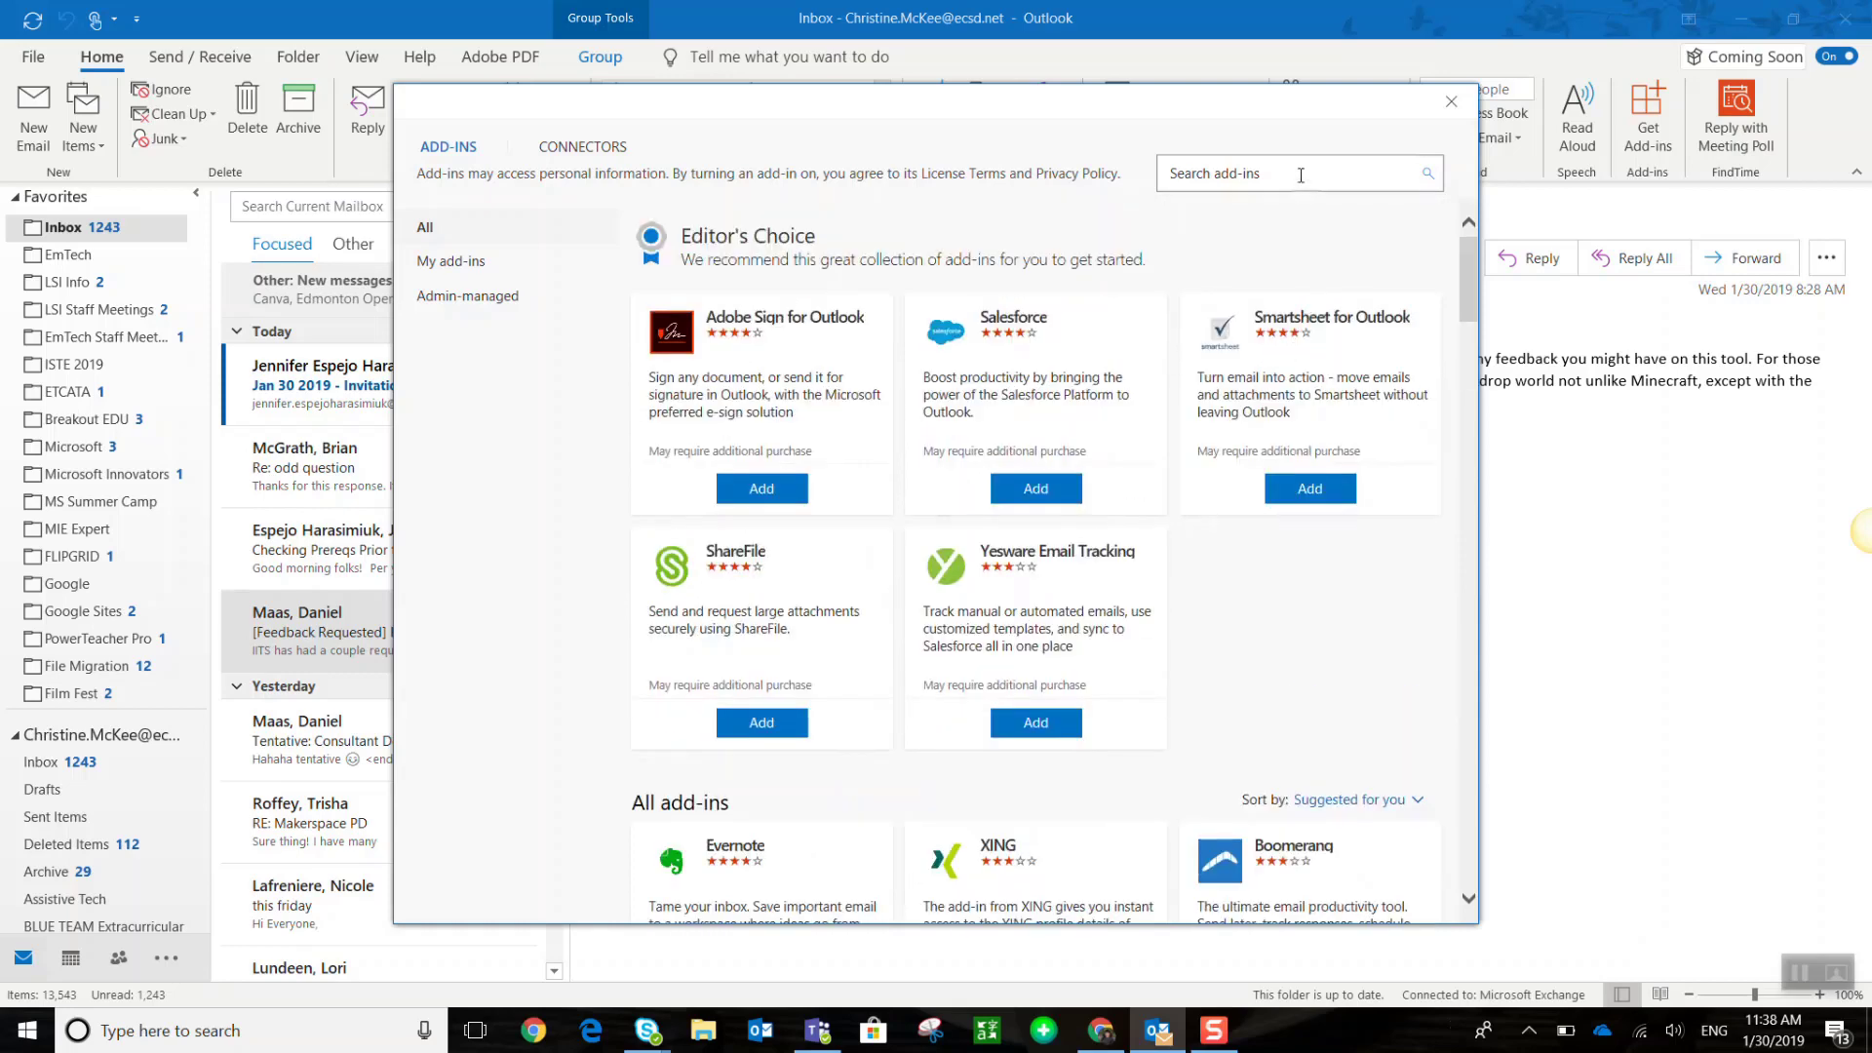
Search the store for FindTime and view its details page and preview images, showing it is added
click(1298, 173)
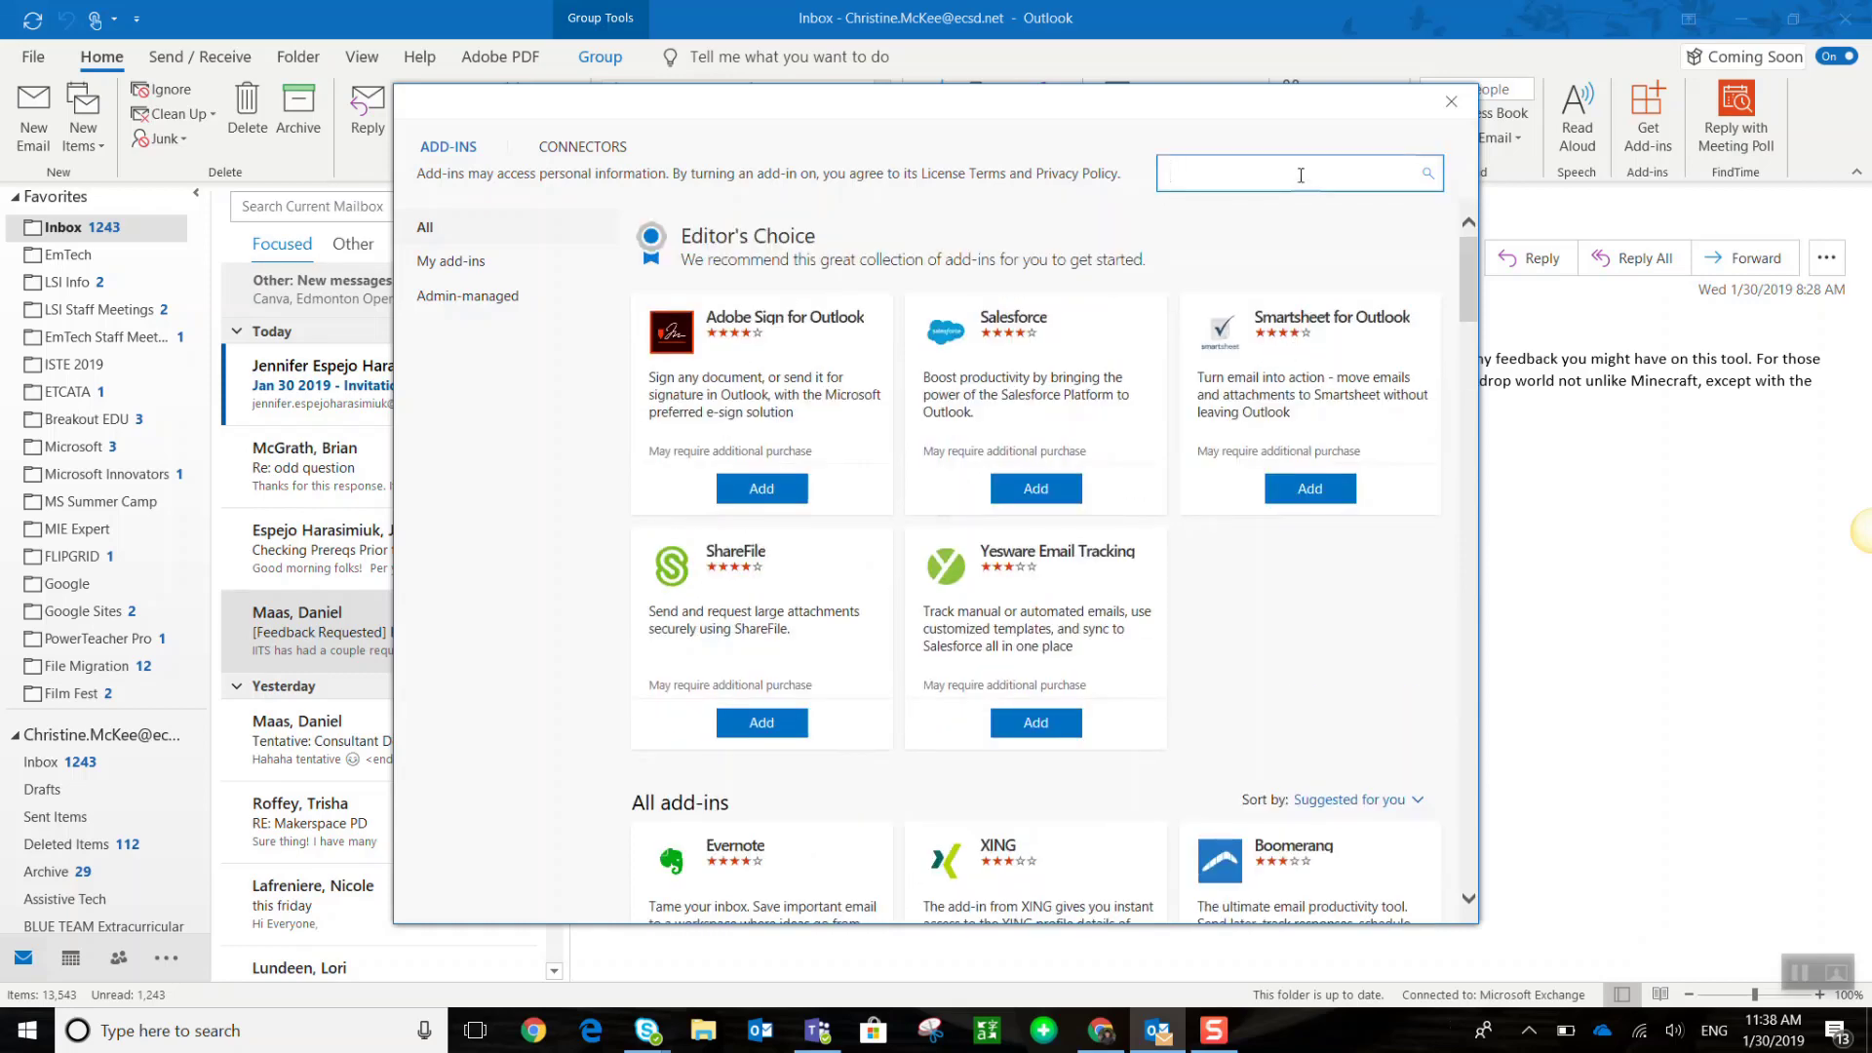
text(FindTime)
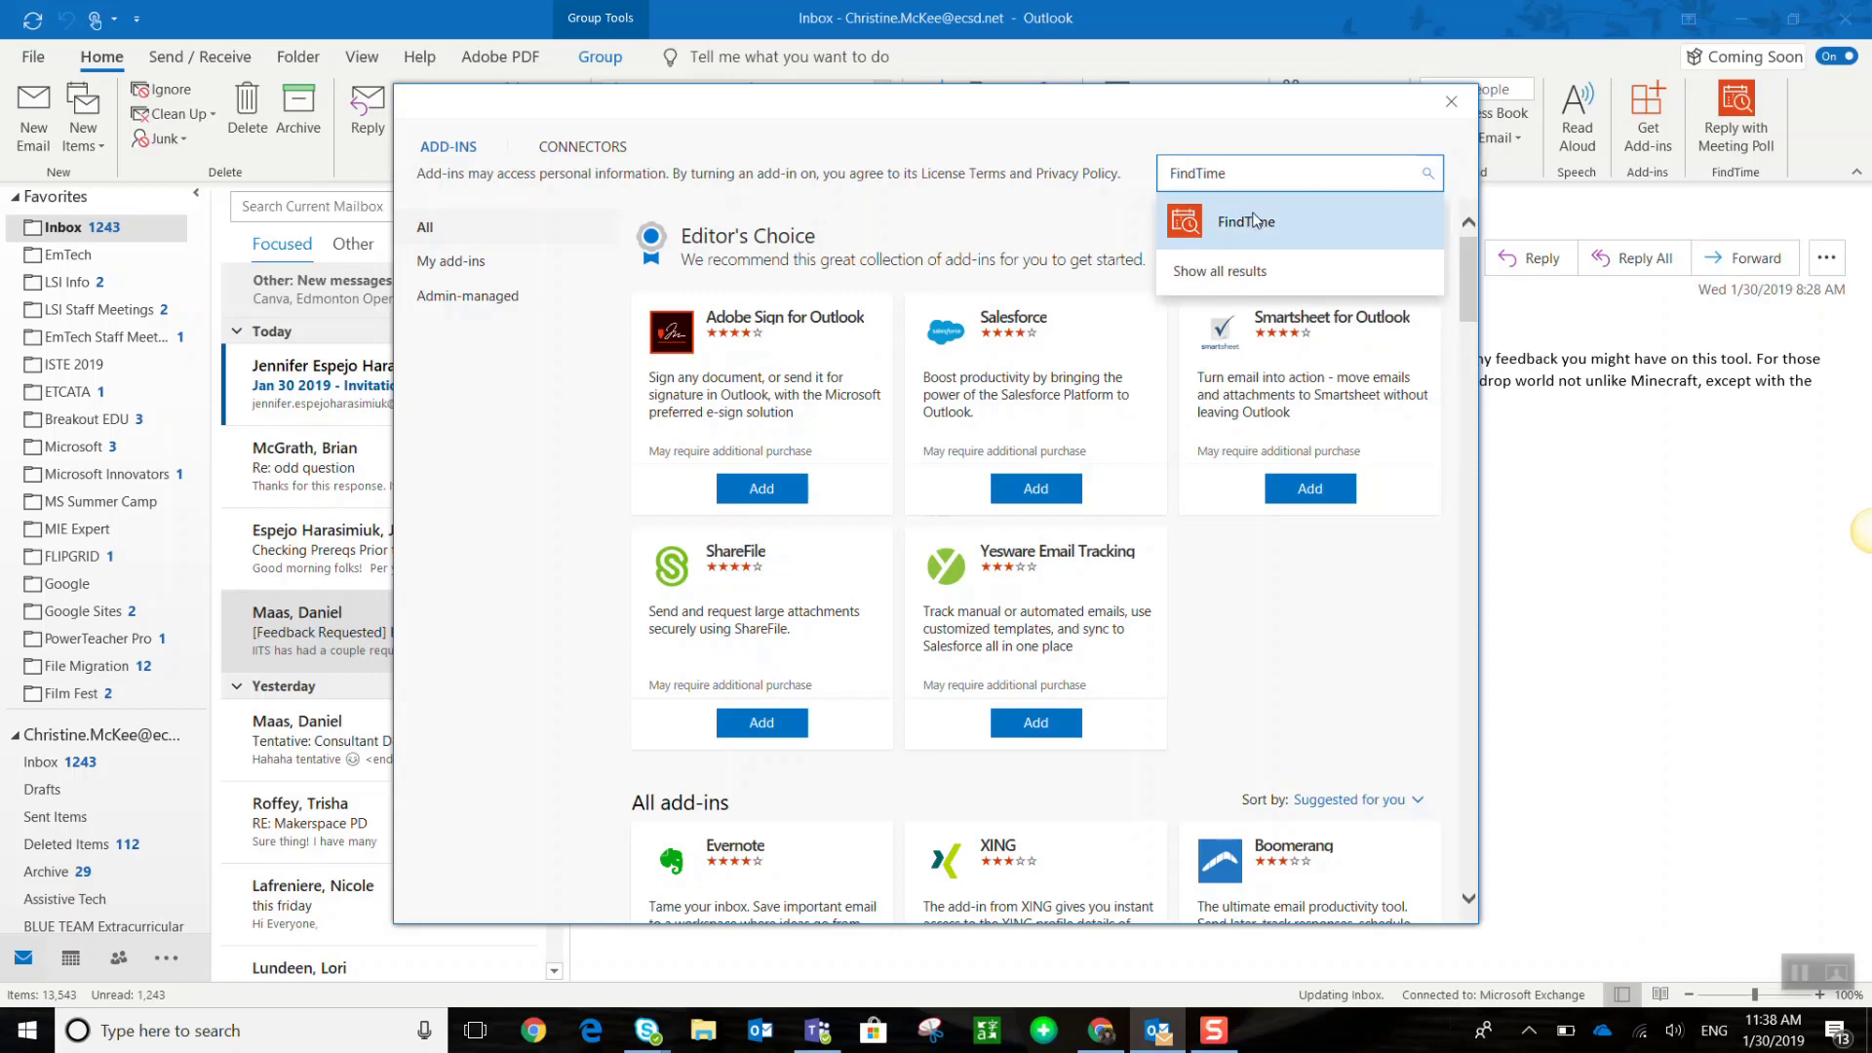
click(1246, 221)
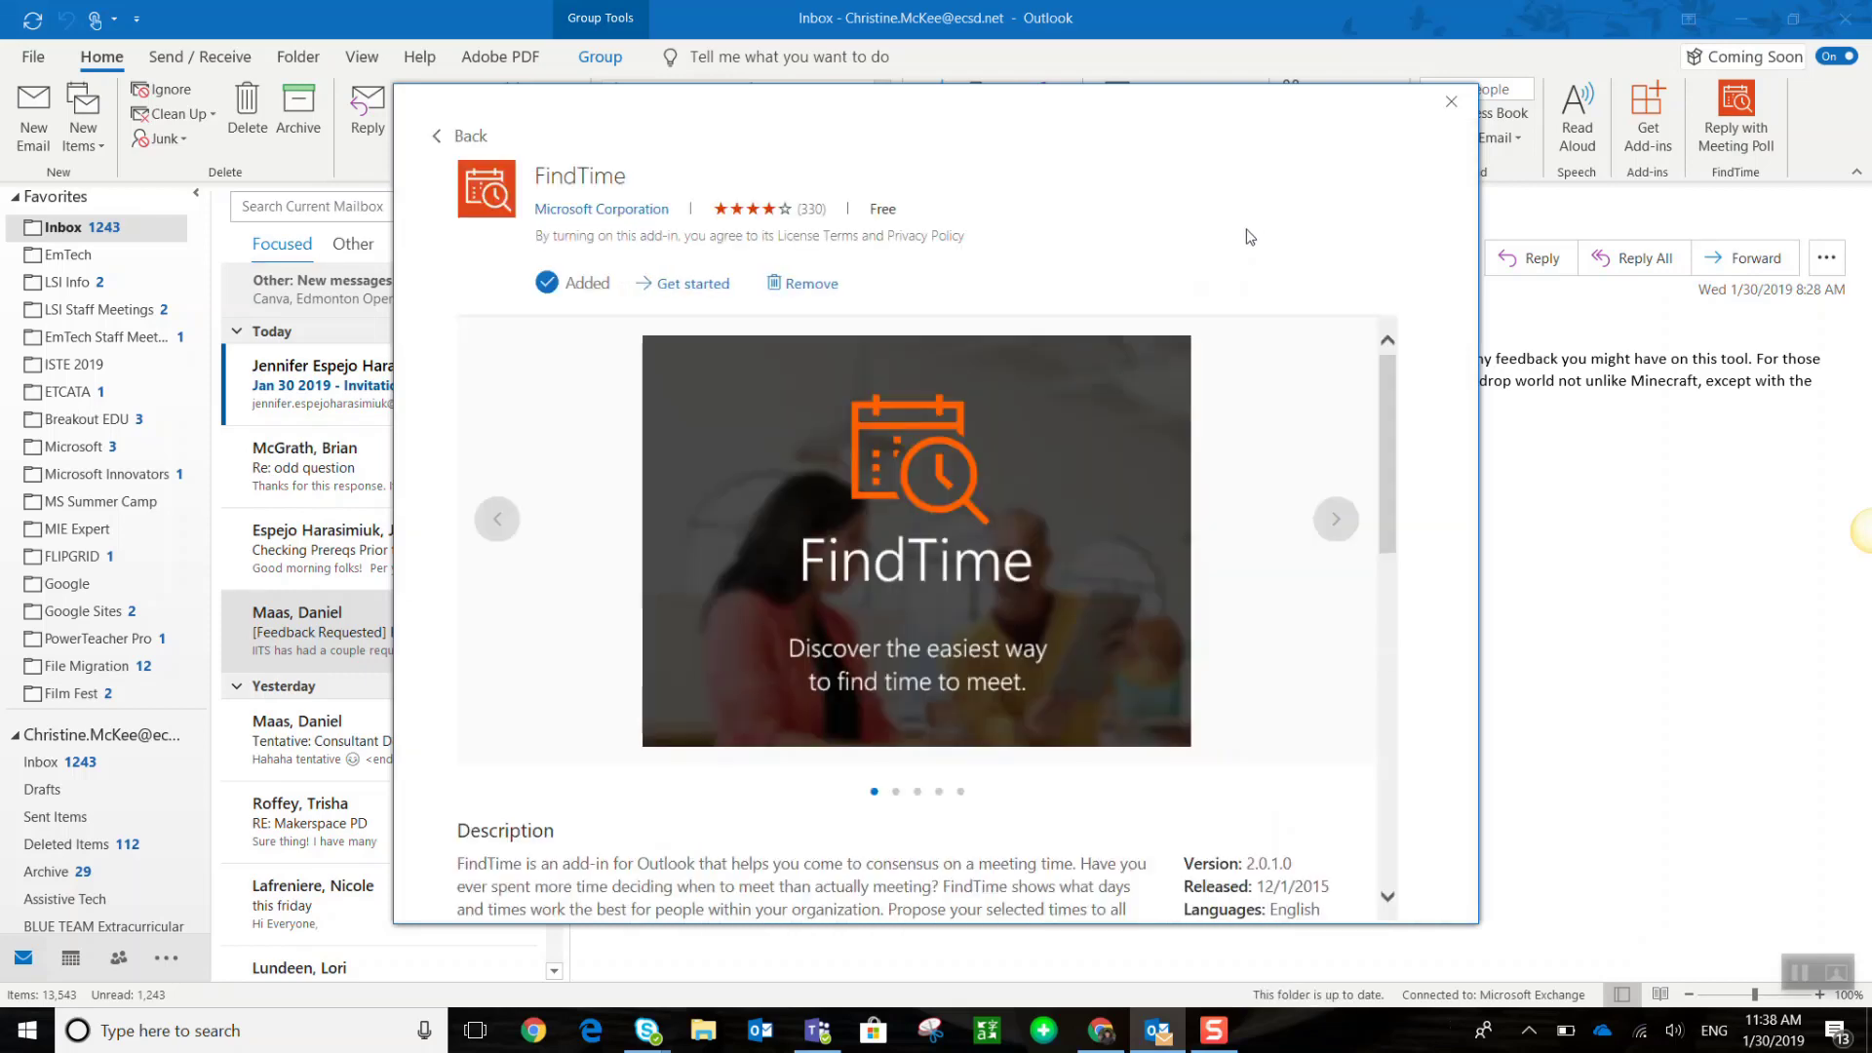
click(1336, 519)
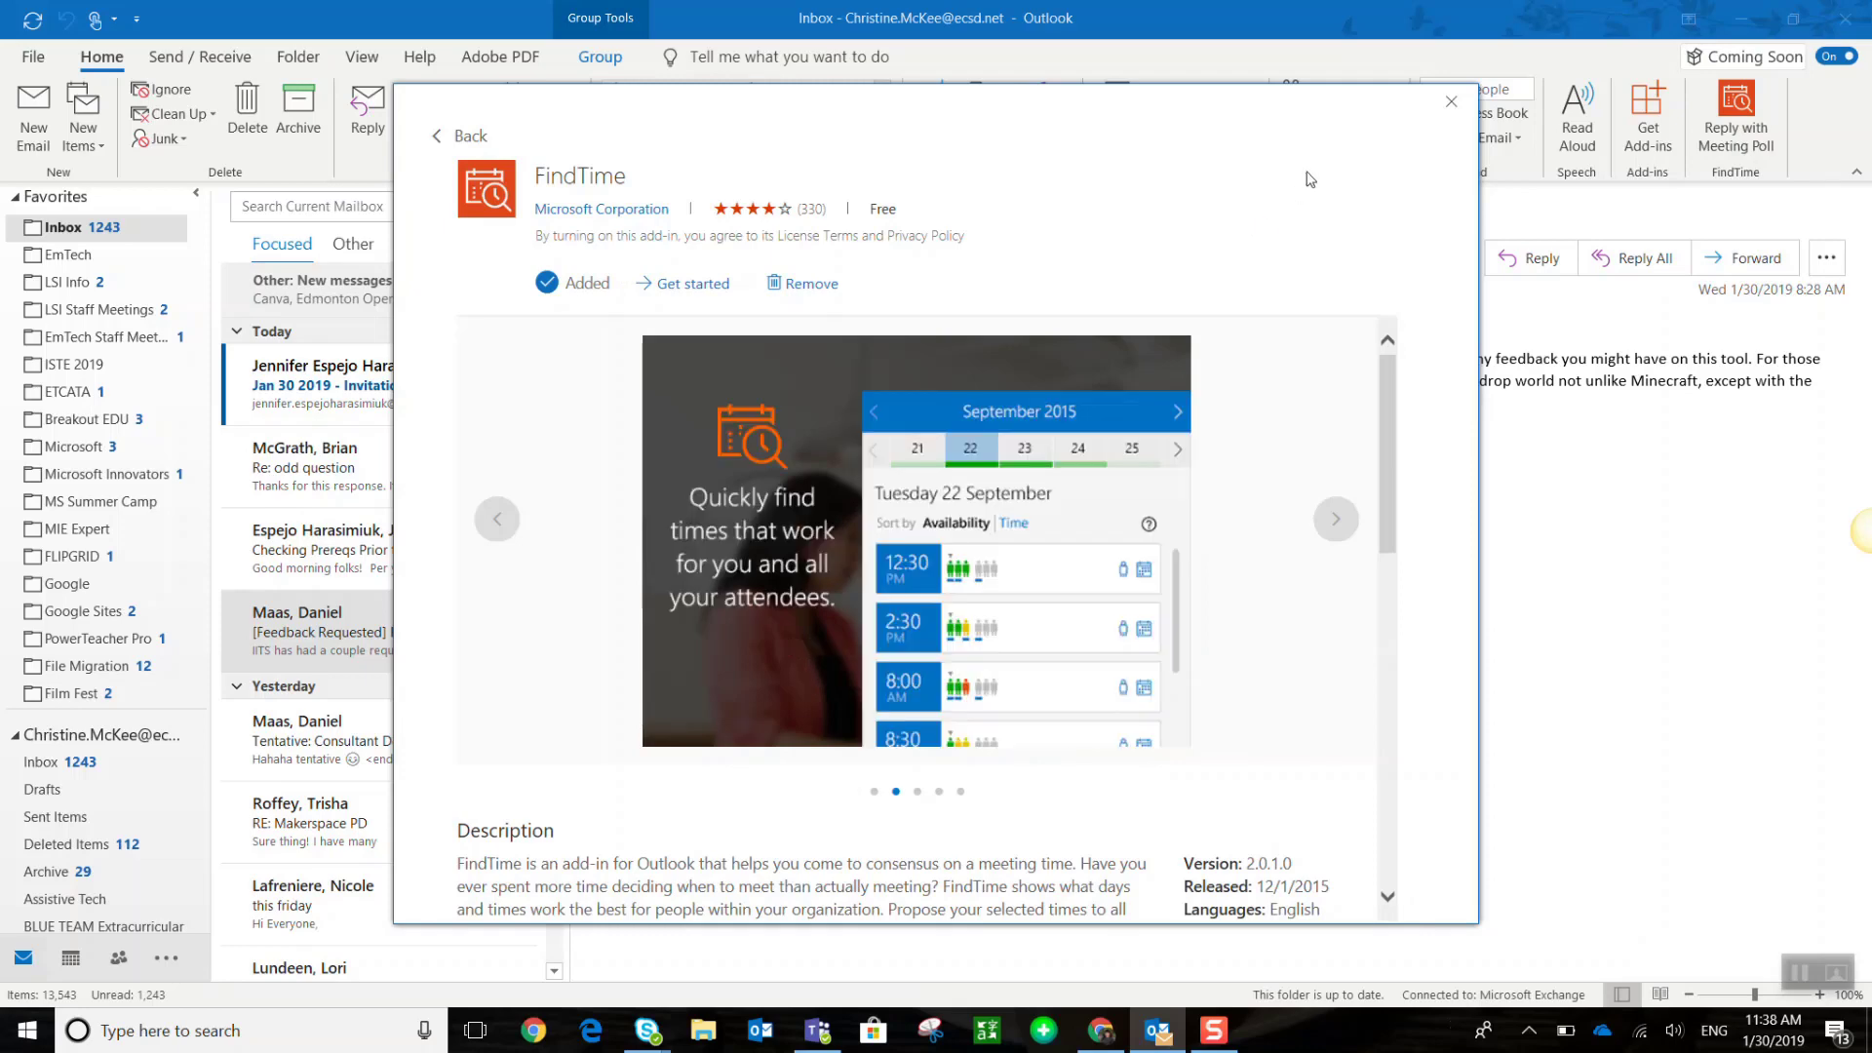
mouse_move(1224, 226)
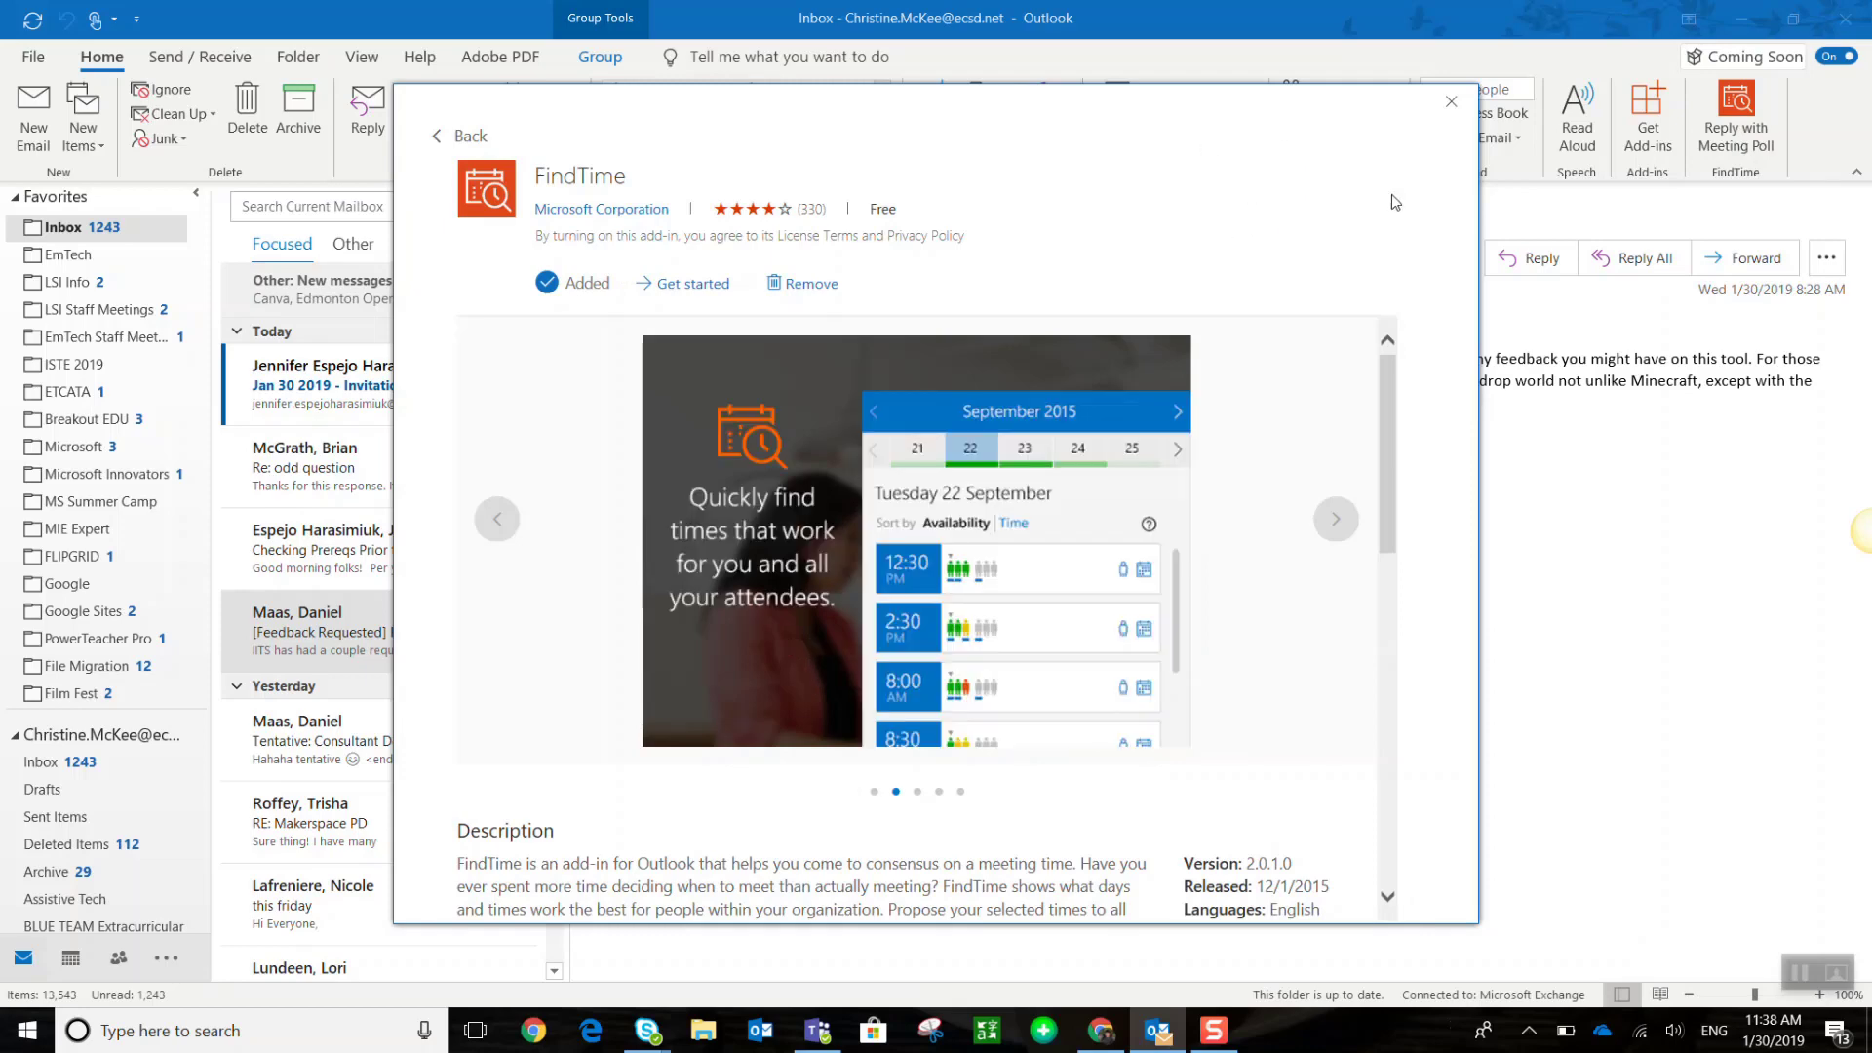
click(1335, 518)
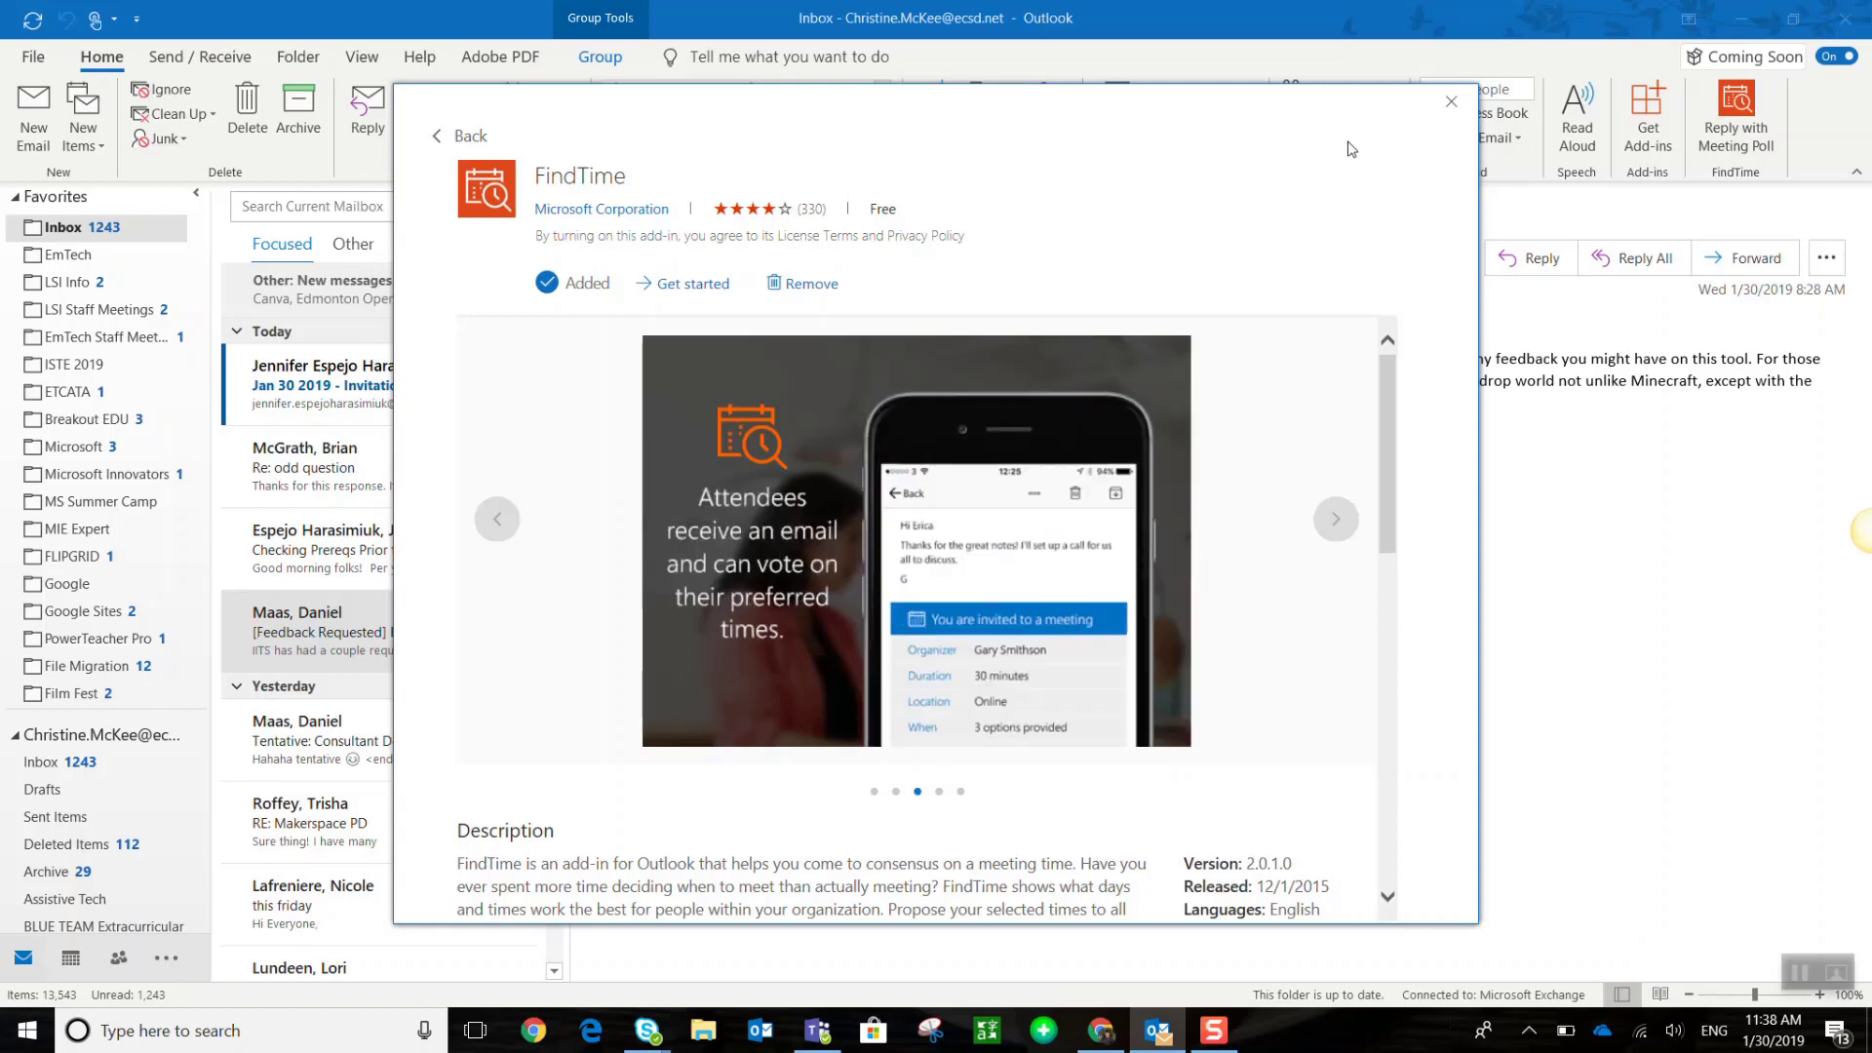
mouse_move(1350, 142)
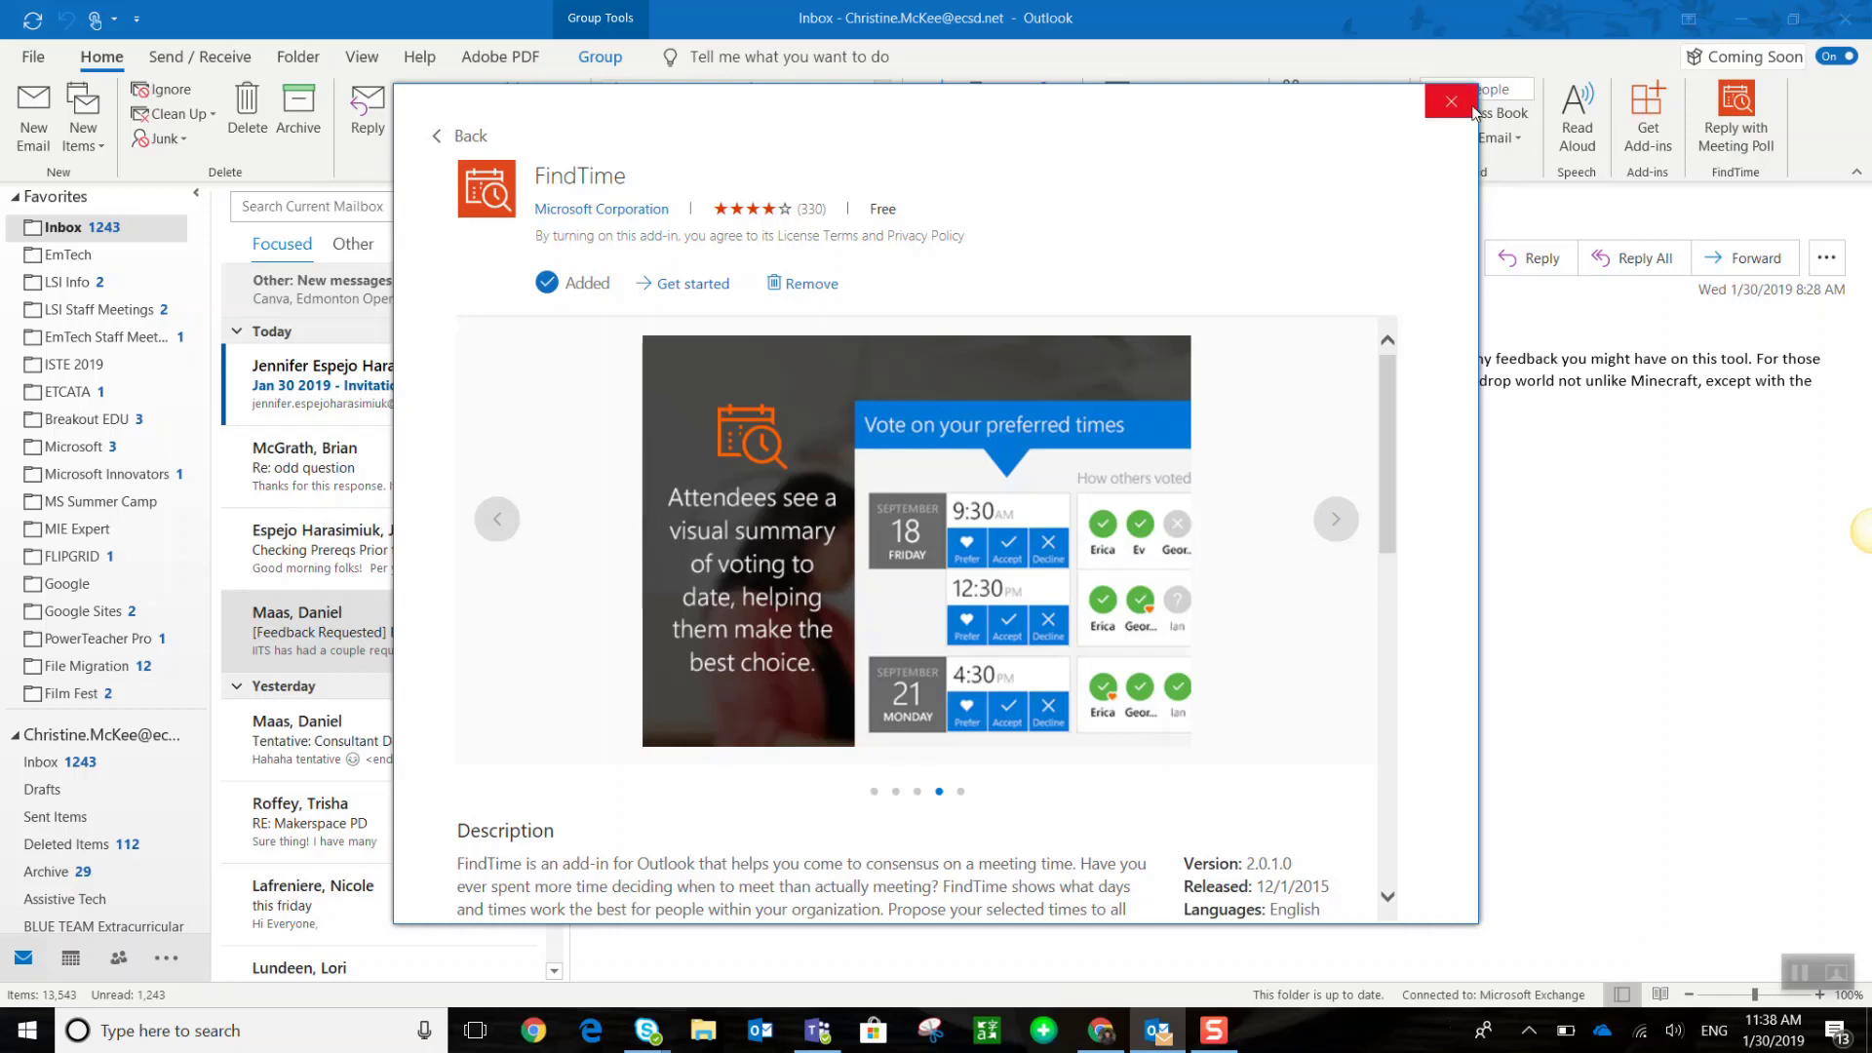
Close the add-ins store, returning to the Roblox.com feedback-requested message
click(1451, 101)
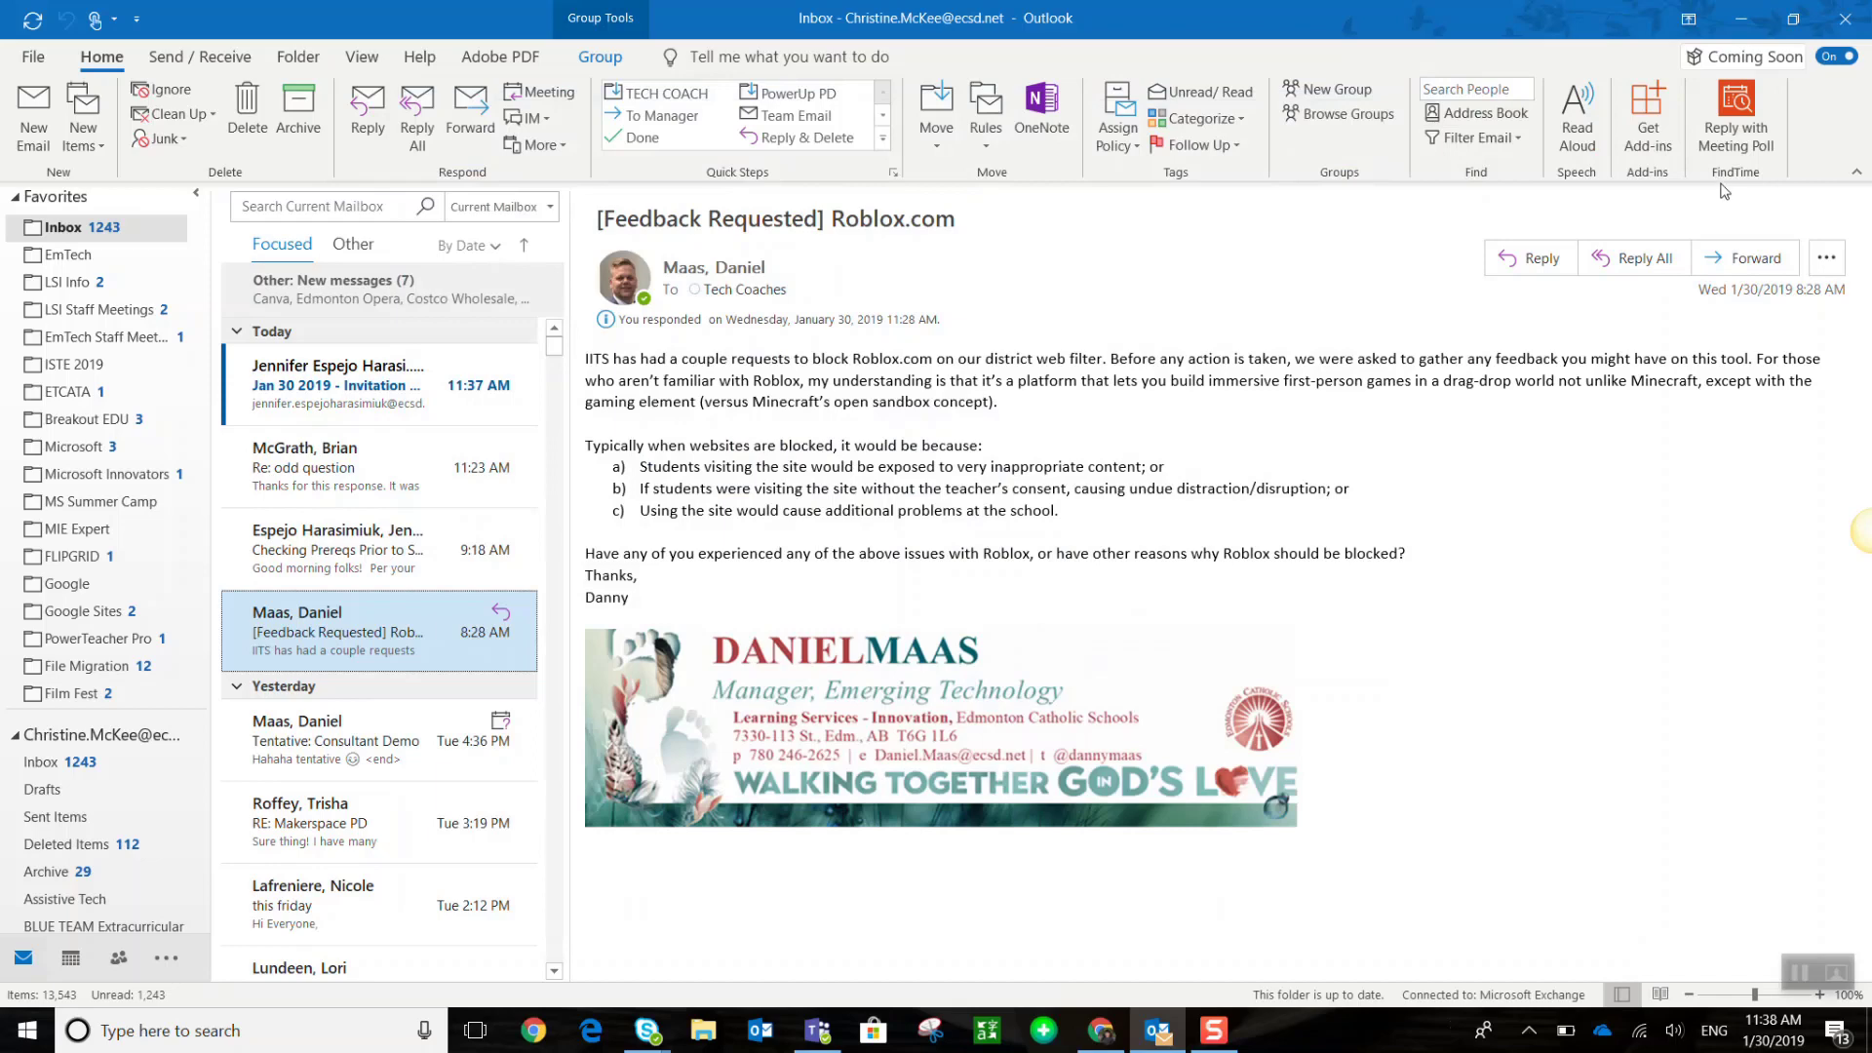
mouse_move(1733, 113)
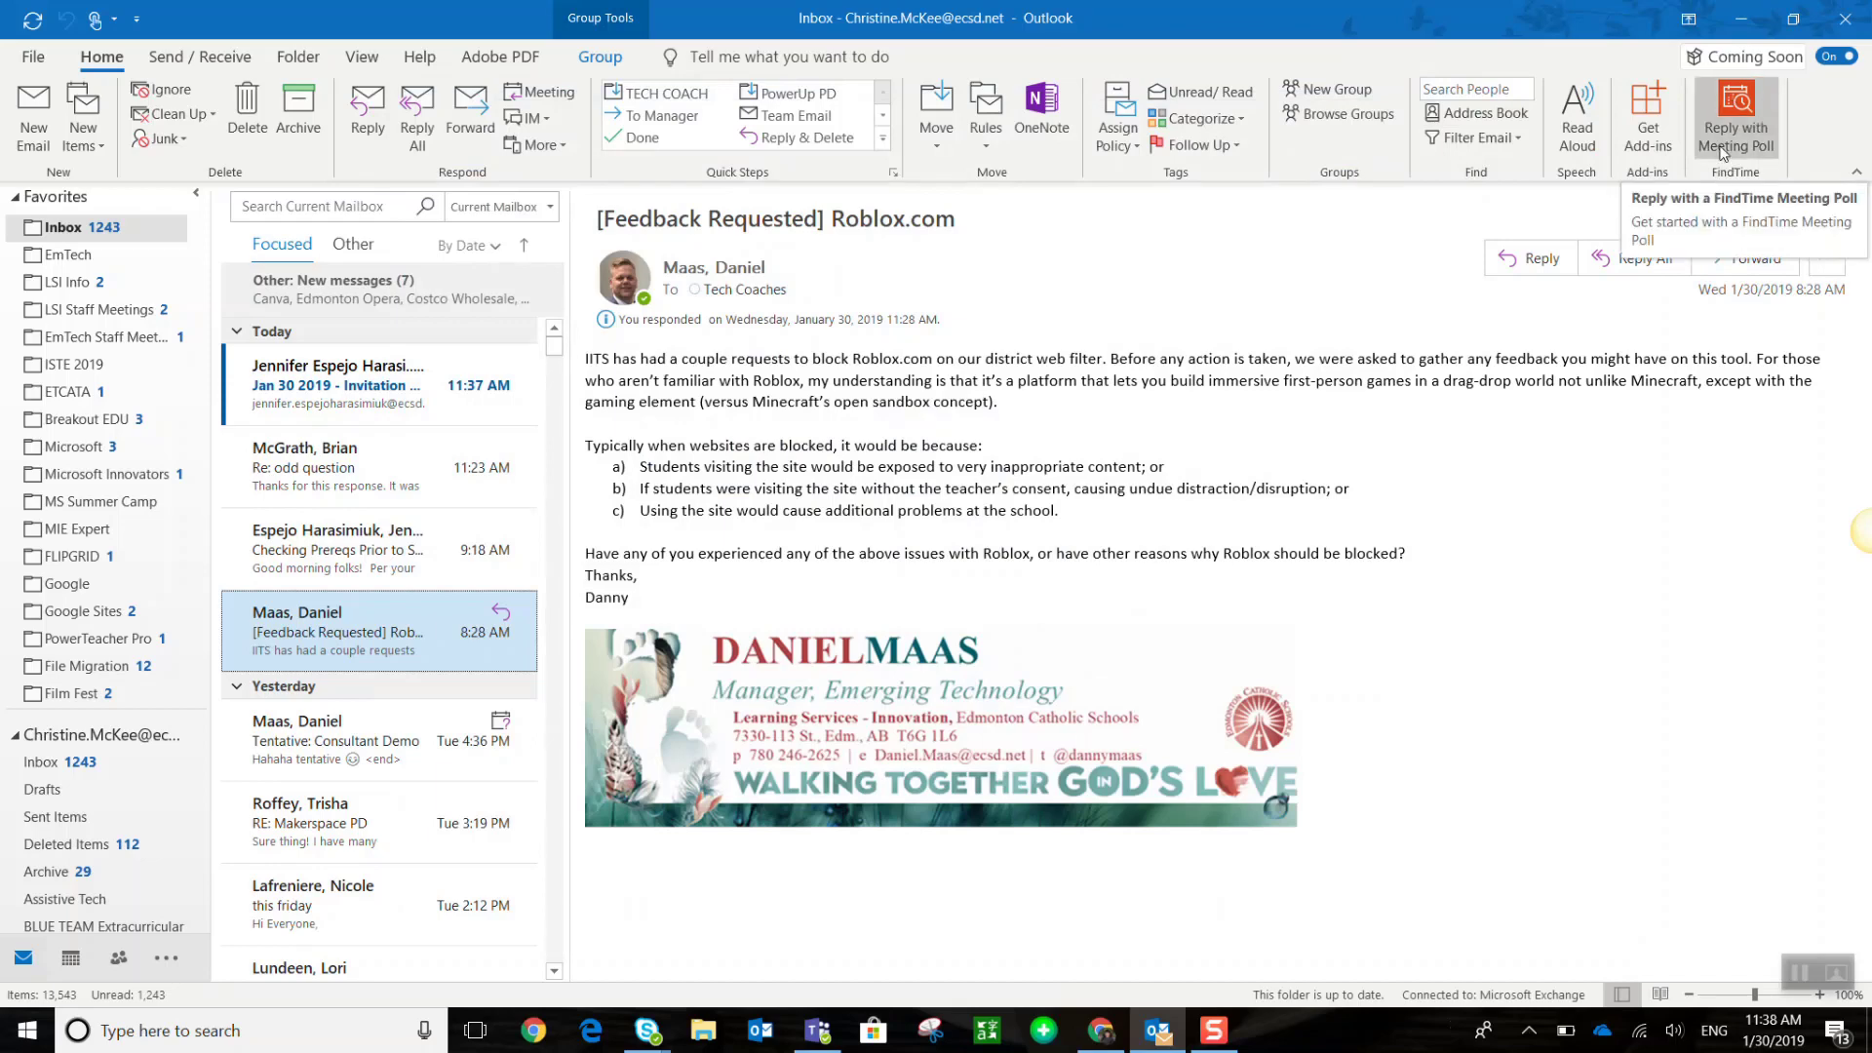
mouse_move(1795, 134)
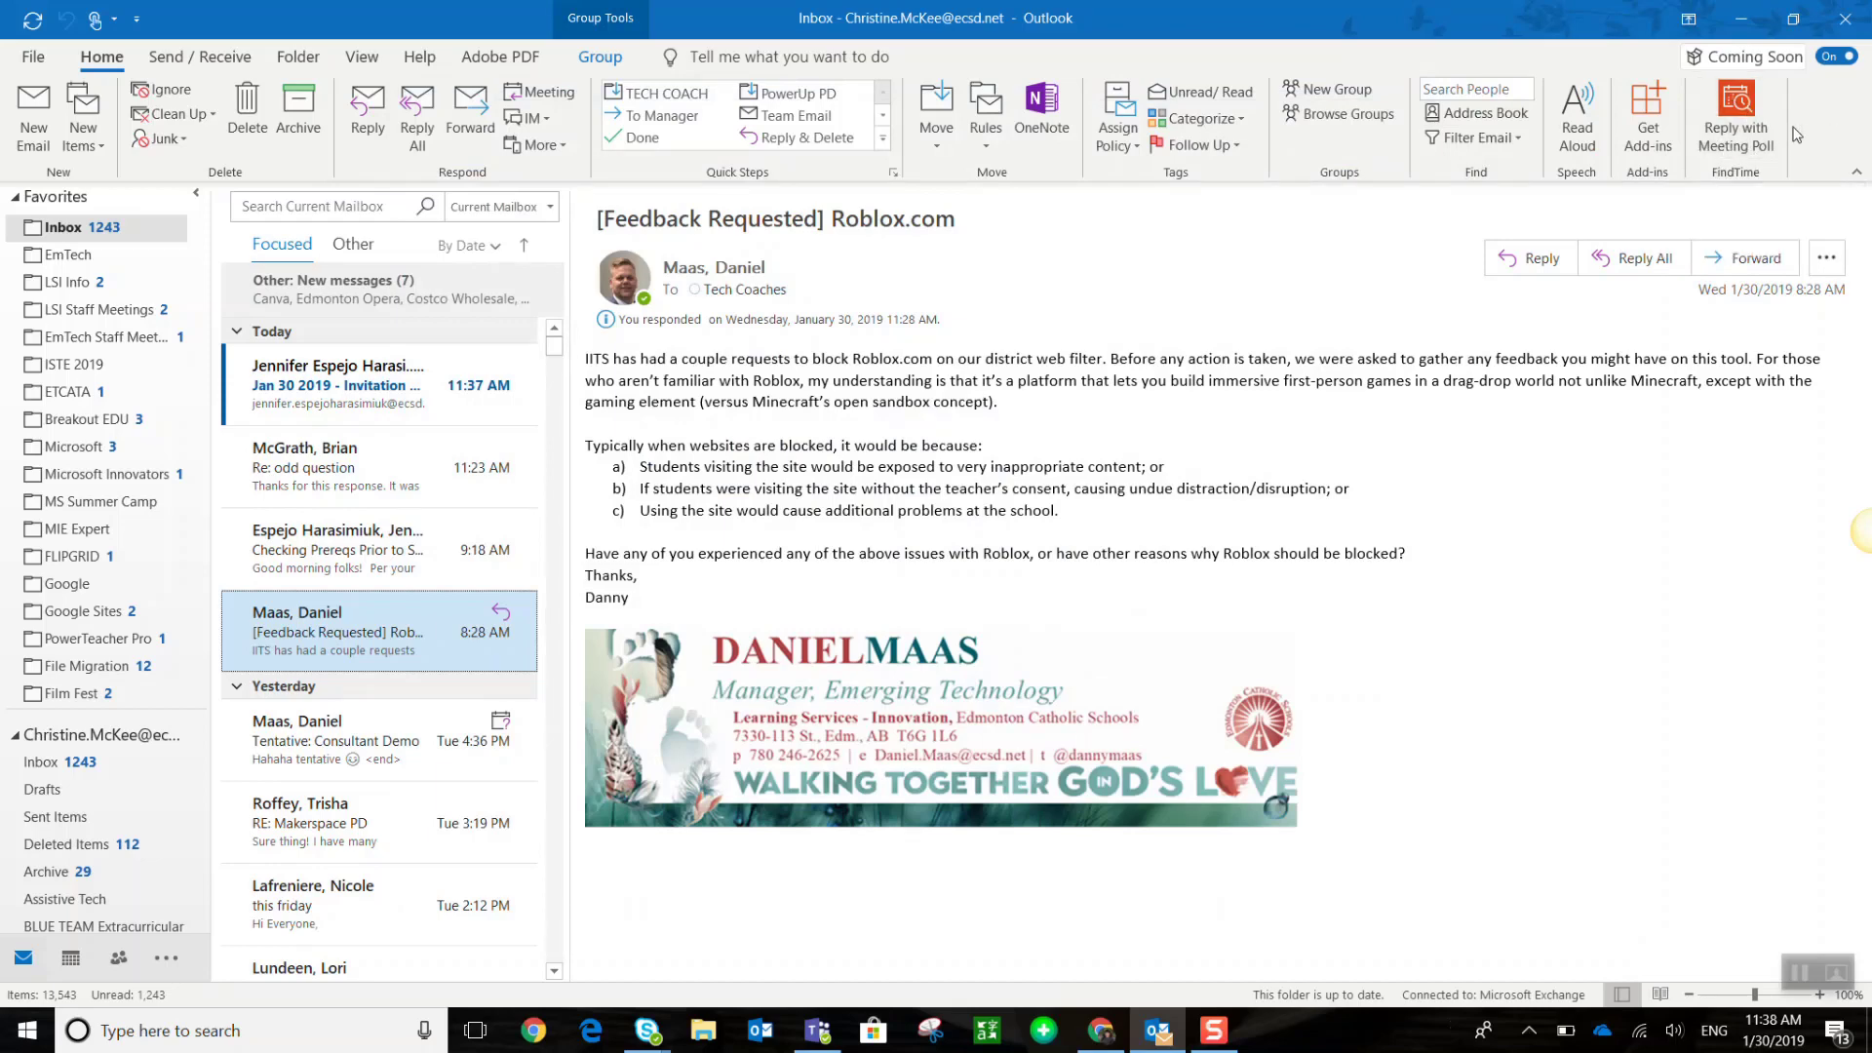
mouse_move(1864, 193)
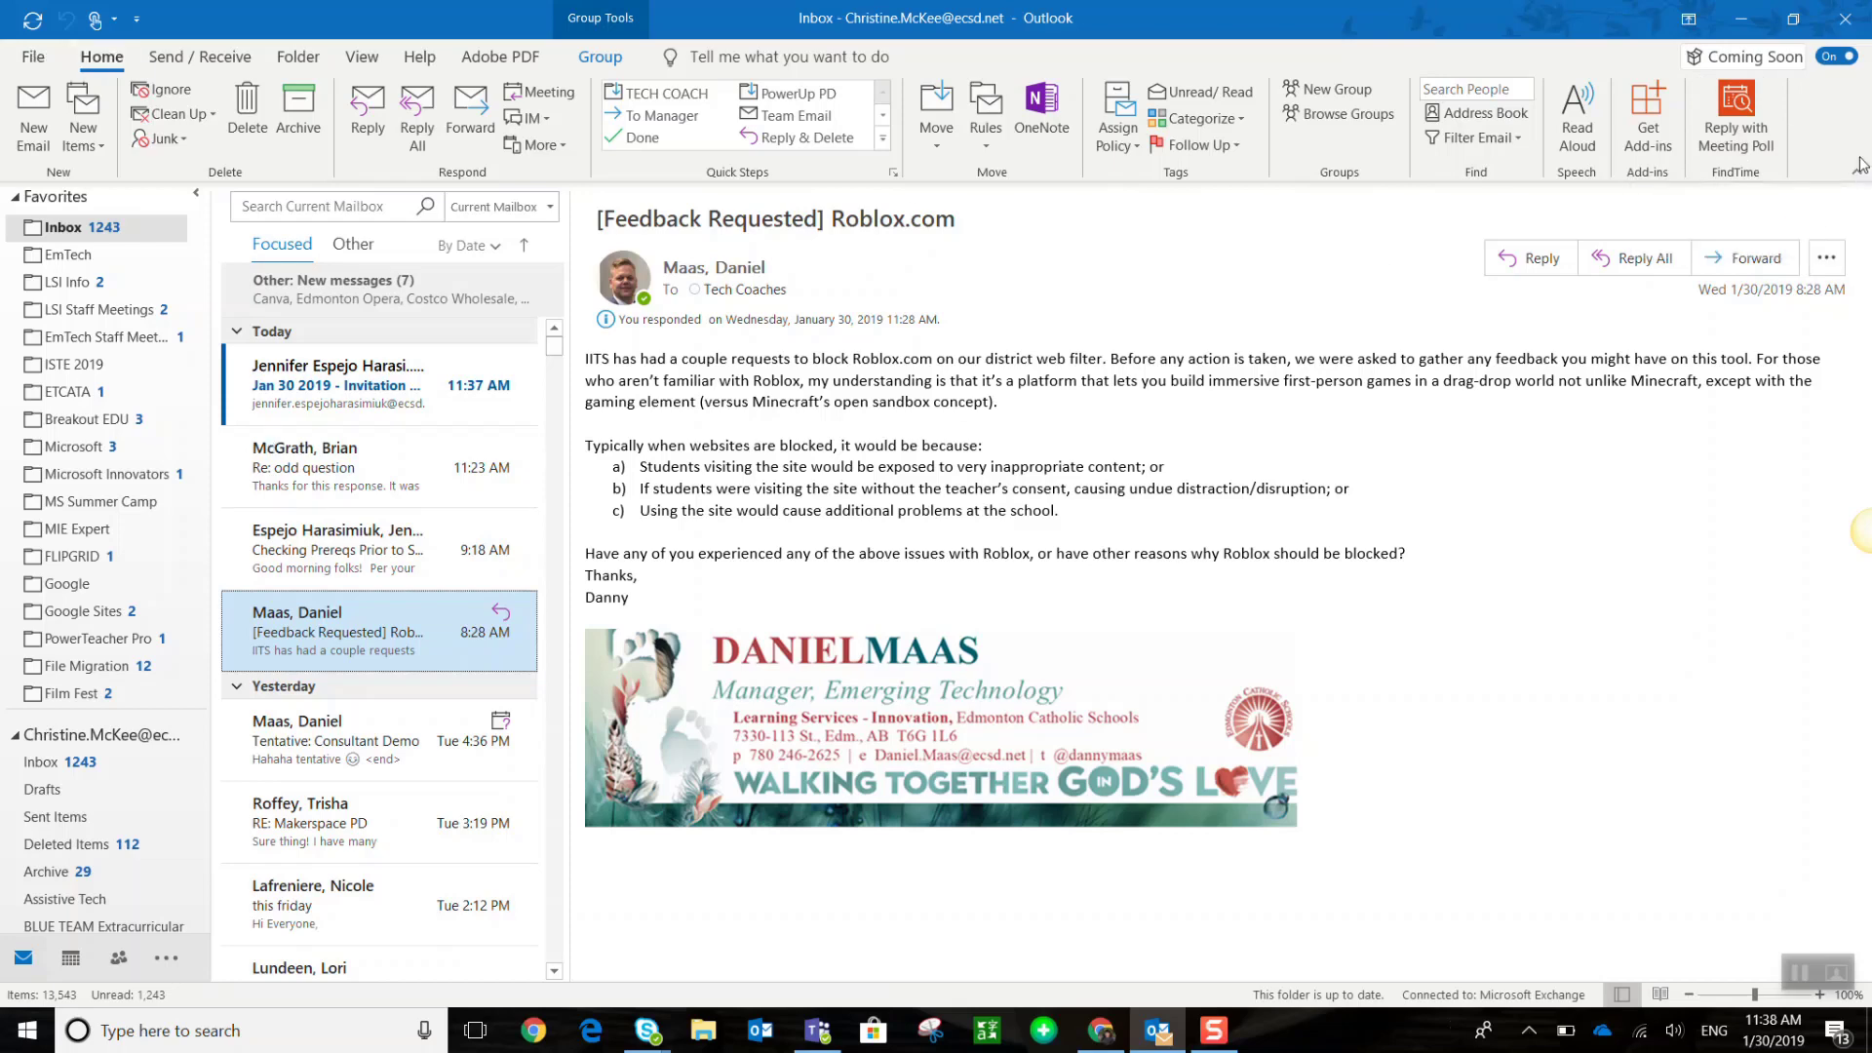
mouse_move(380, 546)
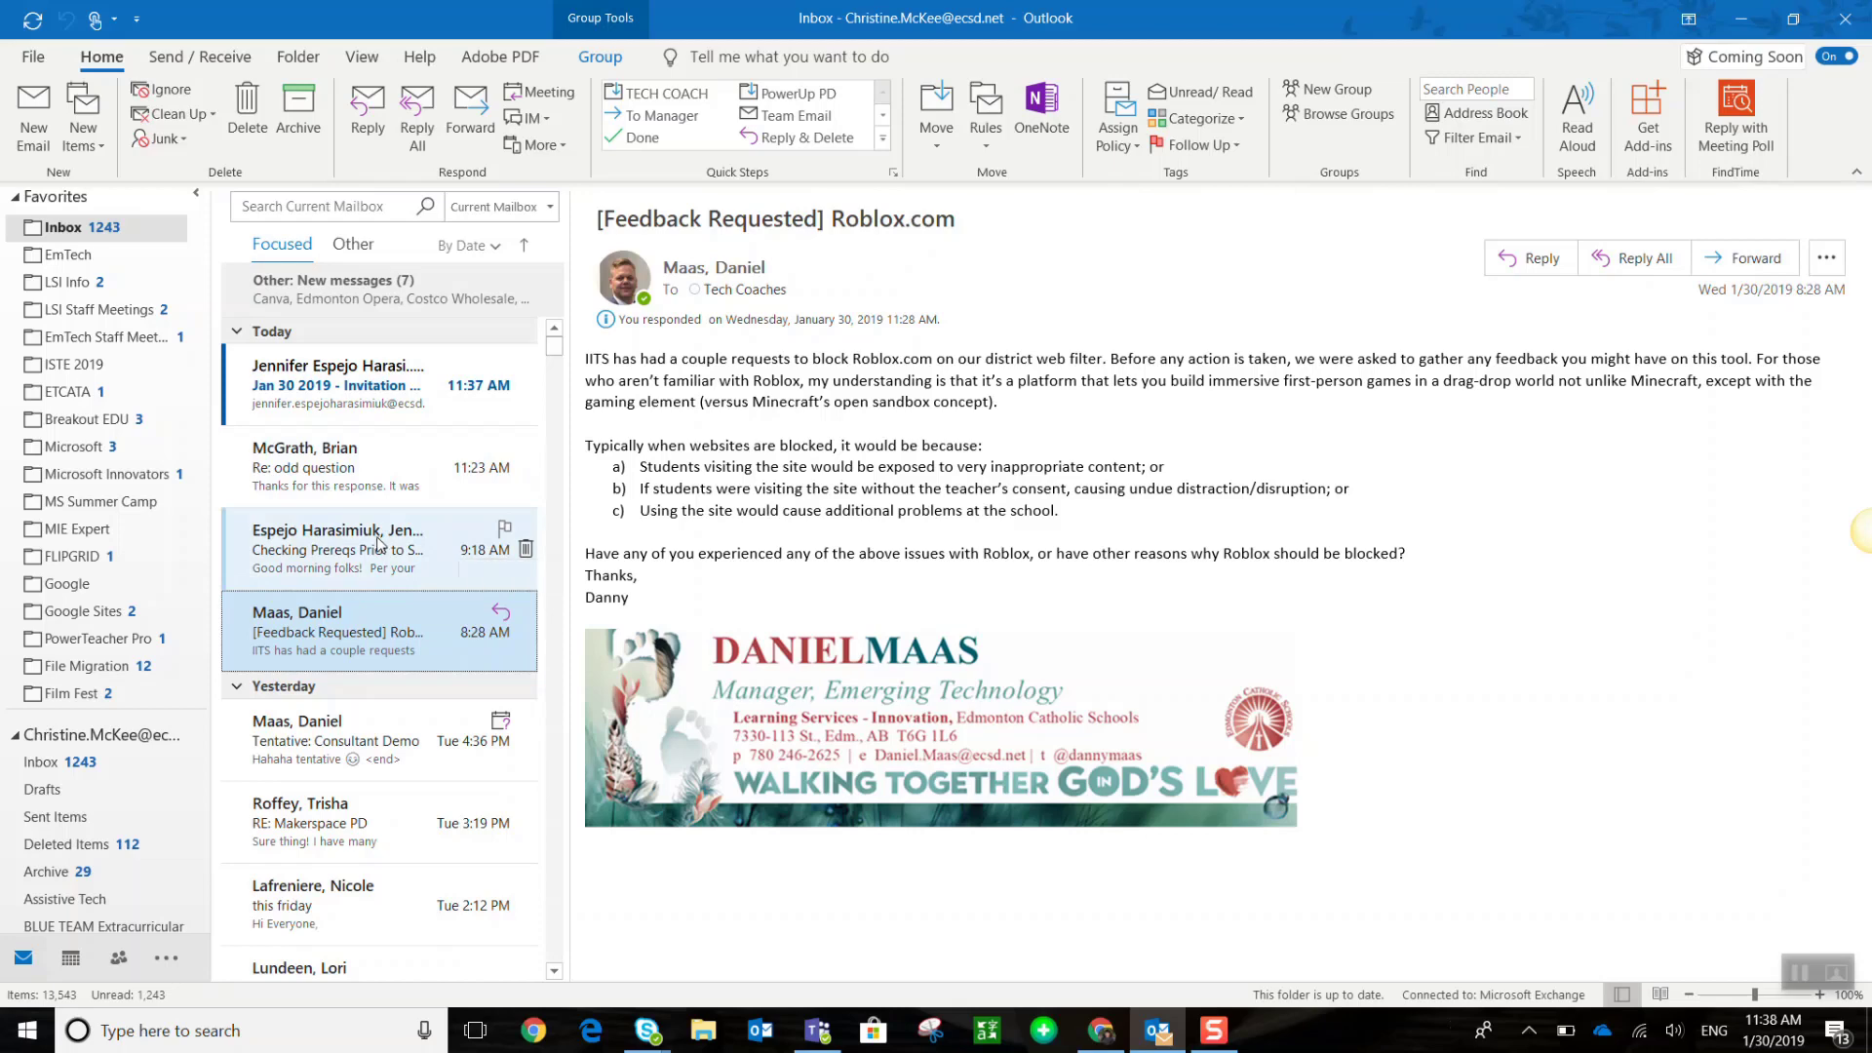
mouse_move(365, 585)
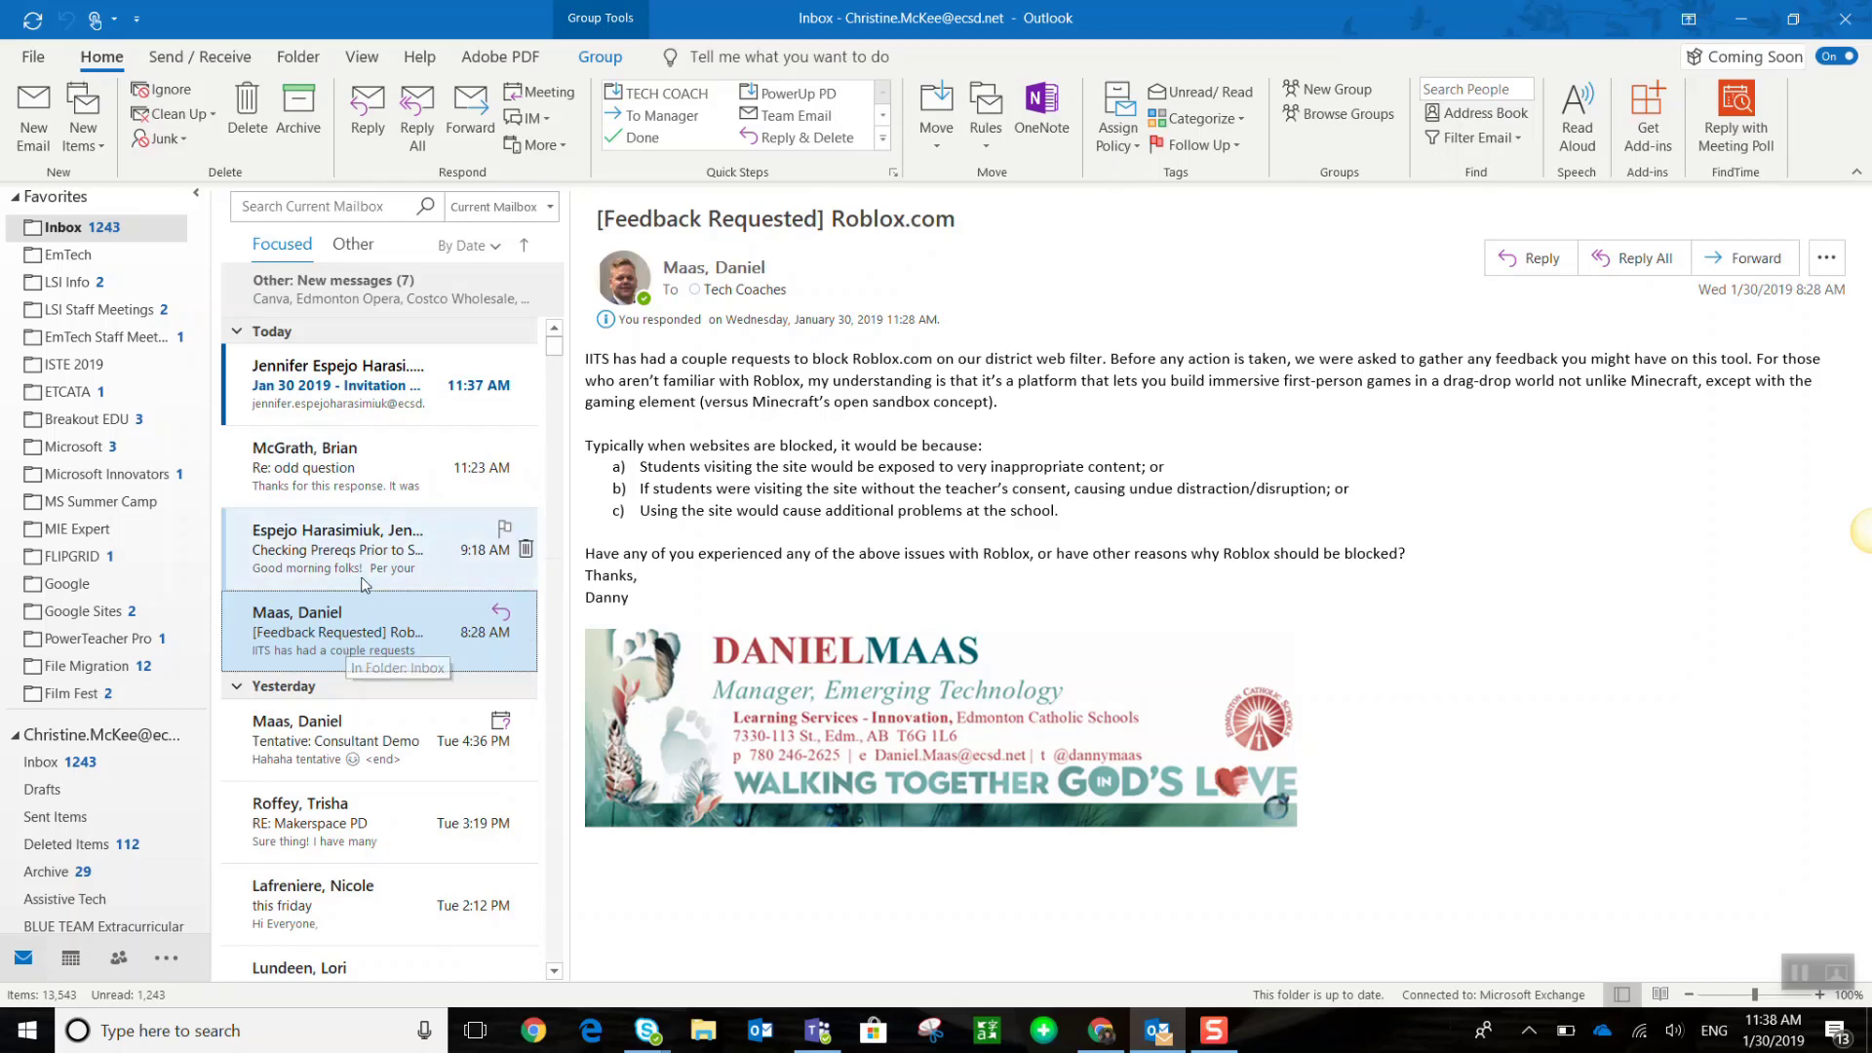
click(337, 548)
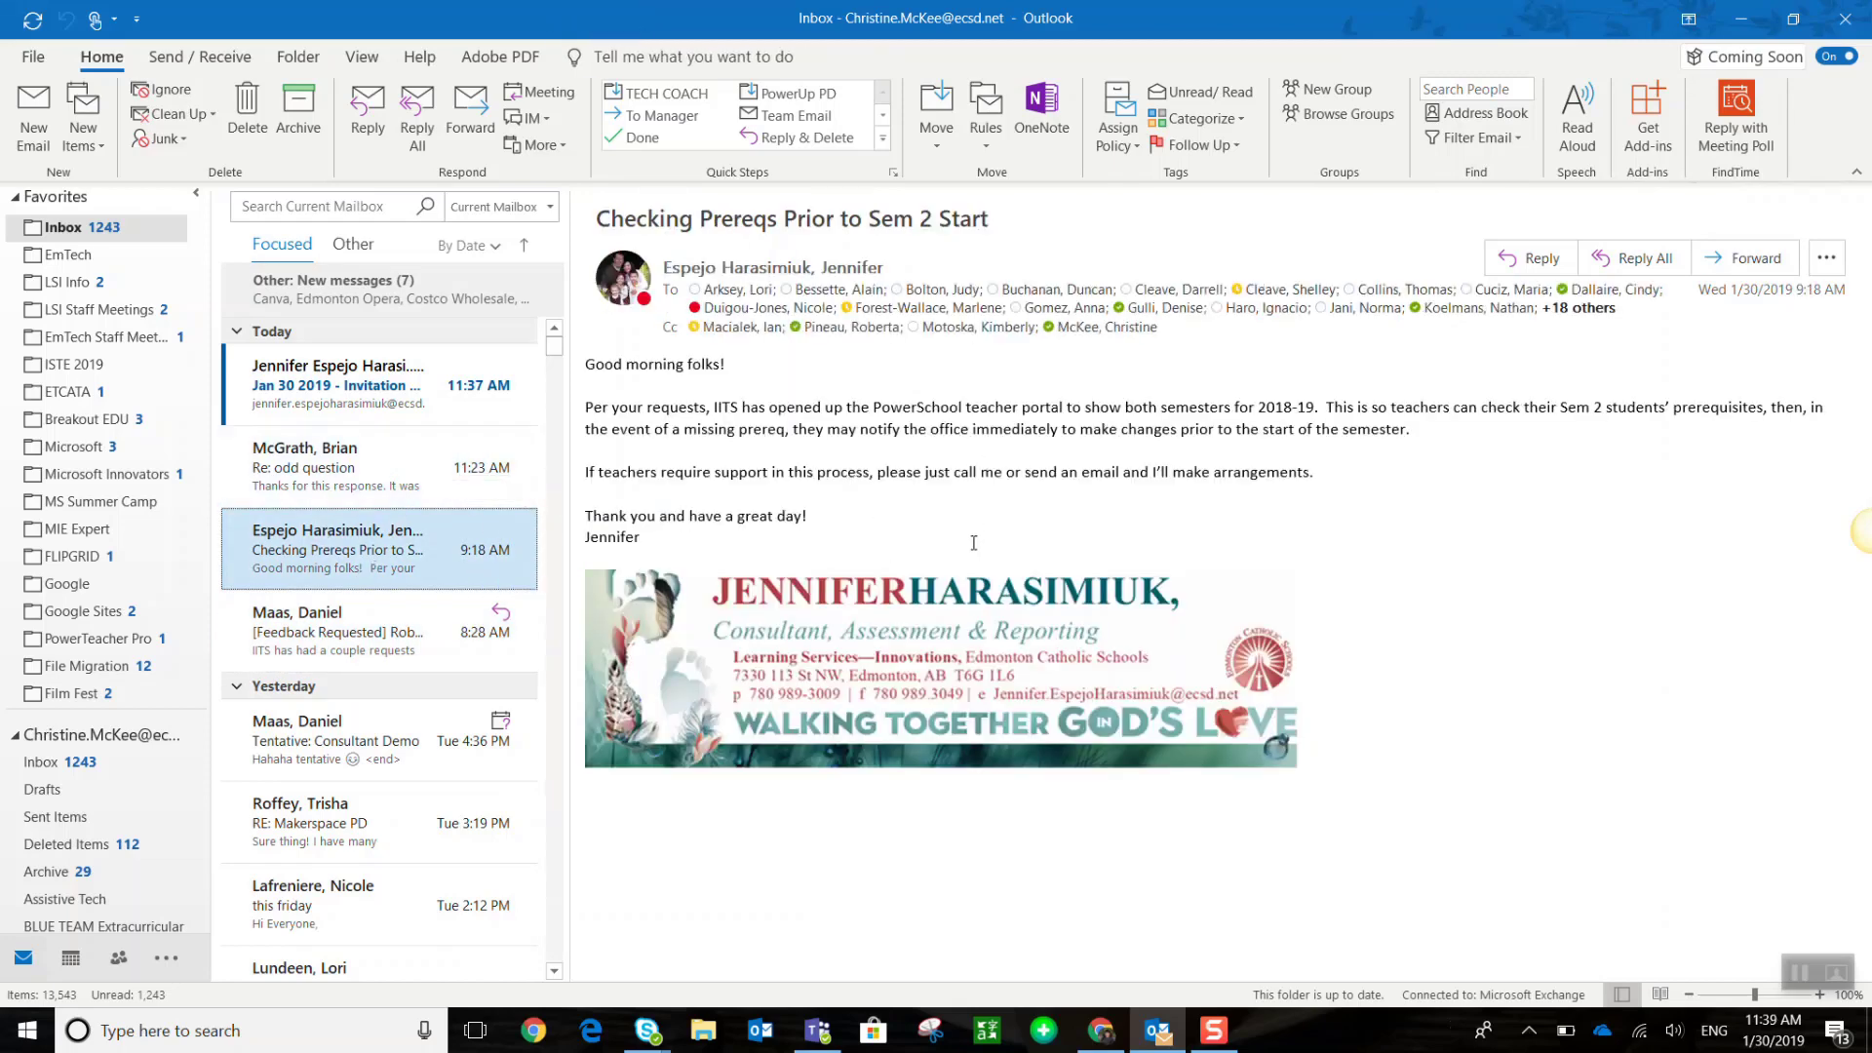
mouse_move(1735, 113)
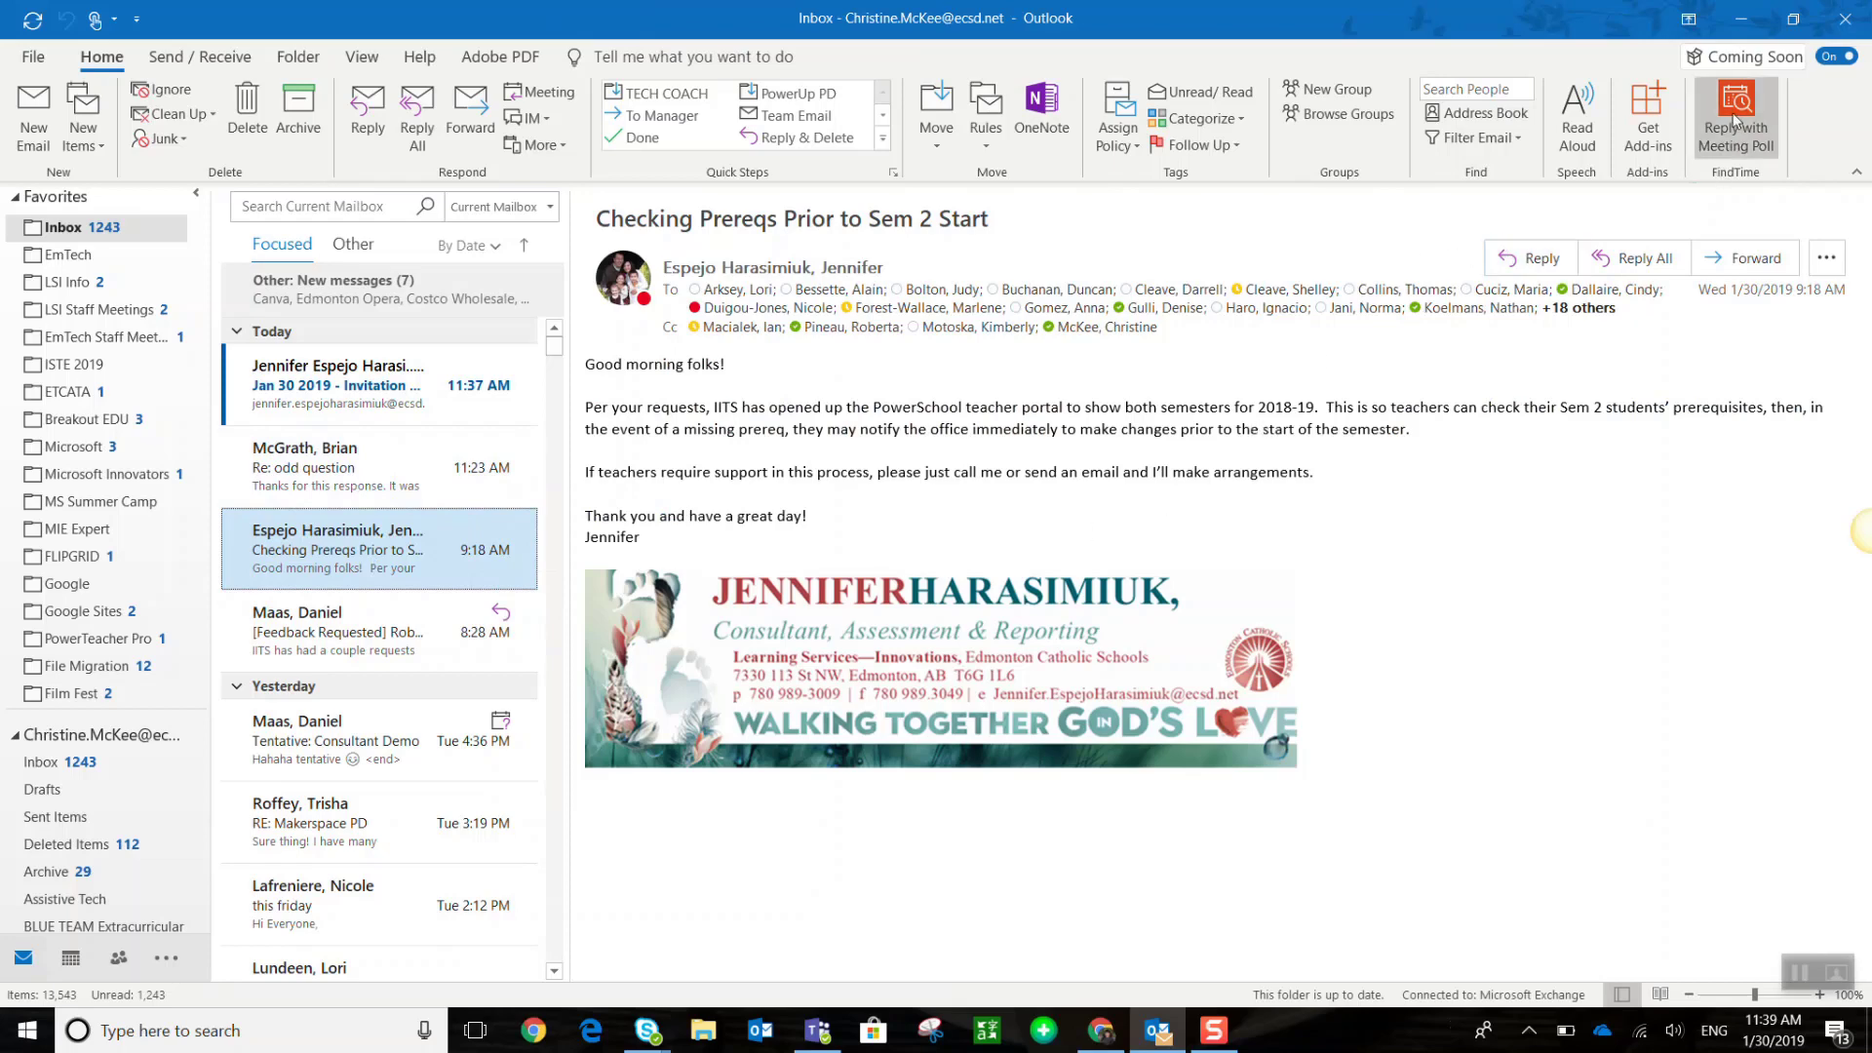
click(1734, 115)
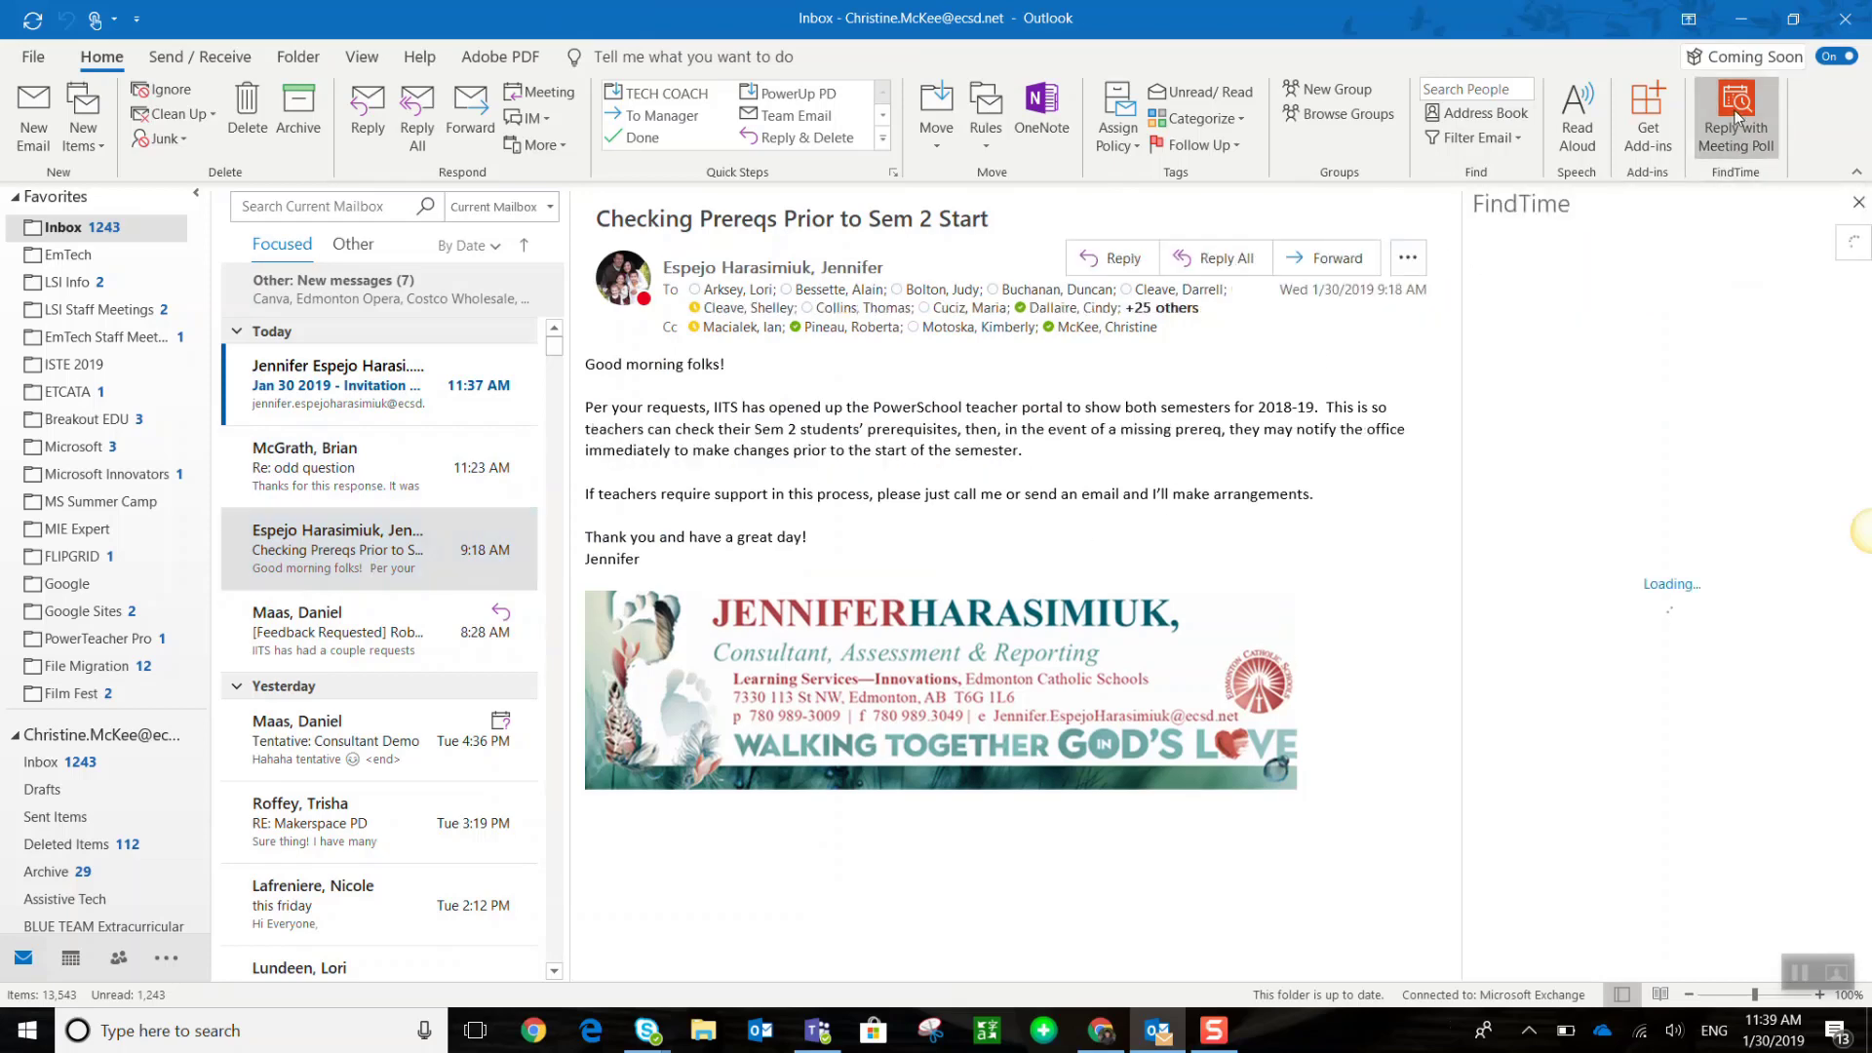
click(1734, 115)
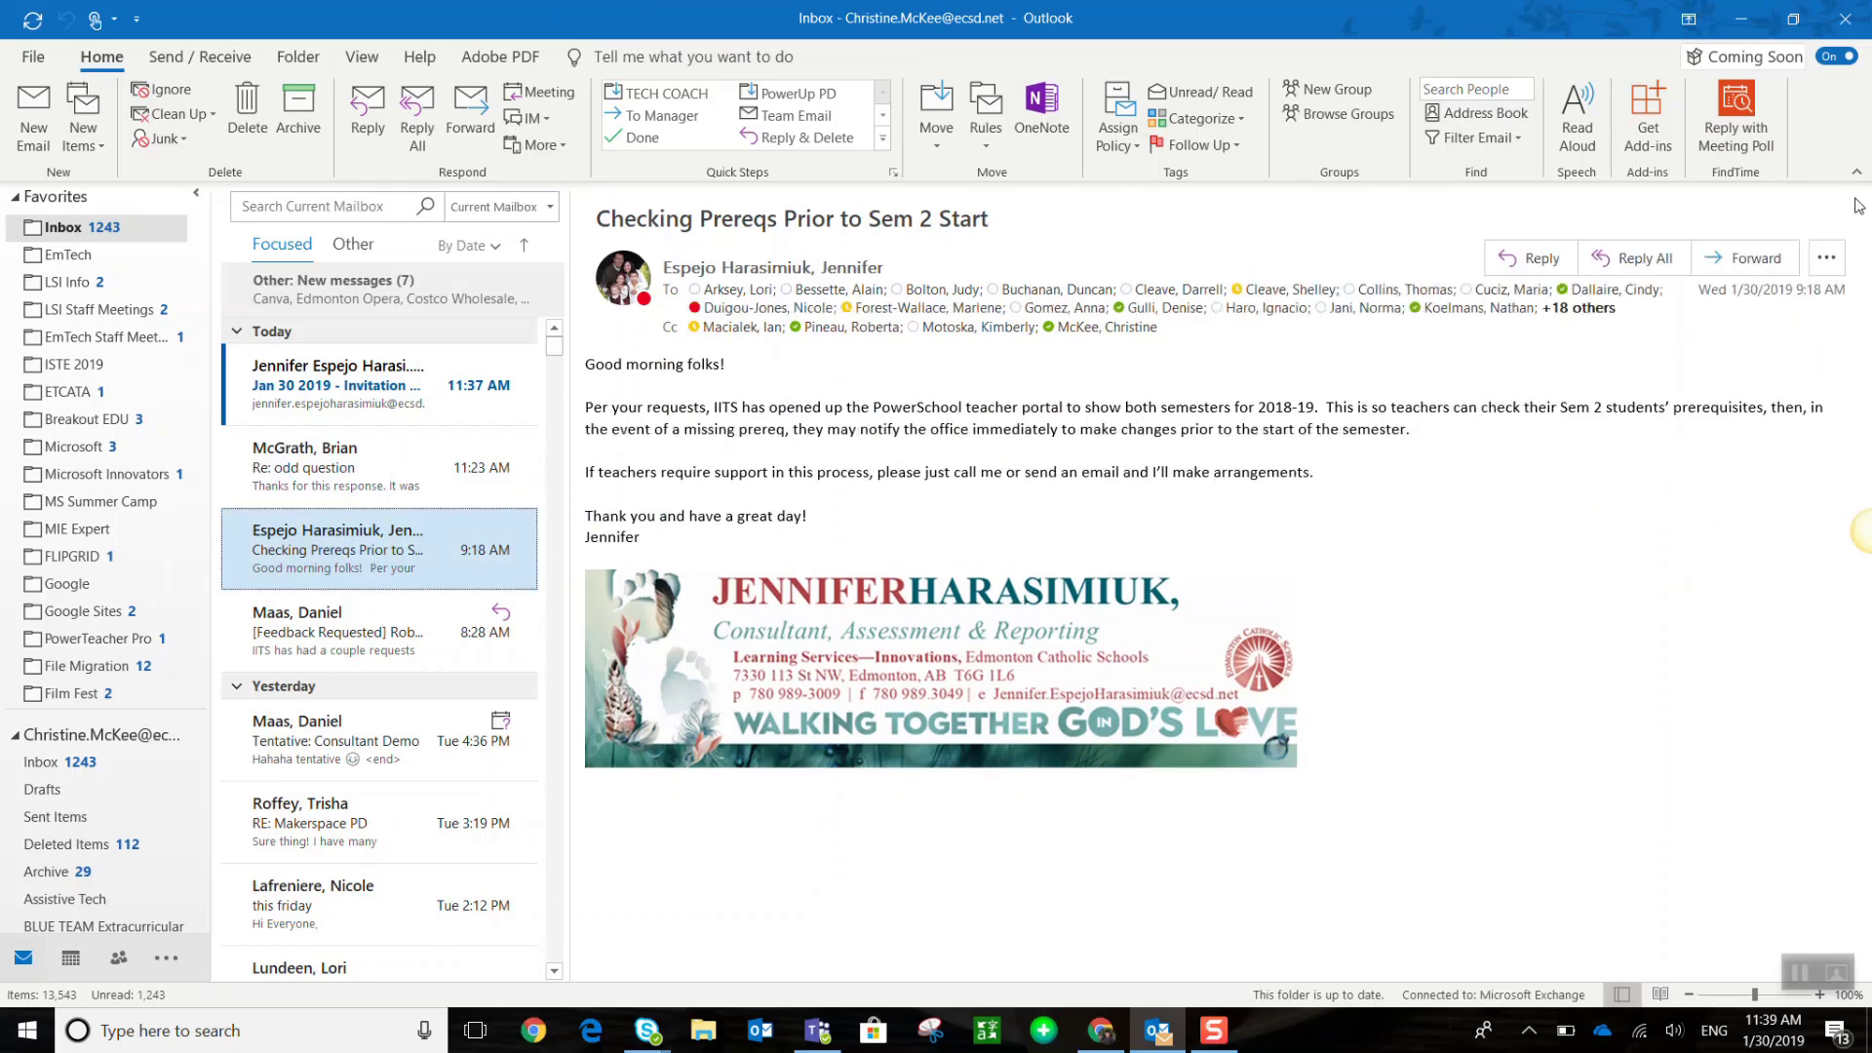
mouse_move(1733, 113)
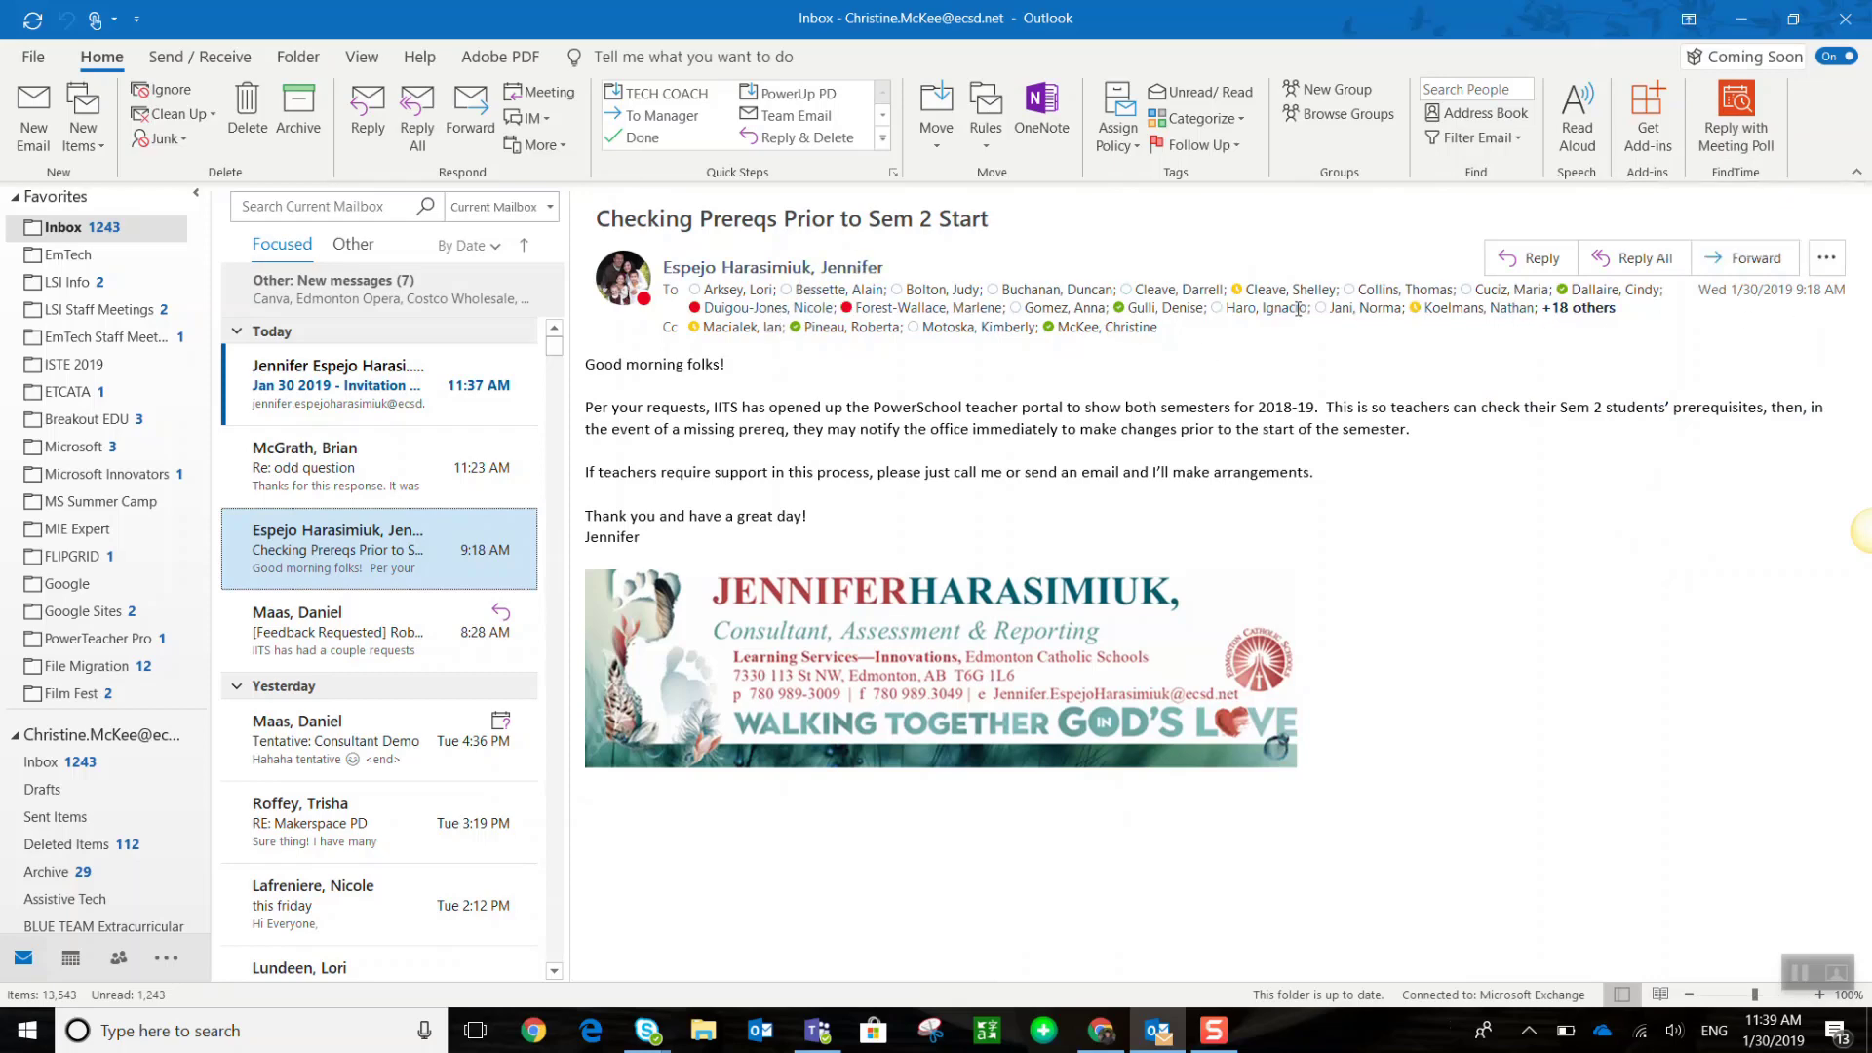
mouse_move(383, 384)
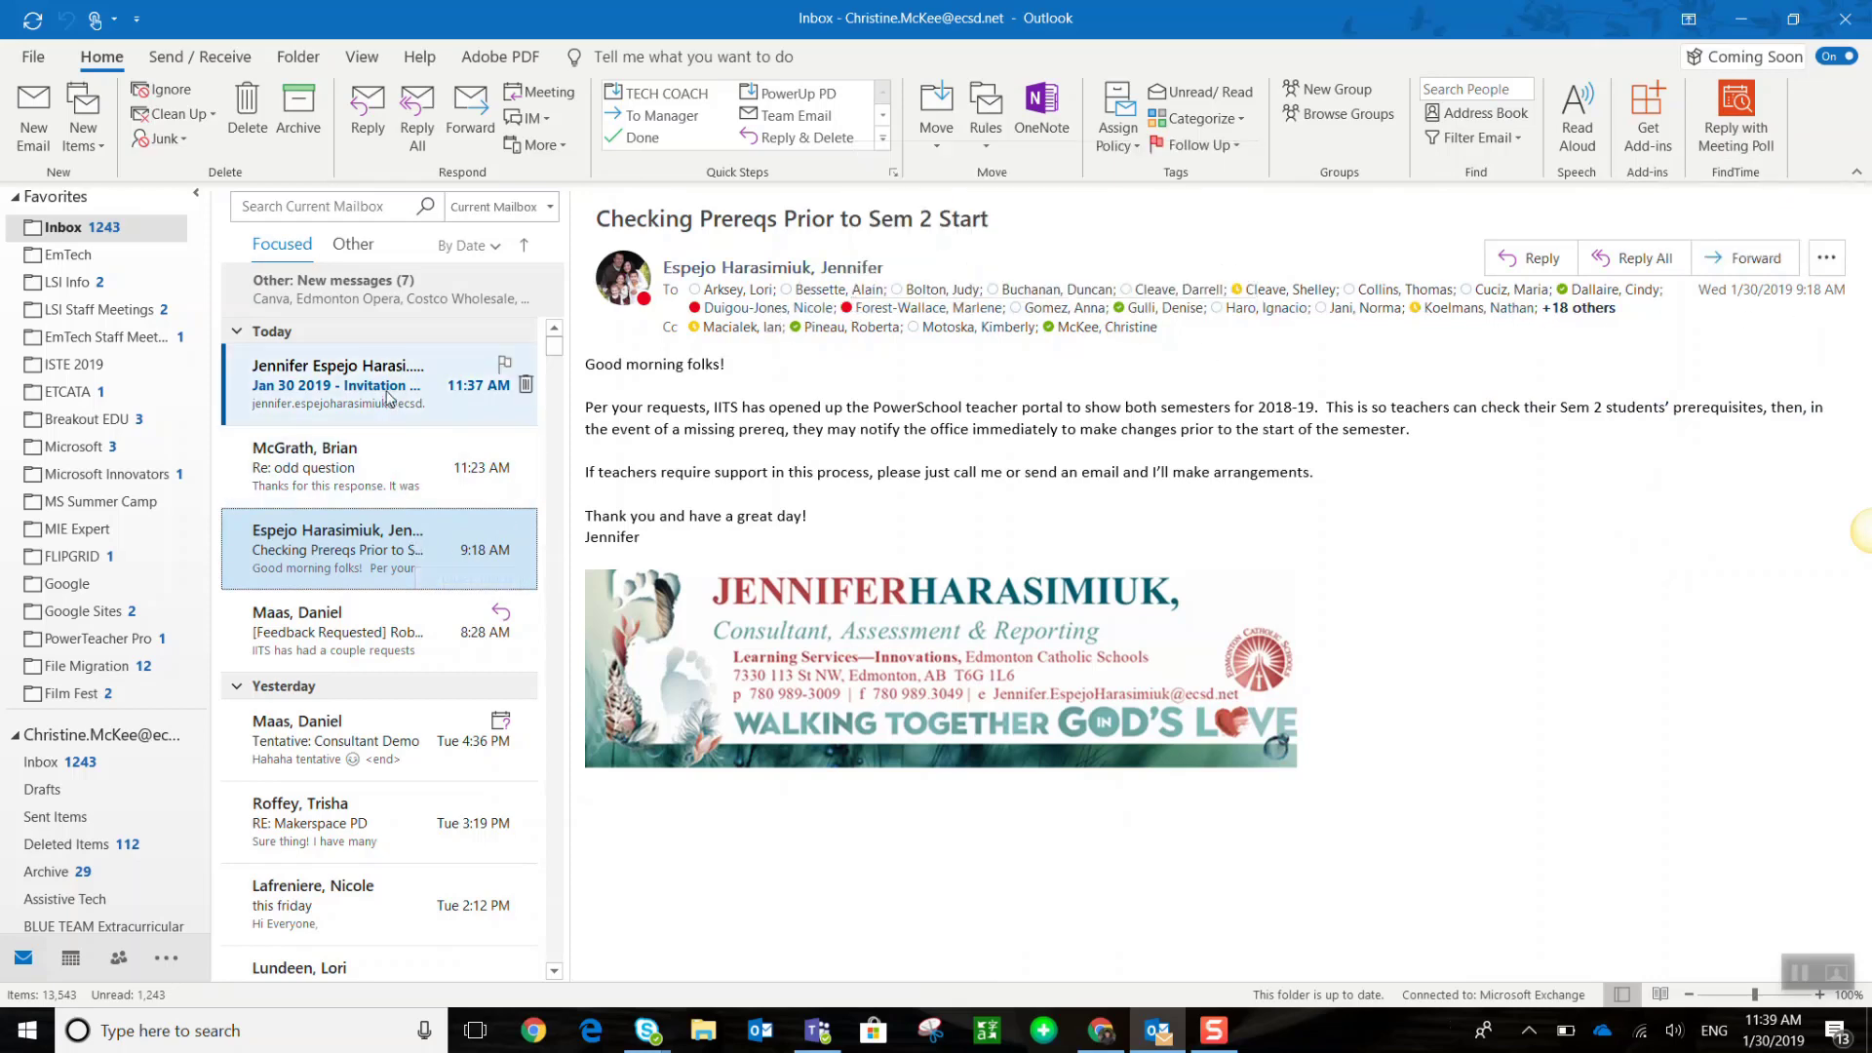
click(359, 630)
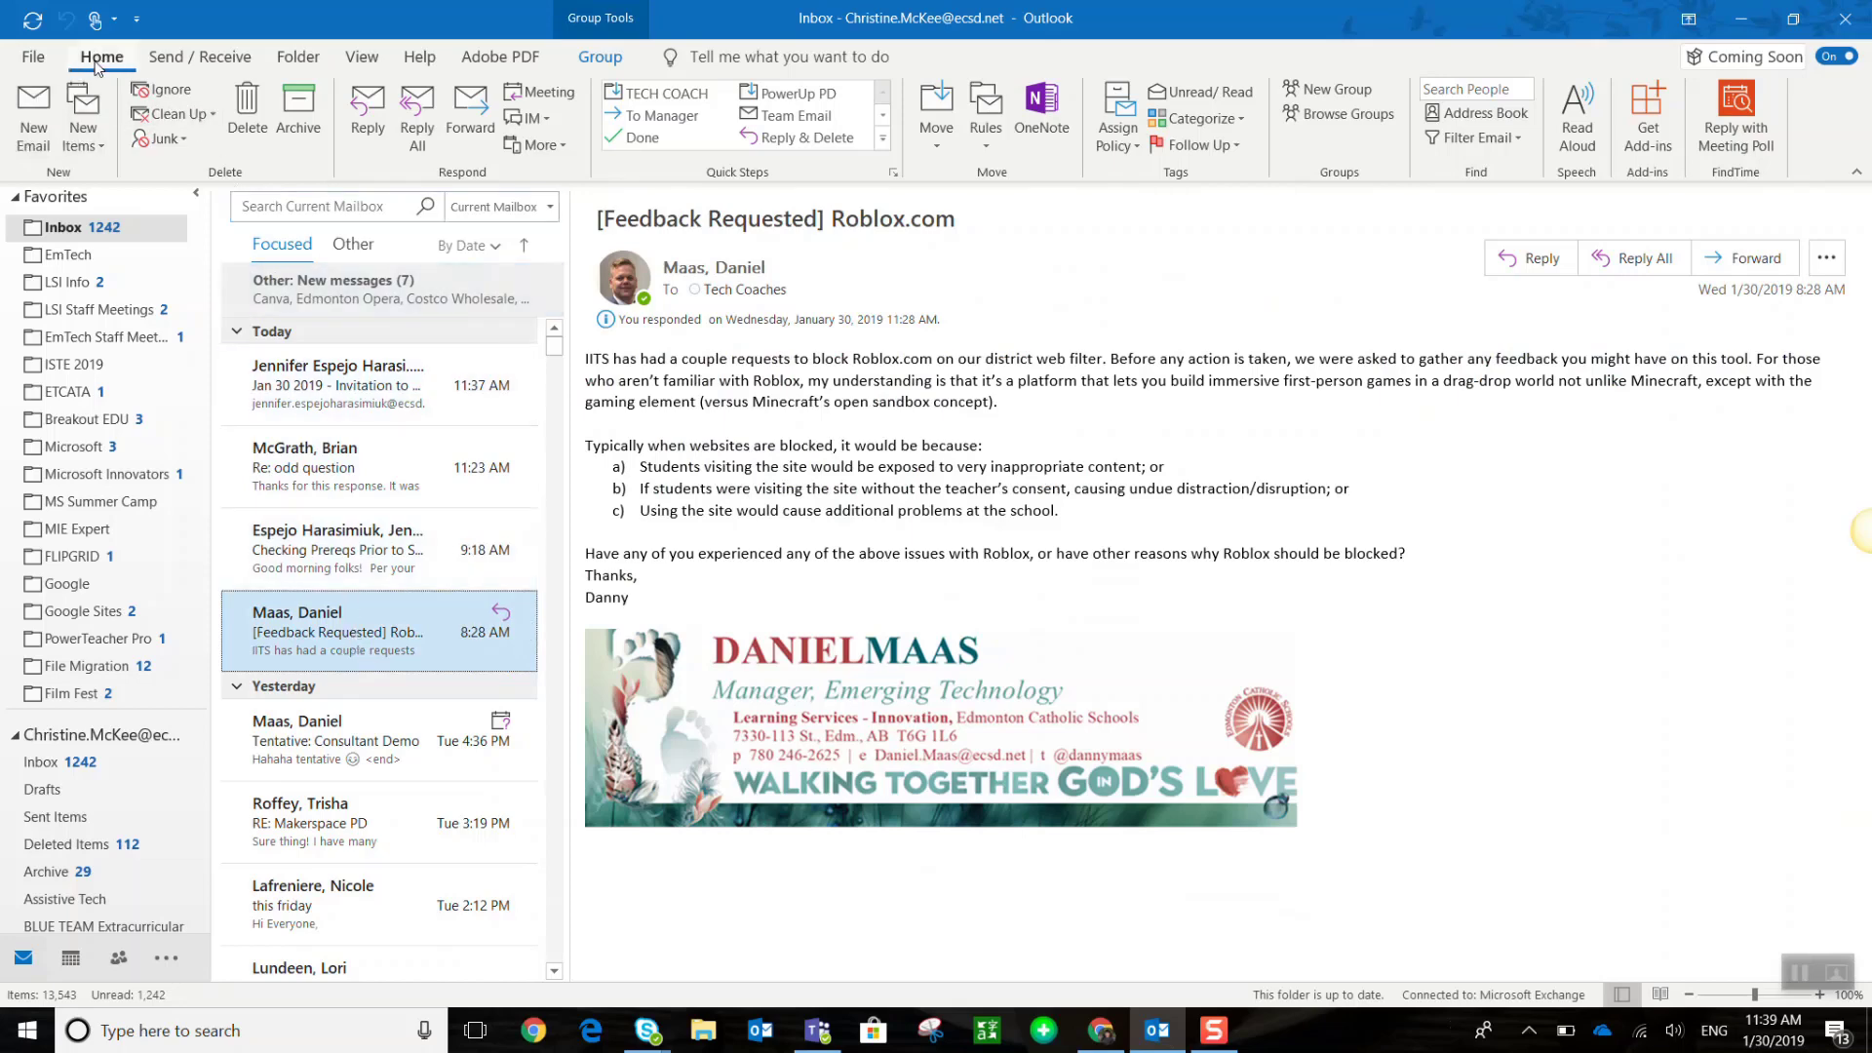
mouse_move(115, 60)
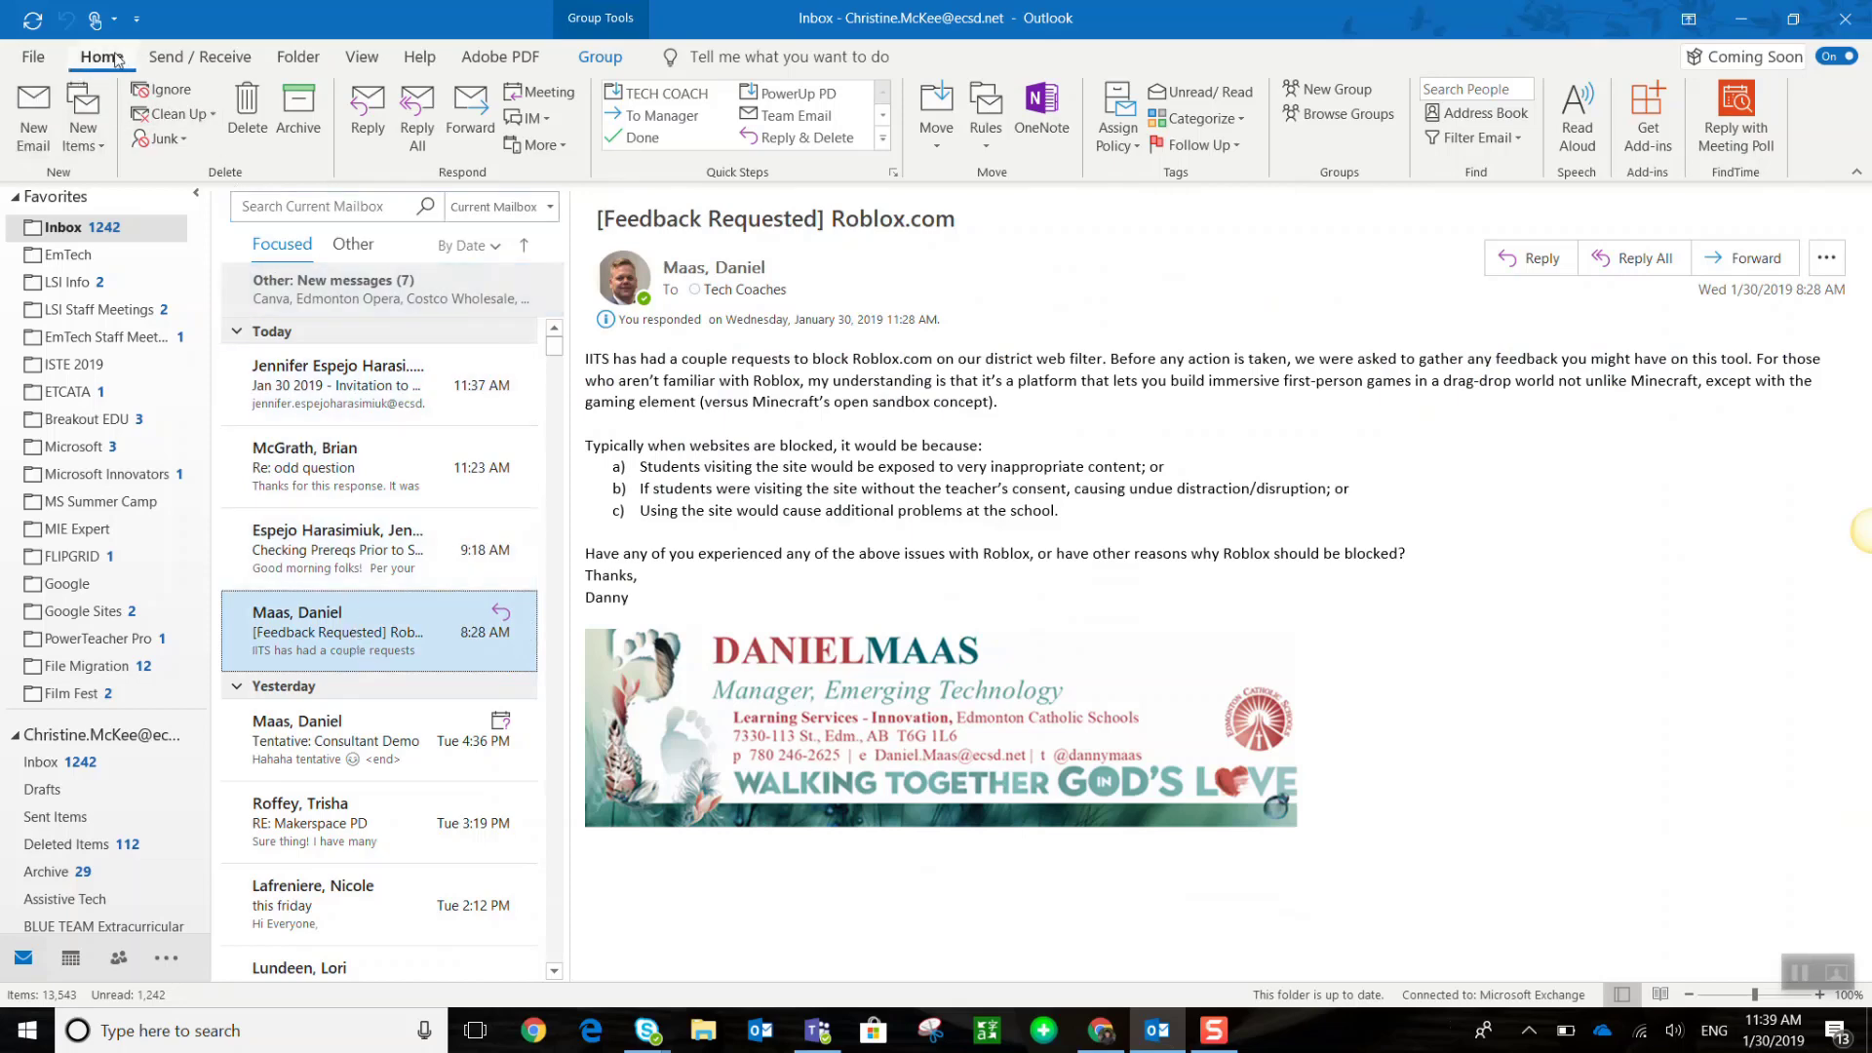
click(34, 115)
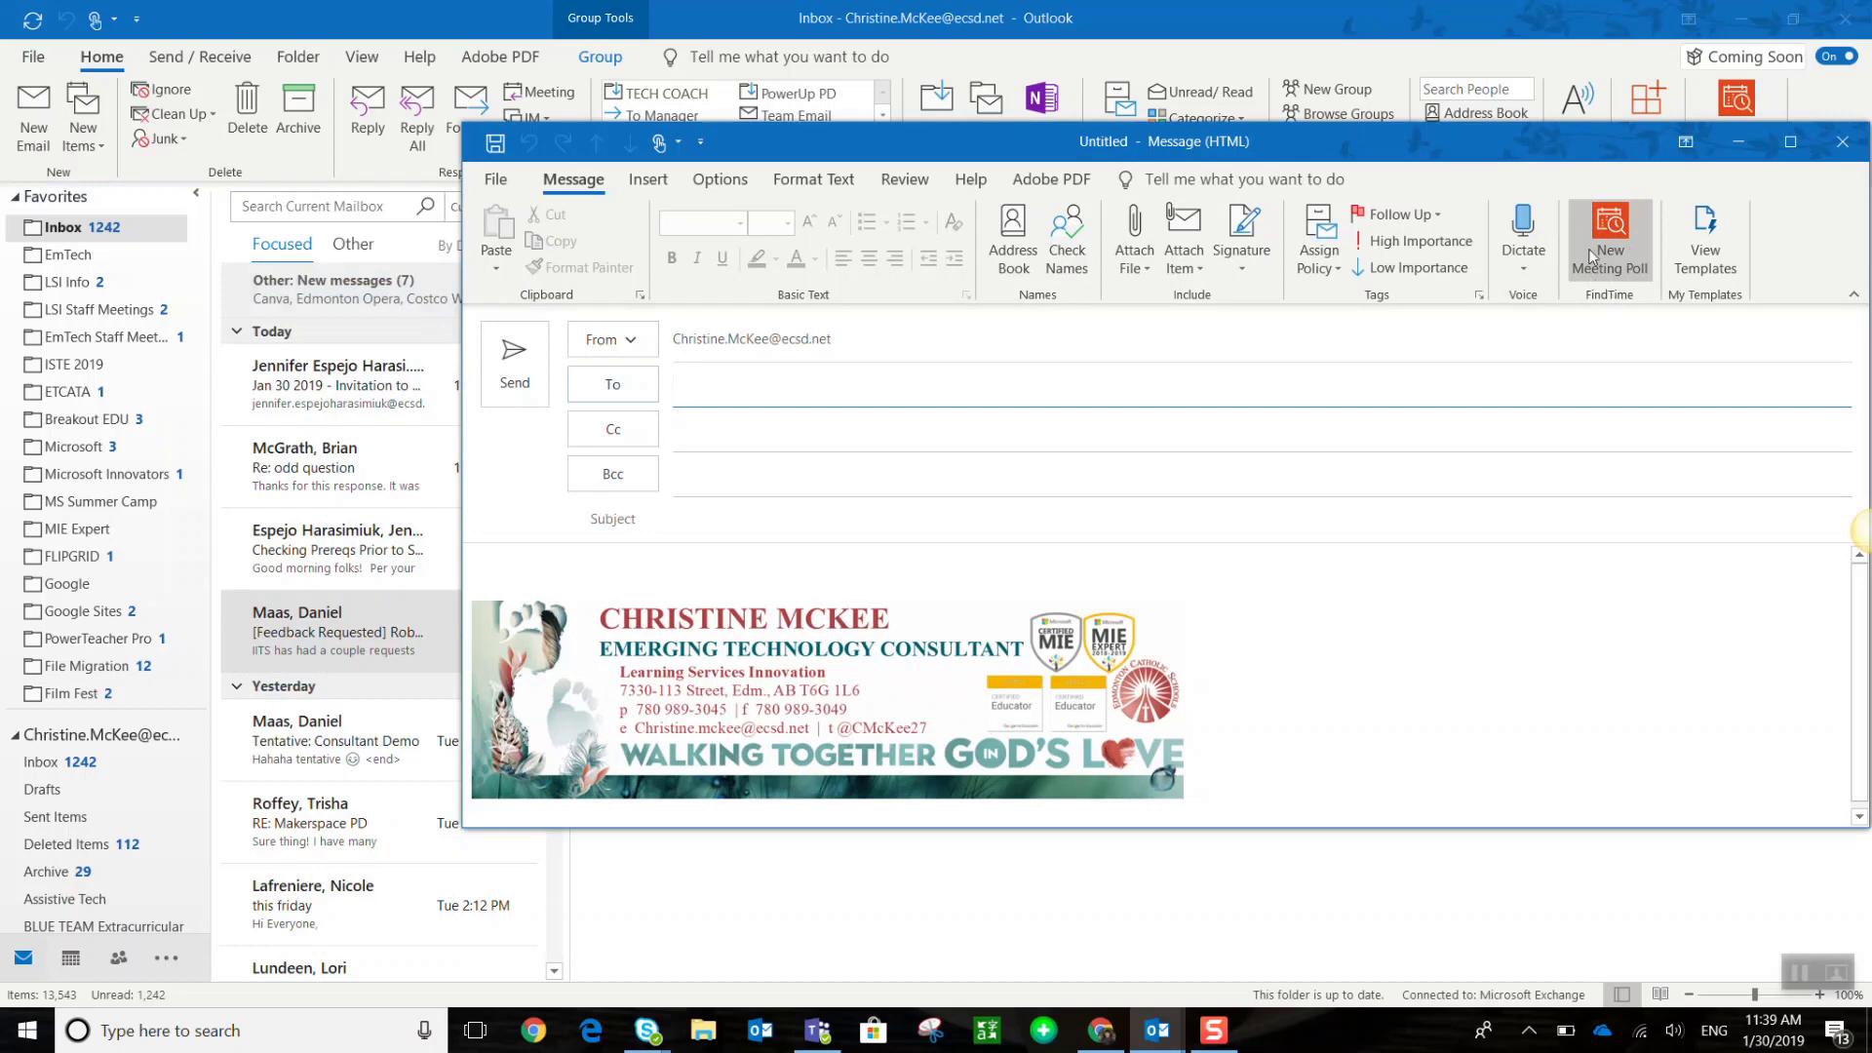
mouse_move(1609, 236)
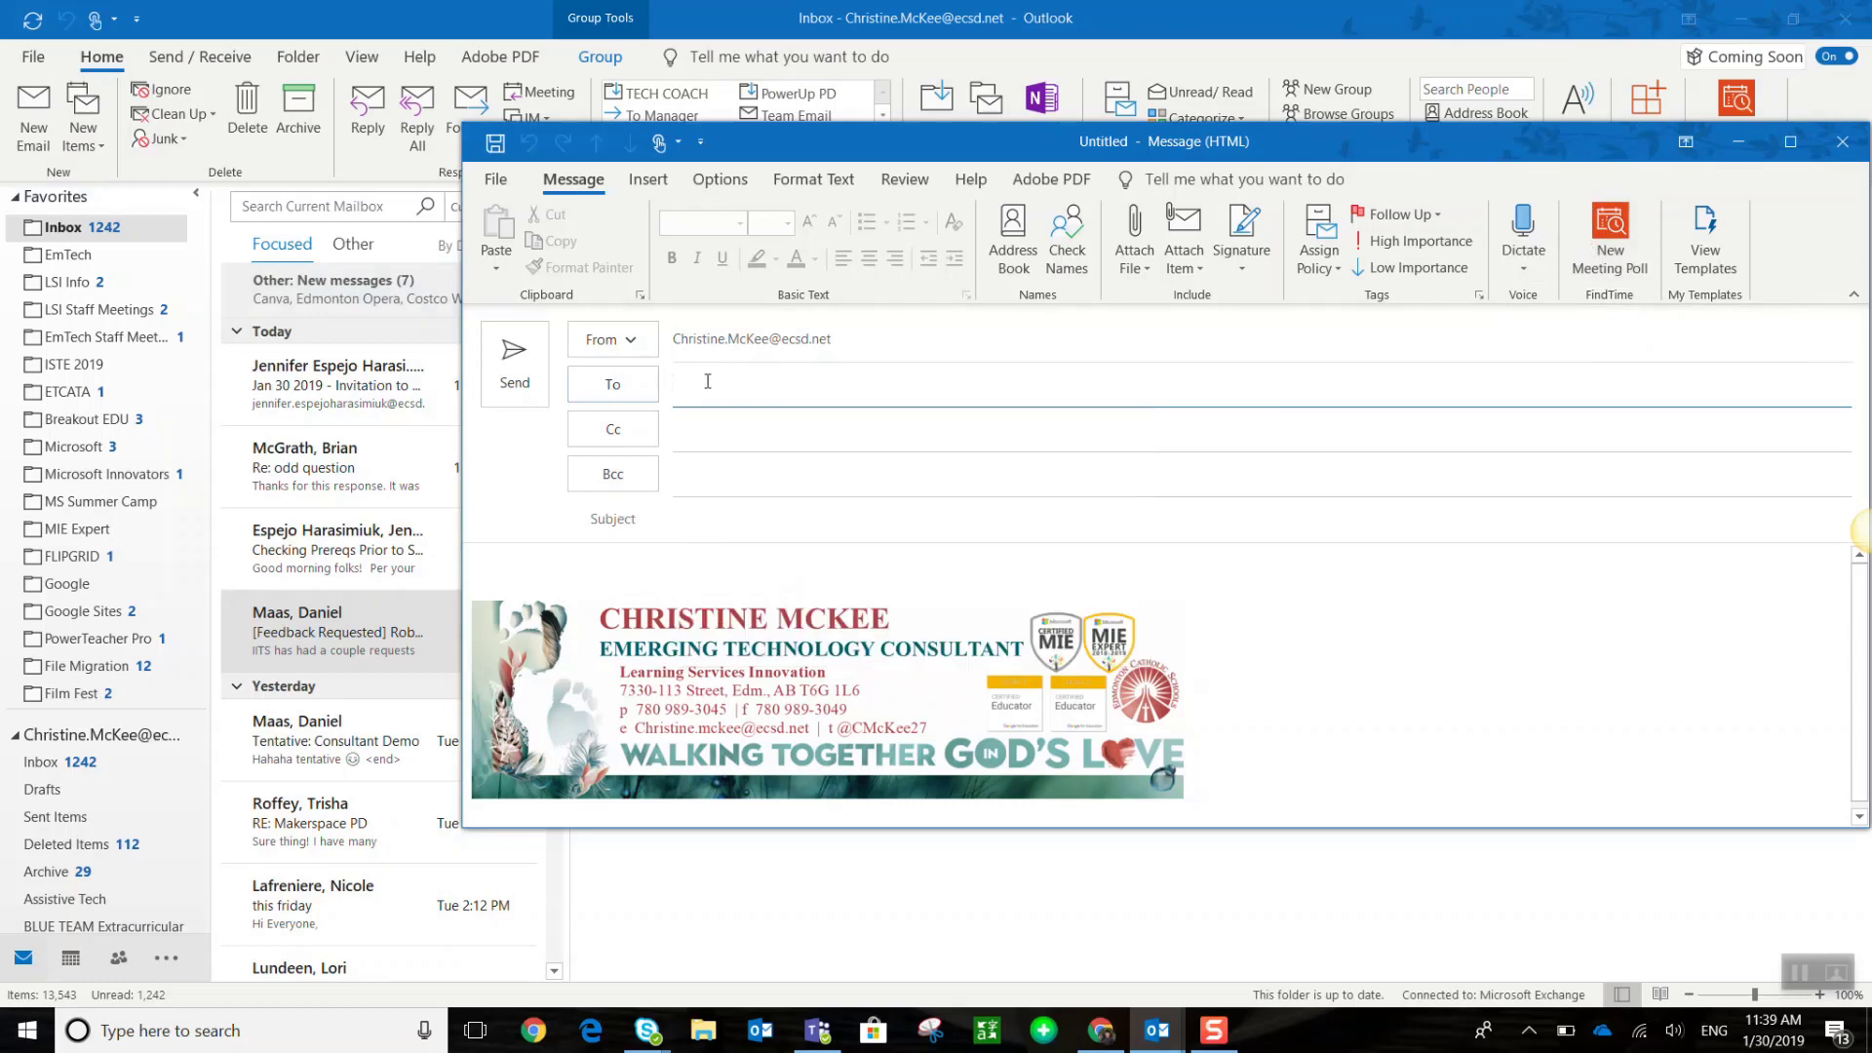
text(Espejo Harasimiuk, Jennifer;)
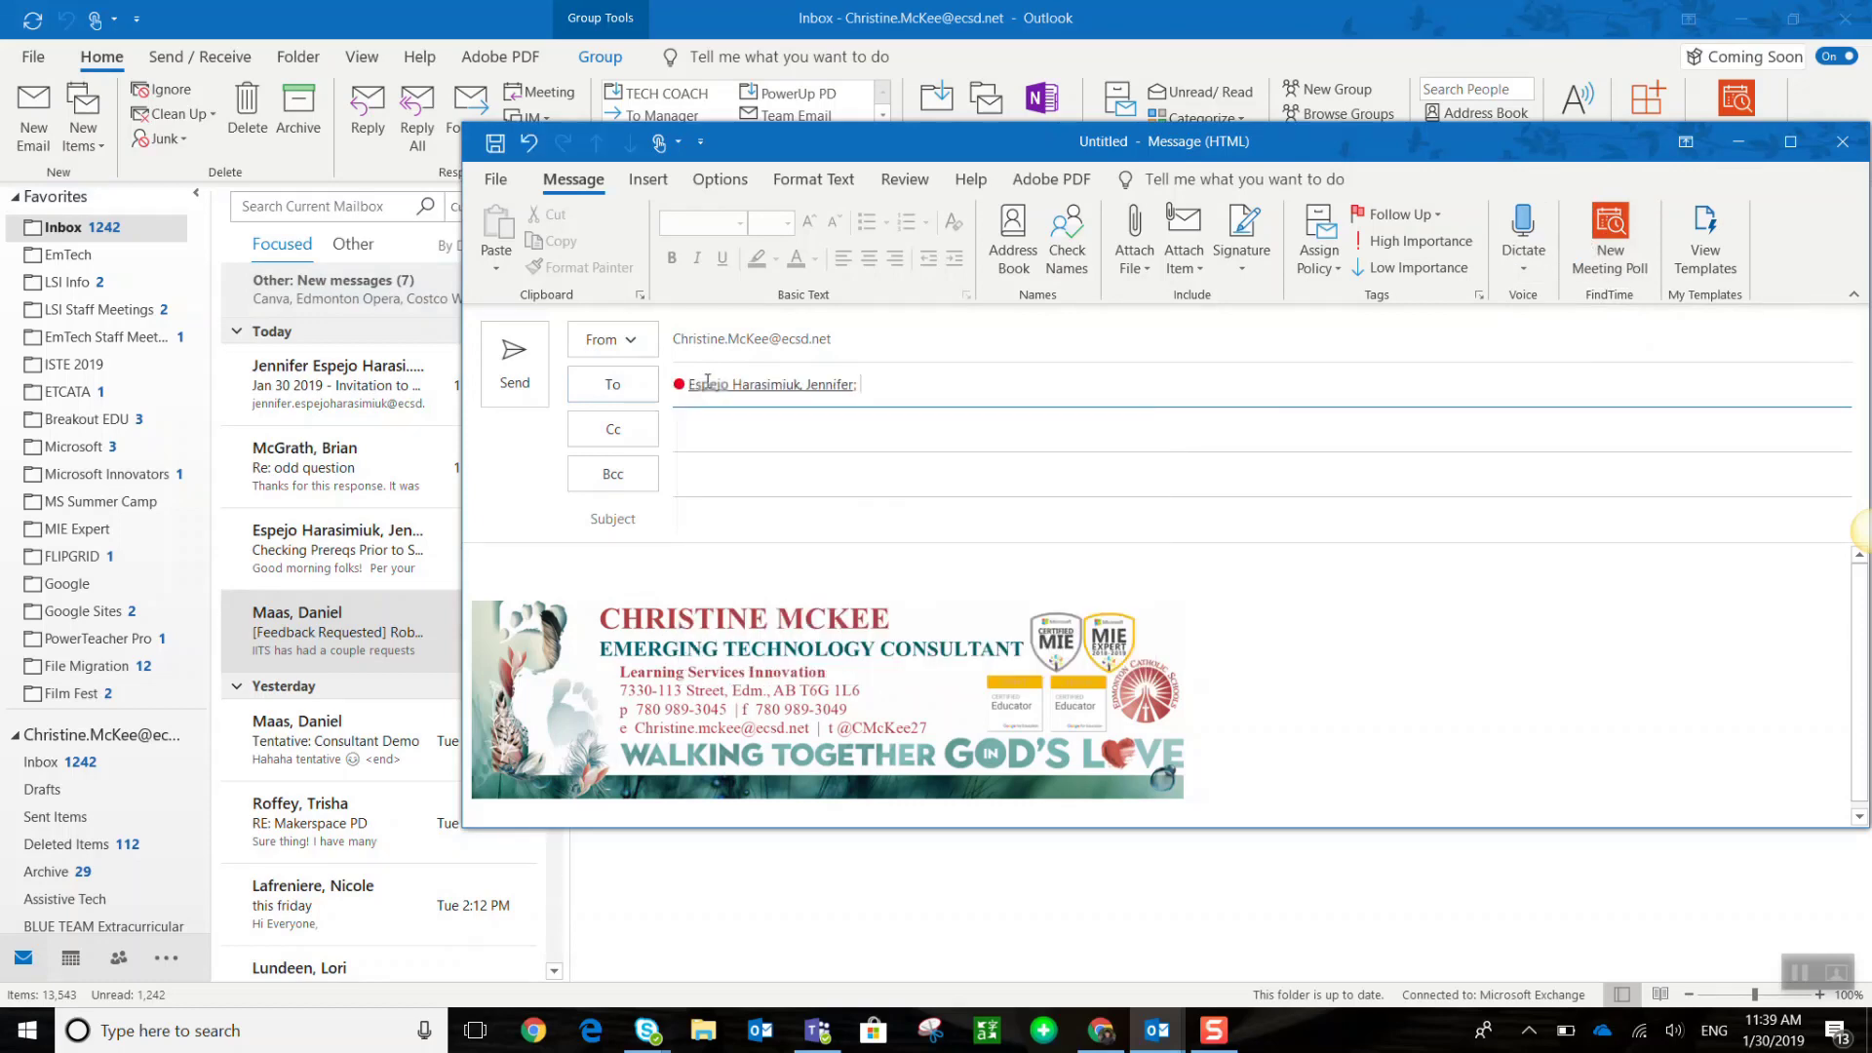
text(D)
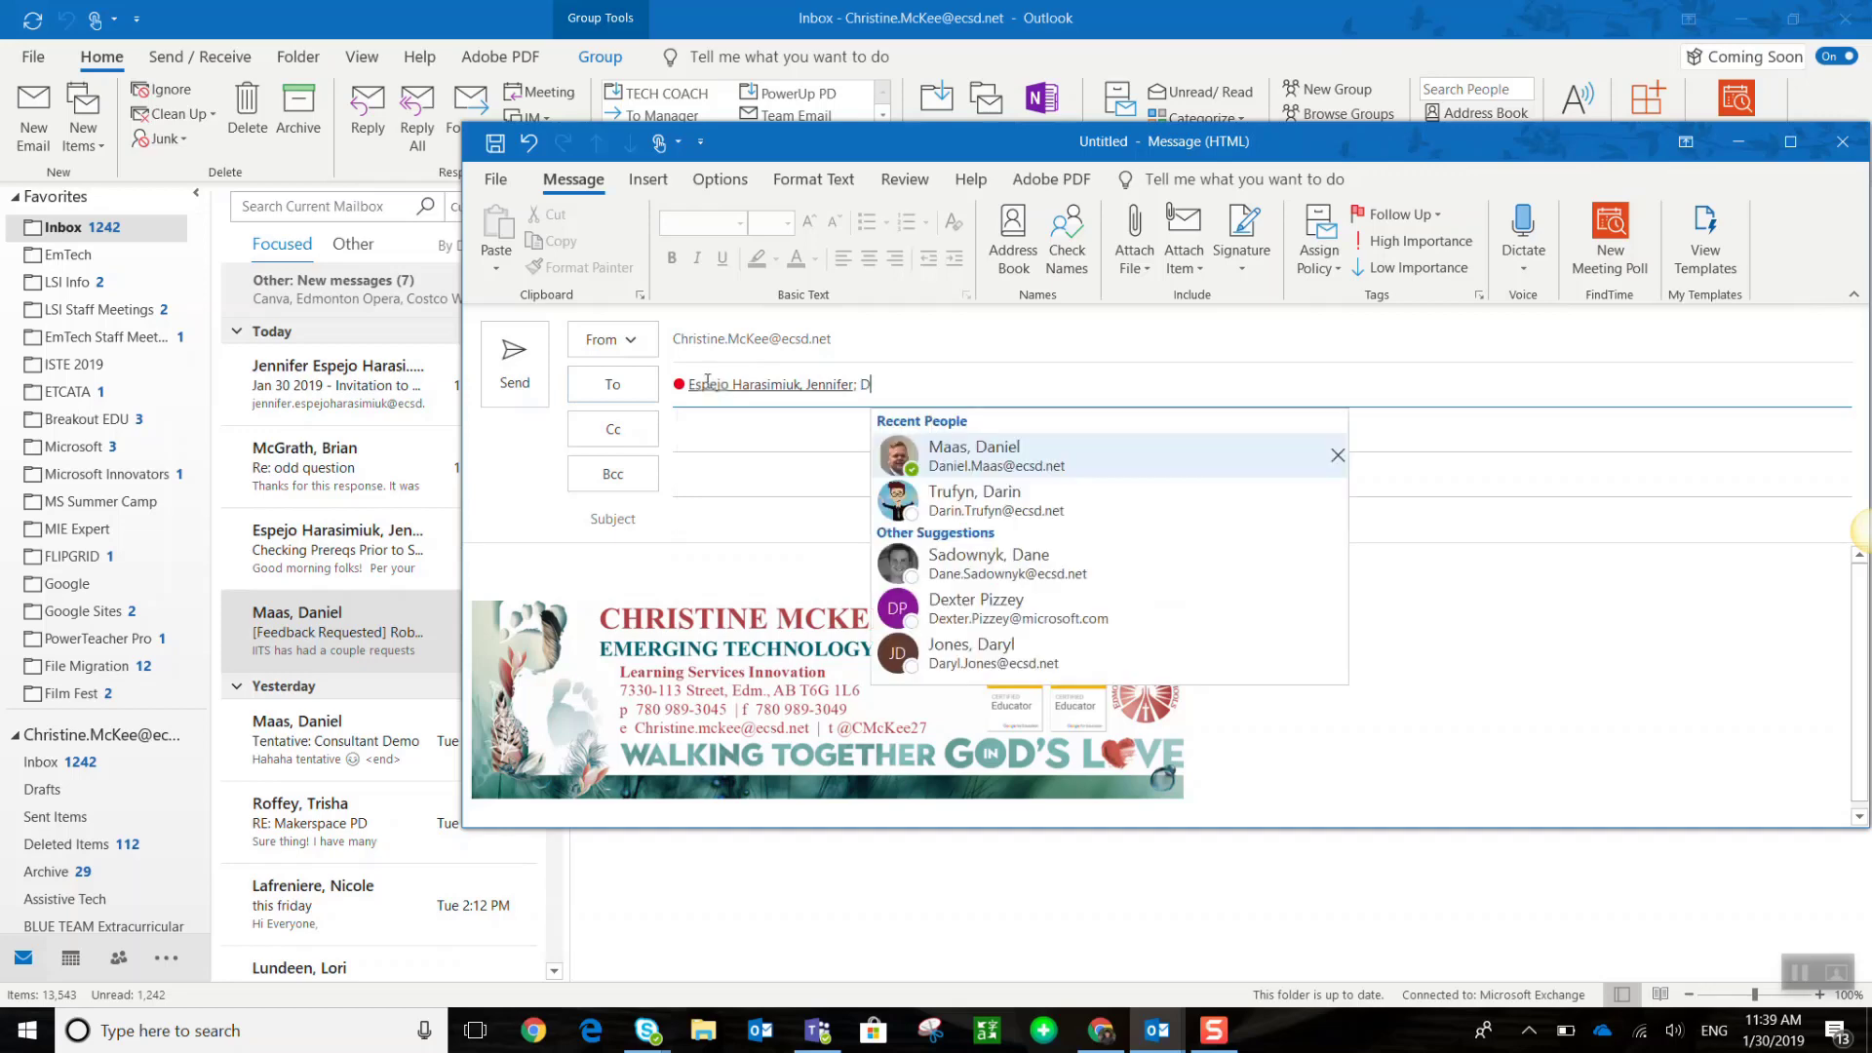
click(973, 456)
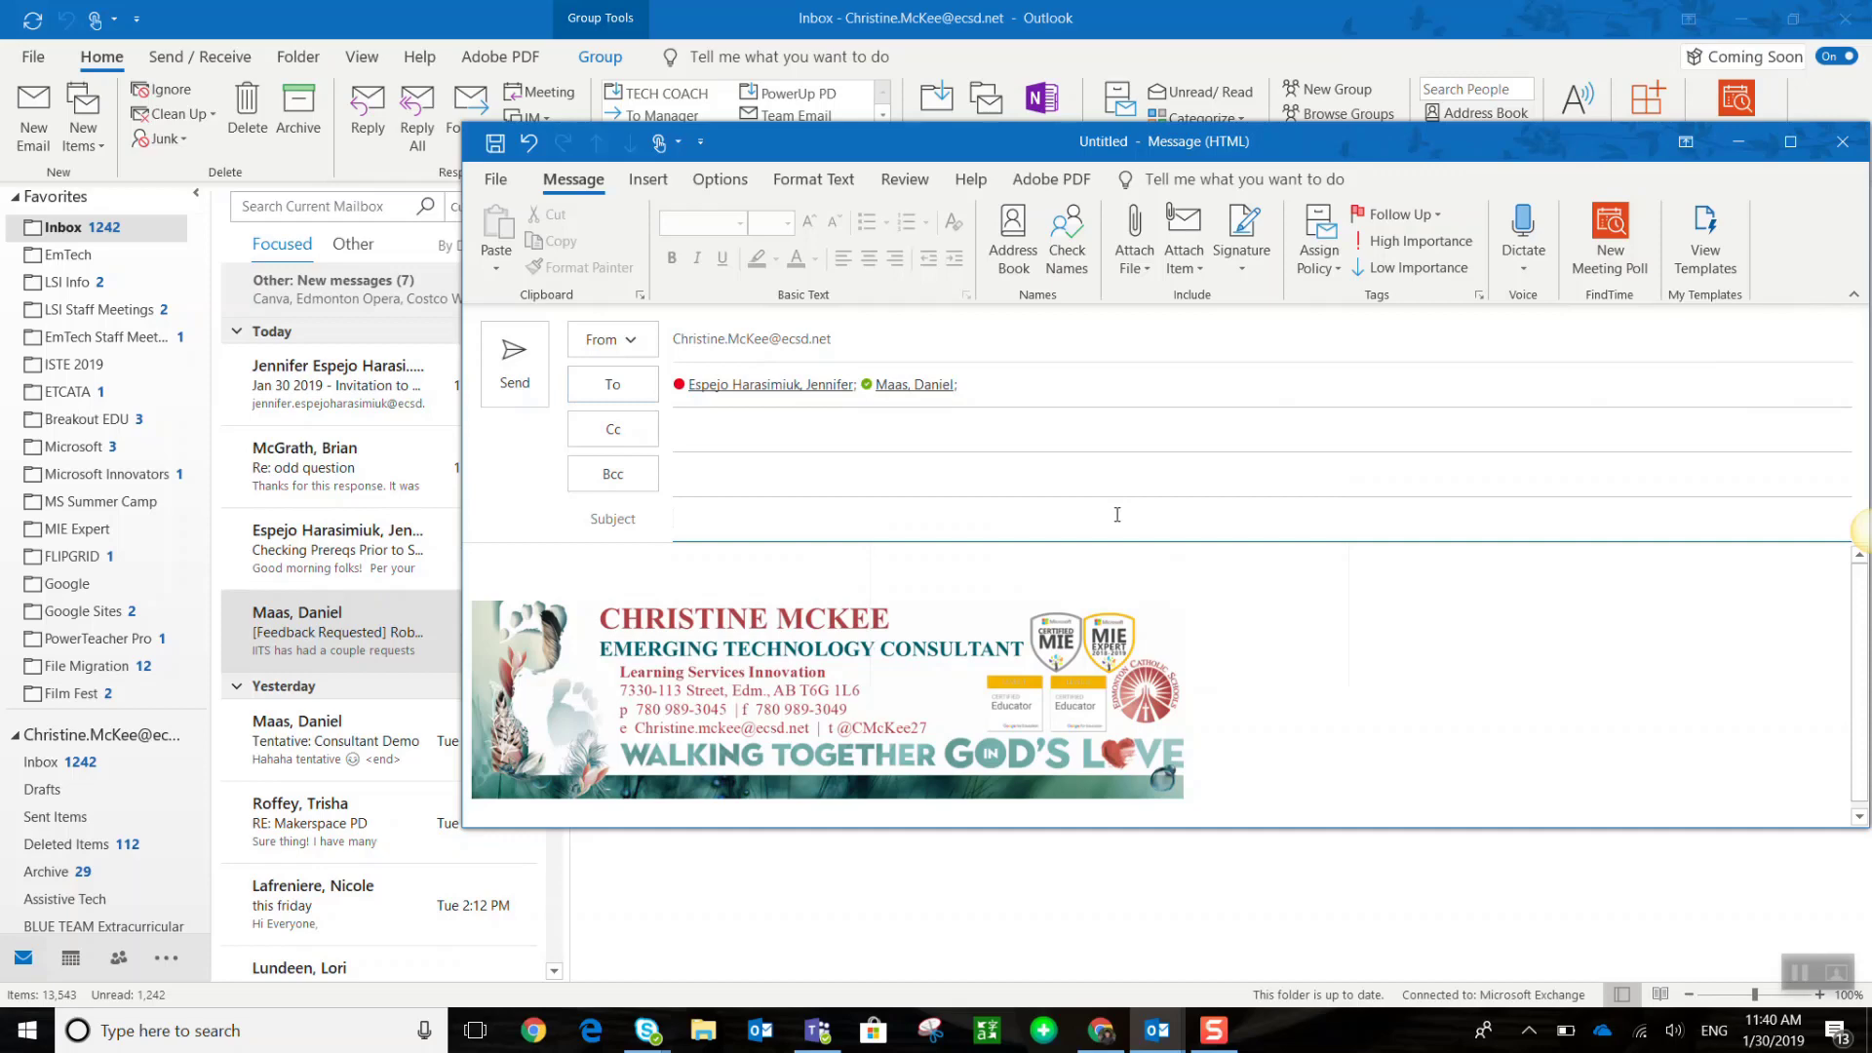
text(Just Testing this Out)
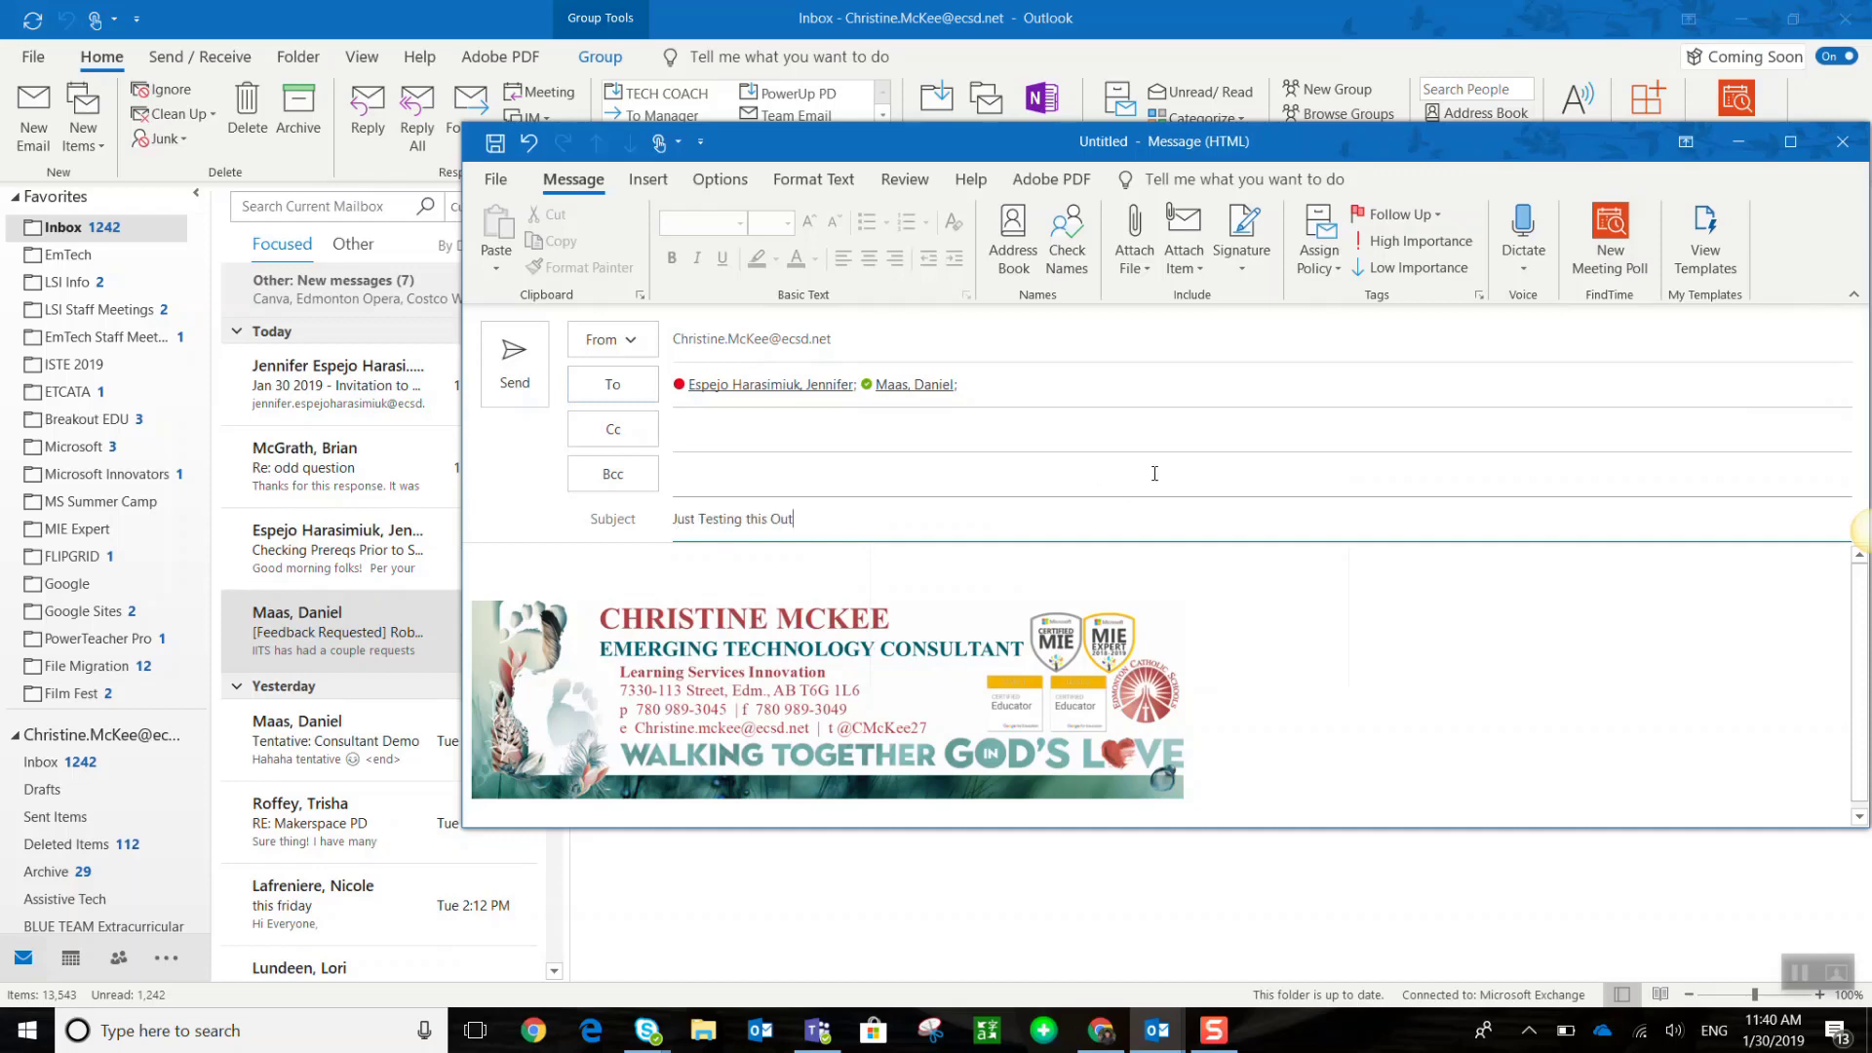
mouse_move(1608, 237)
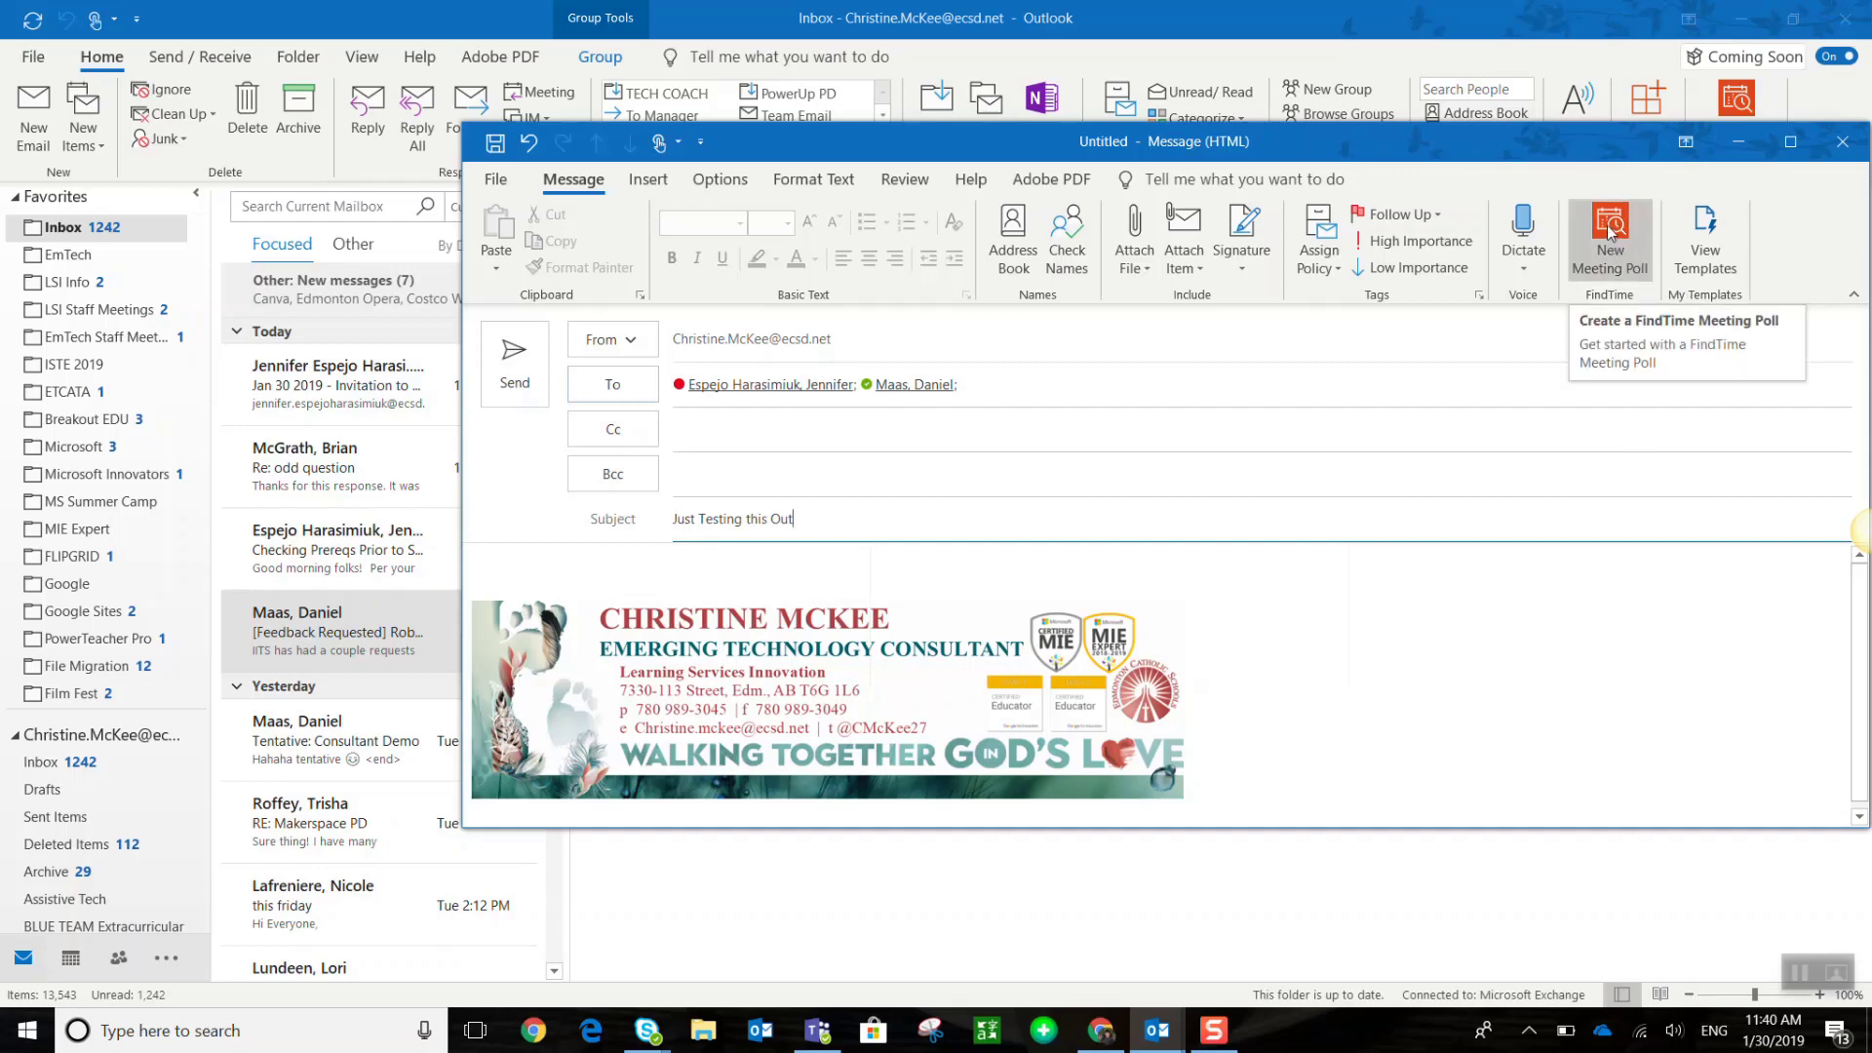
Start a FindTime New Meeting Poll and set its duration to 1 hour
click(1609, 232)
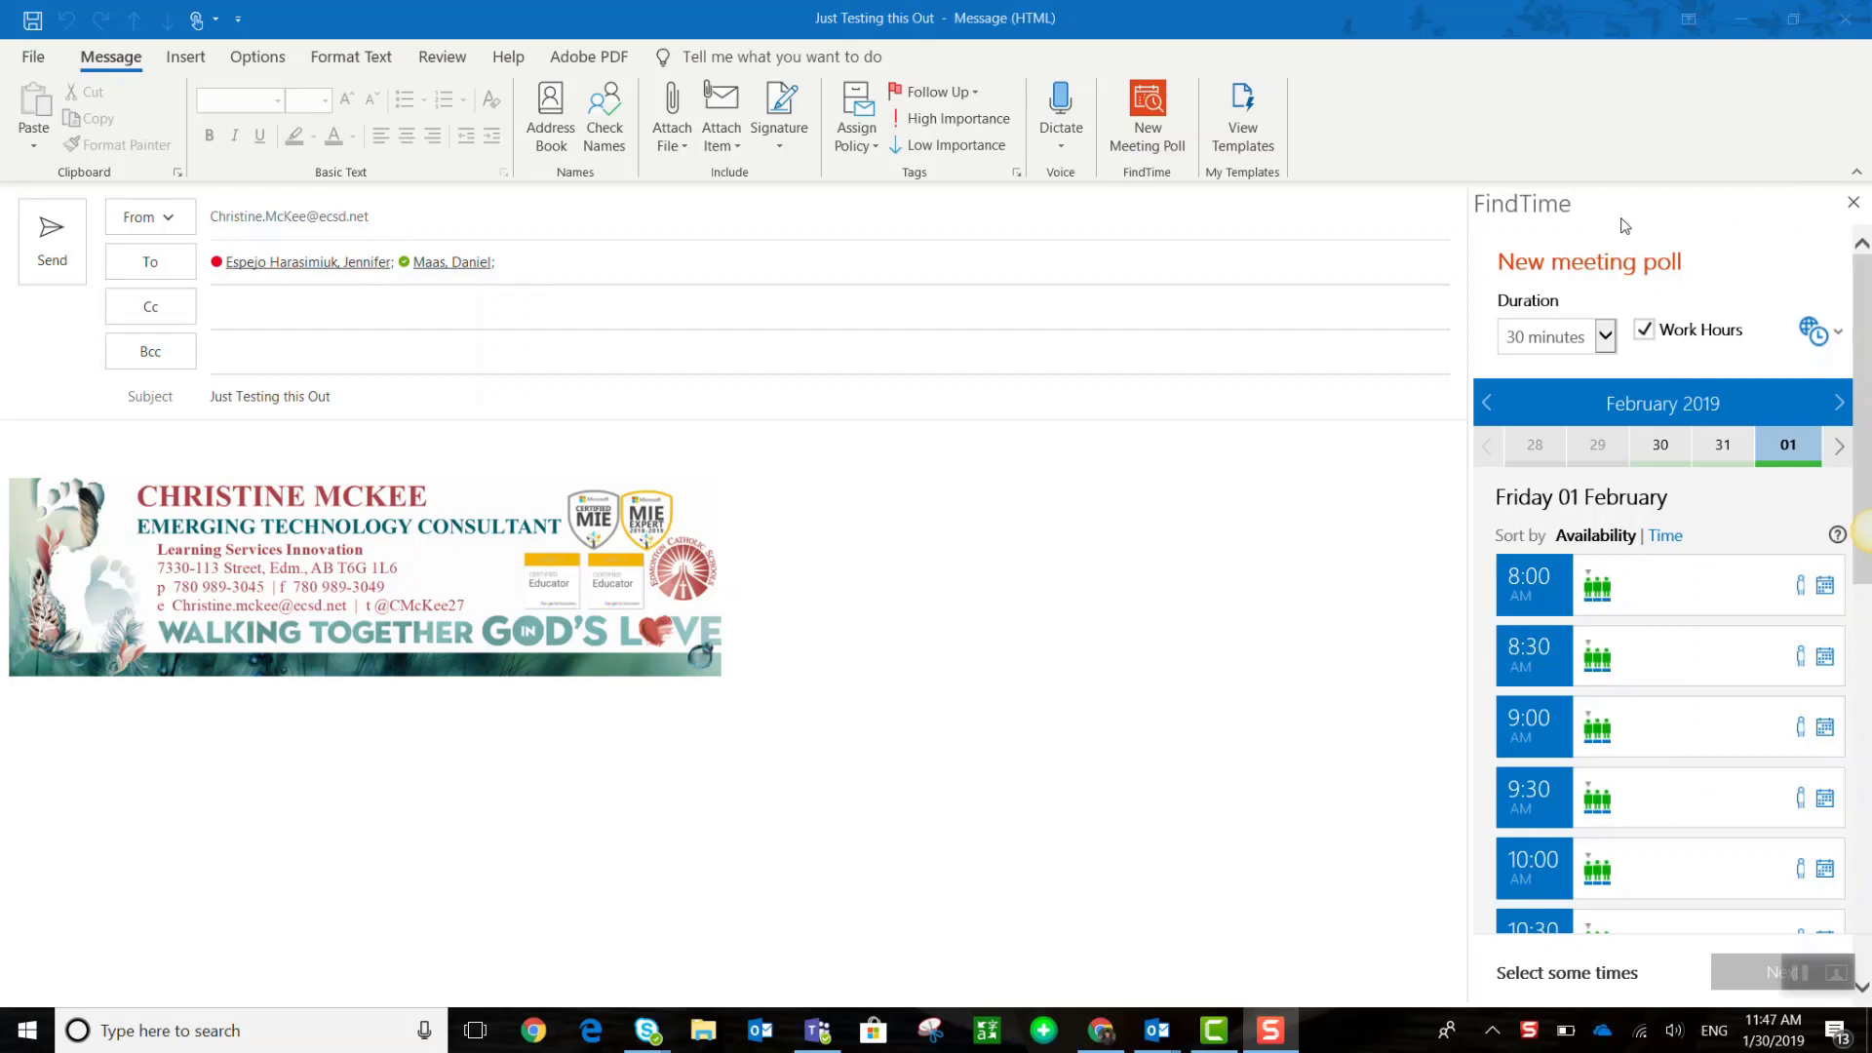
mouse_move(1624, 222)
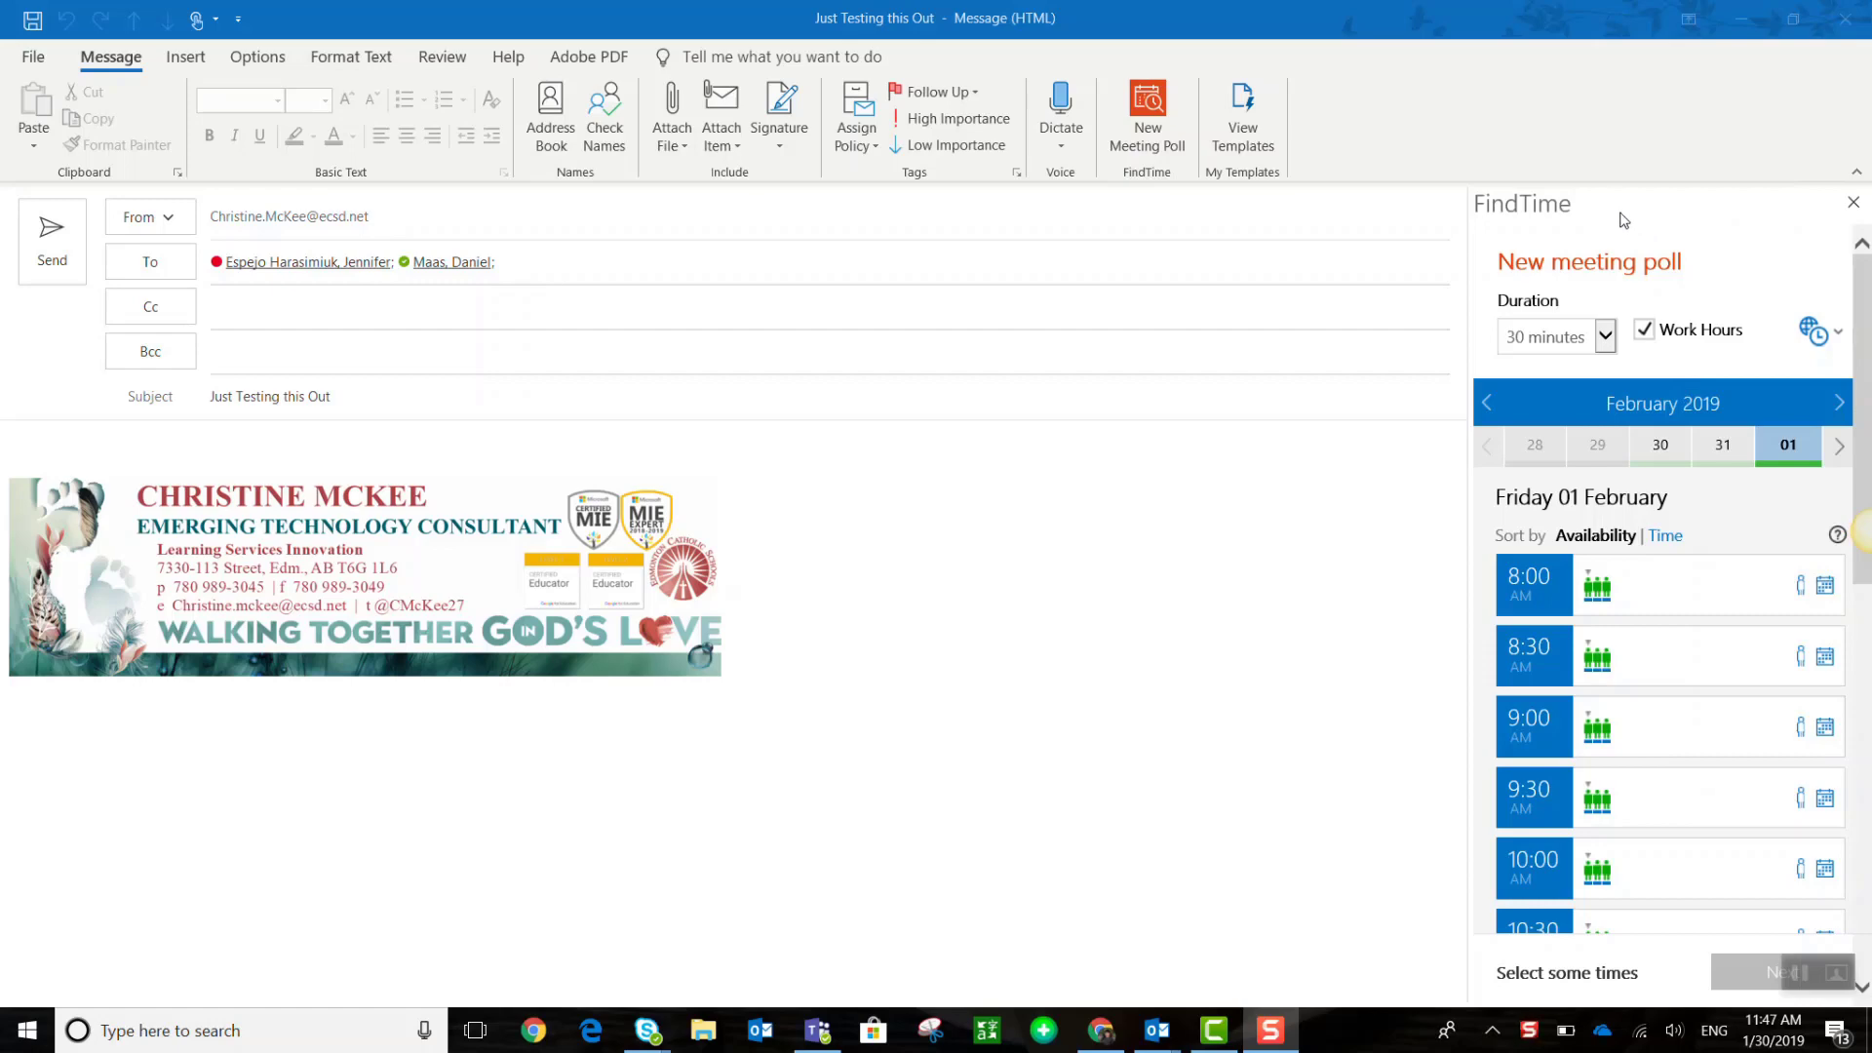
mouse_move(1603, 347)
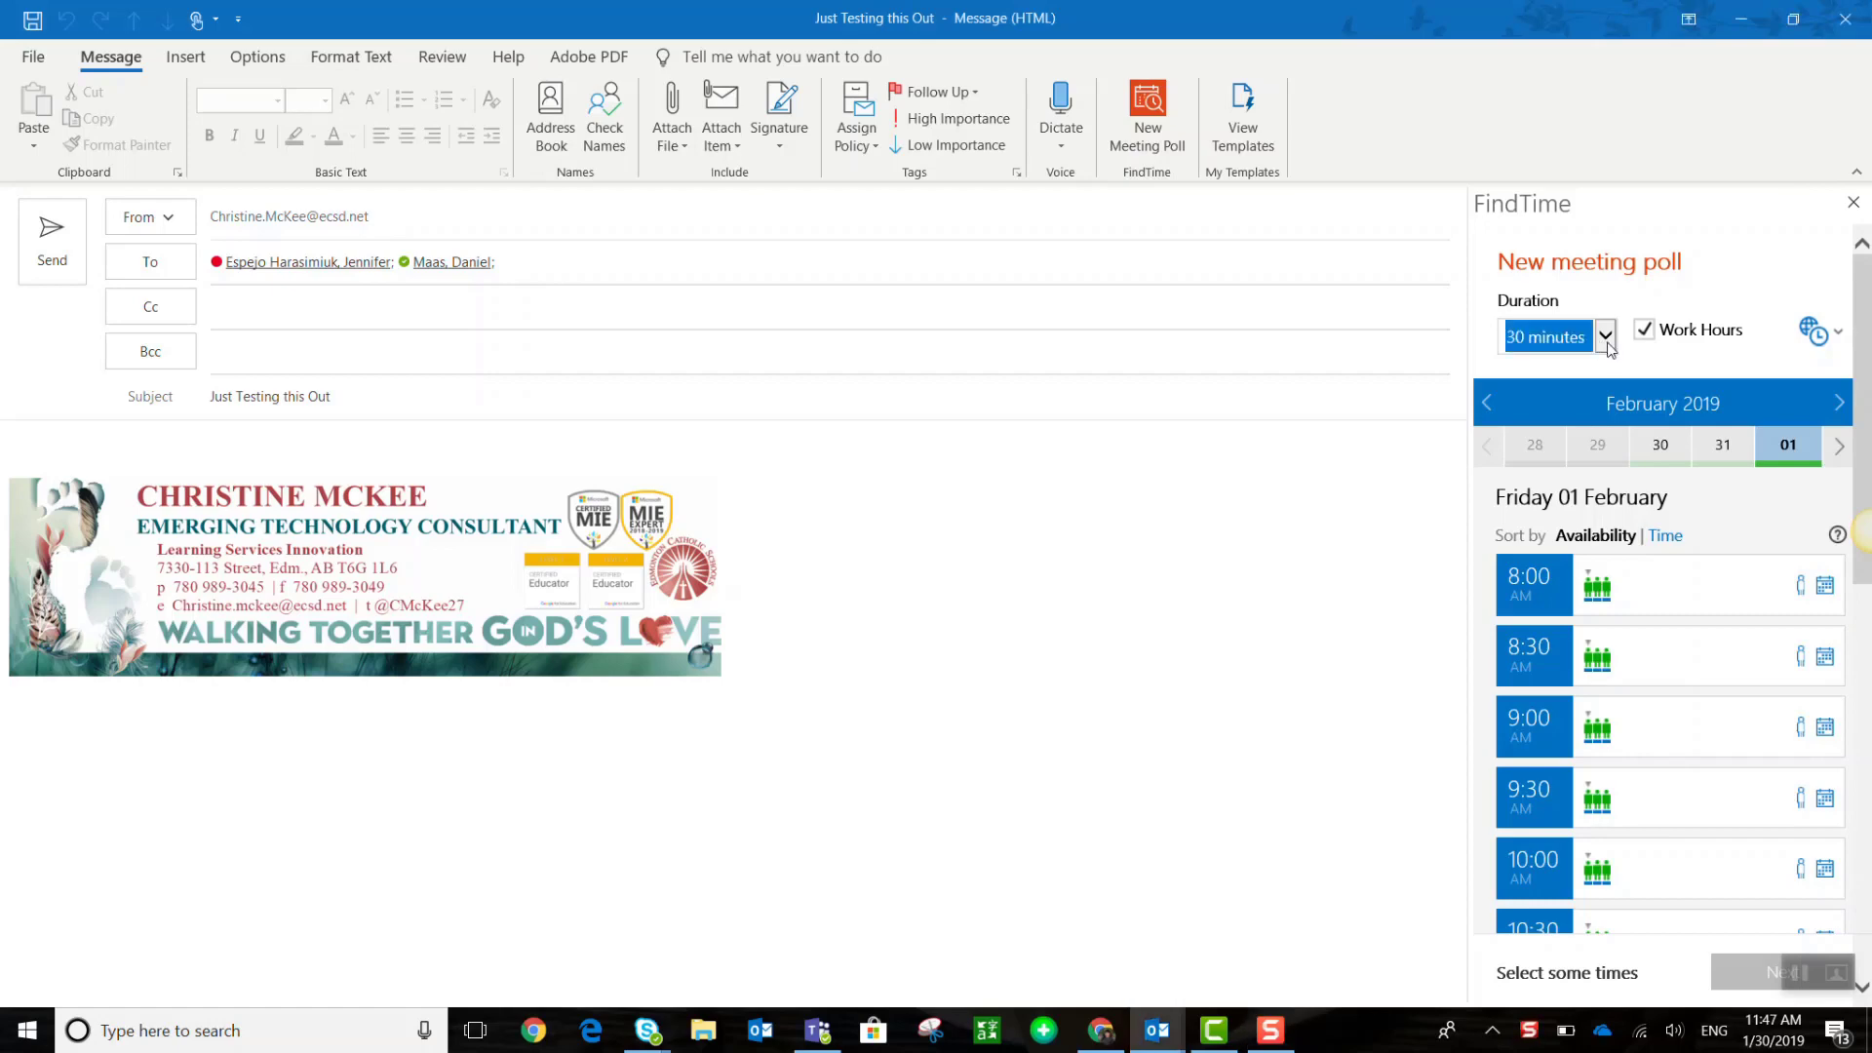
click(1605, 337)
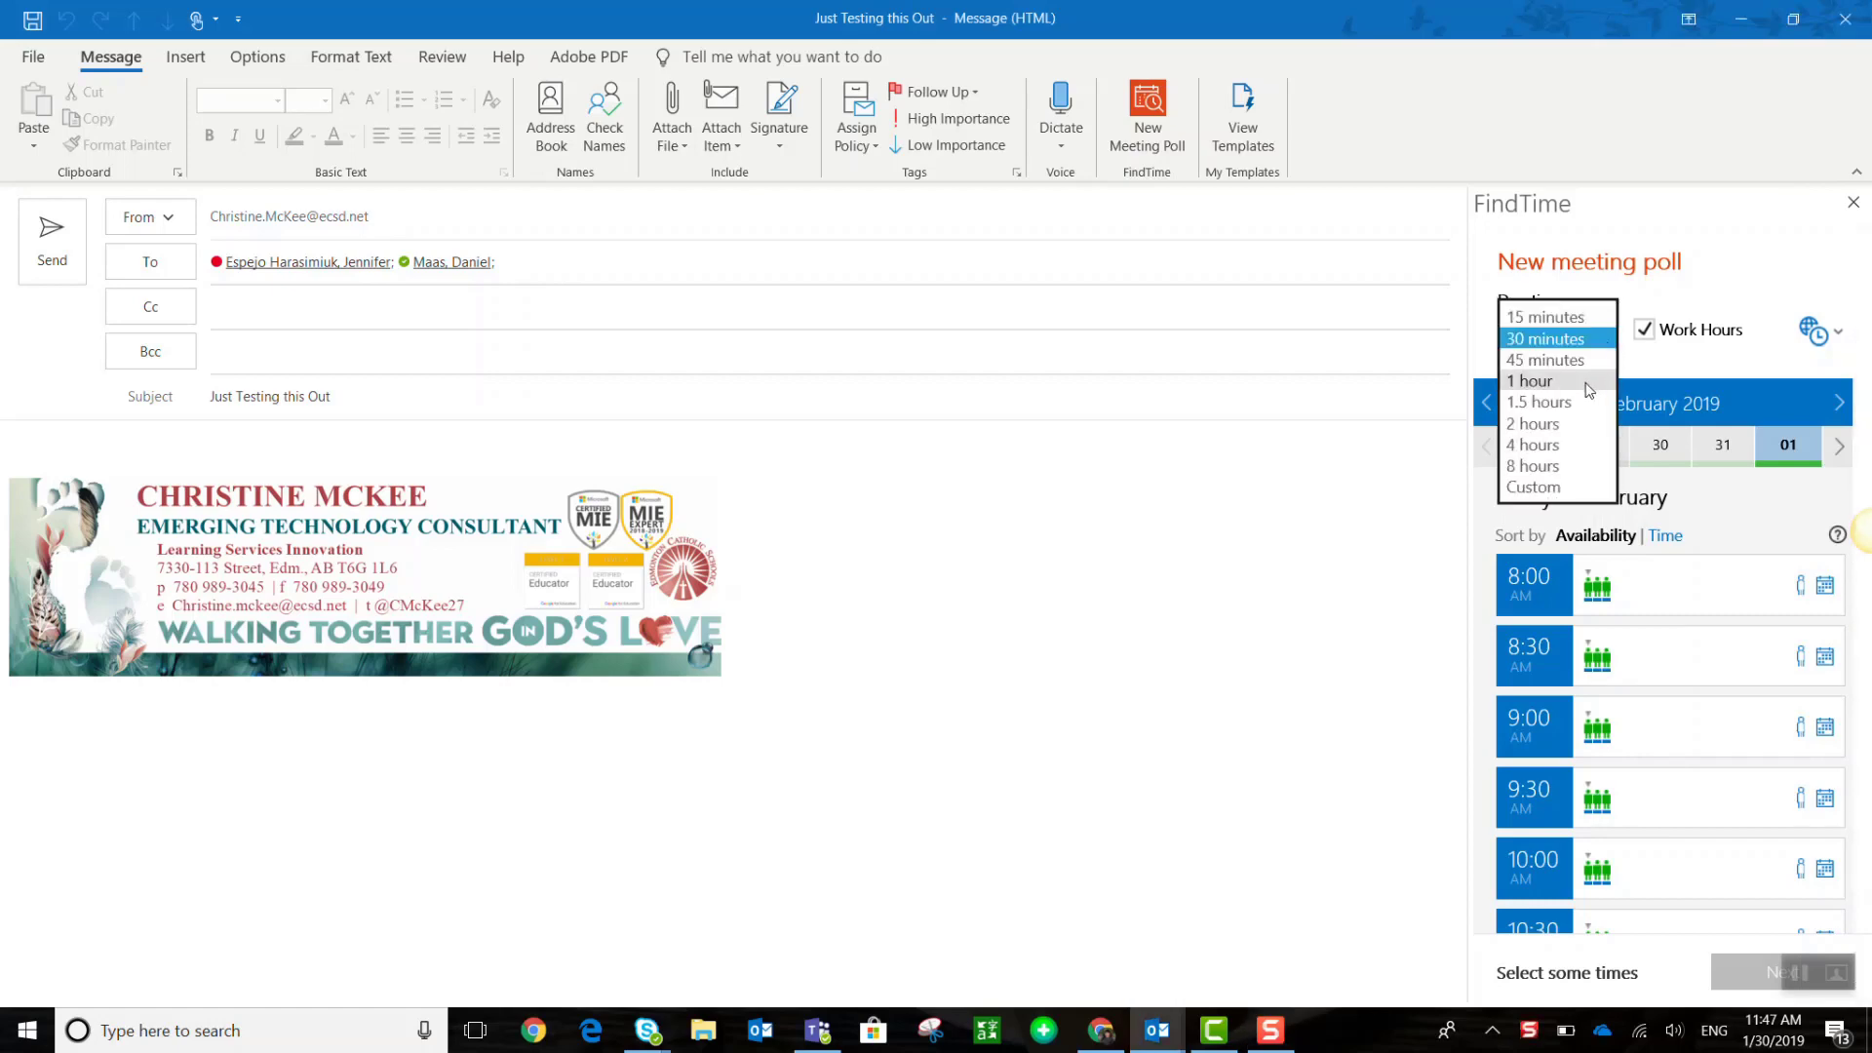
click(1529, 381)
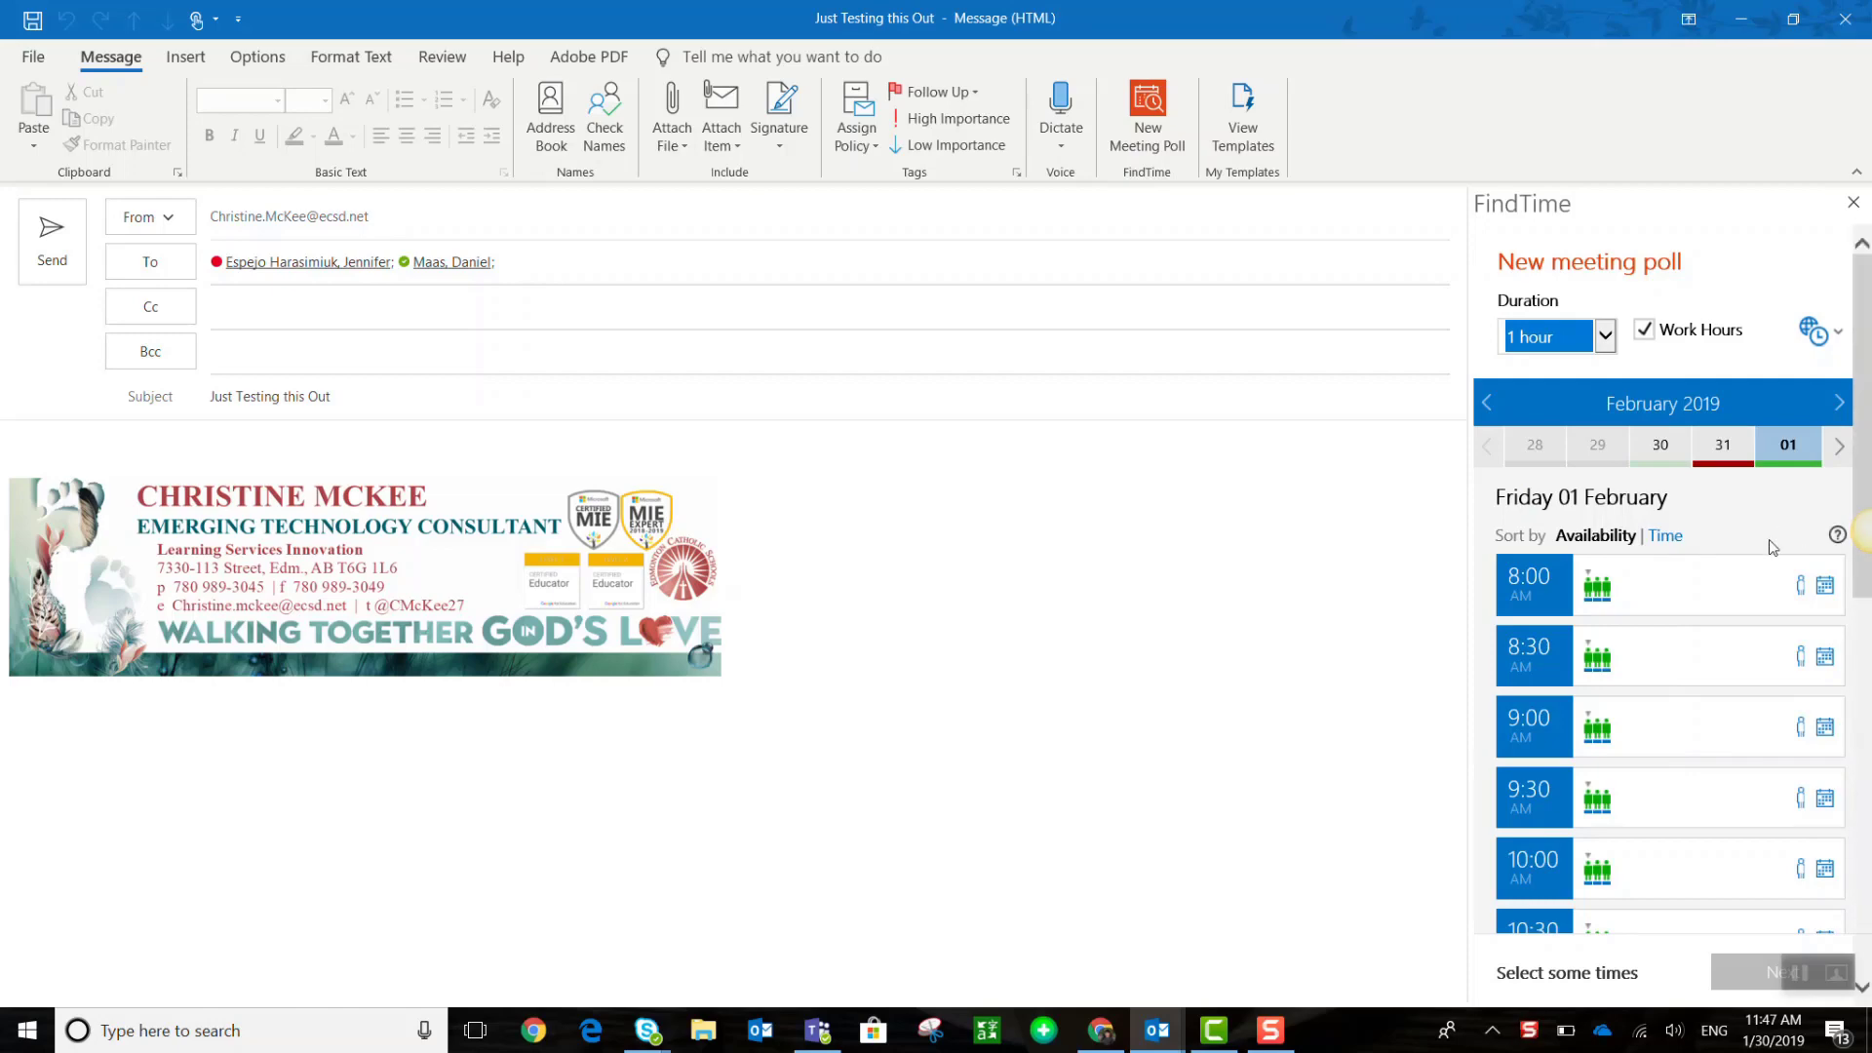
mouse_move(1624, 528)
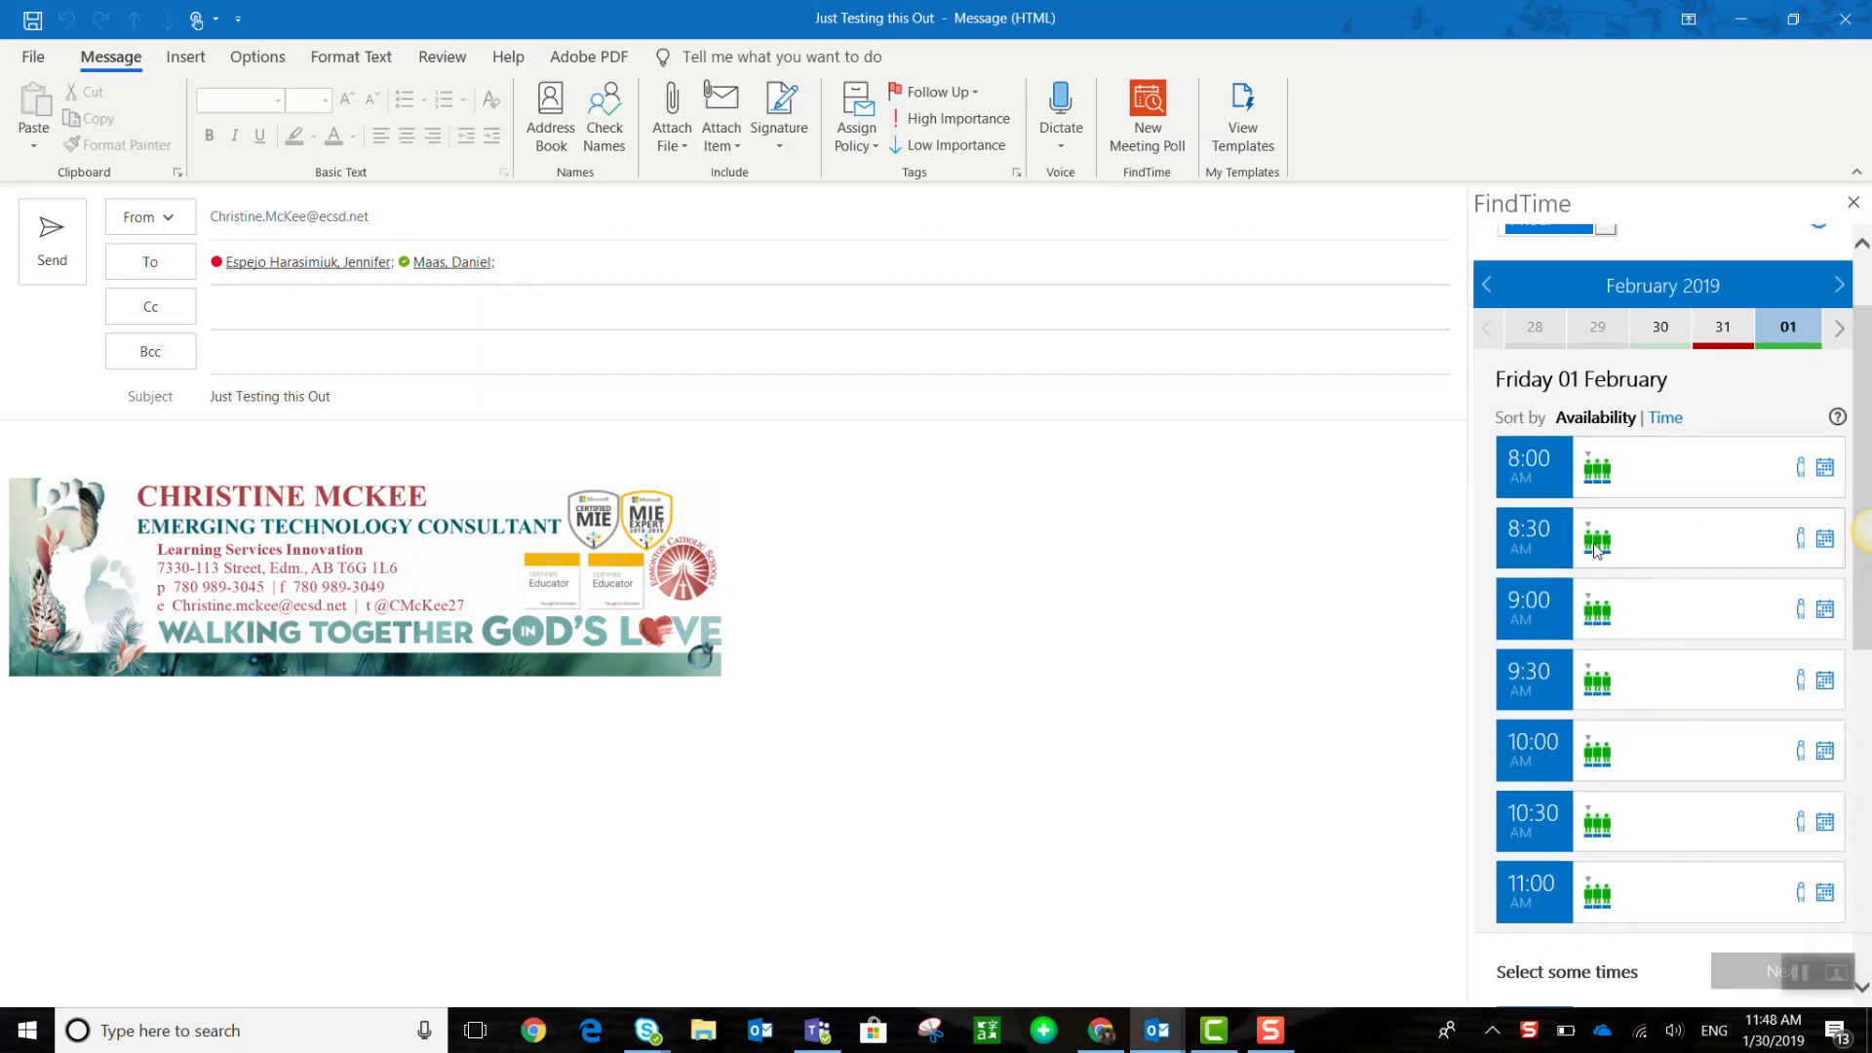
mouse_move(1634, 589)
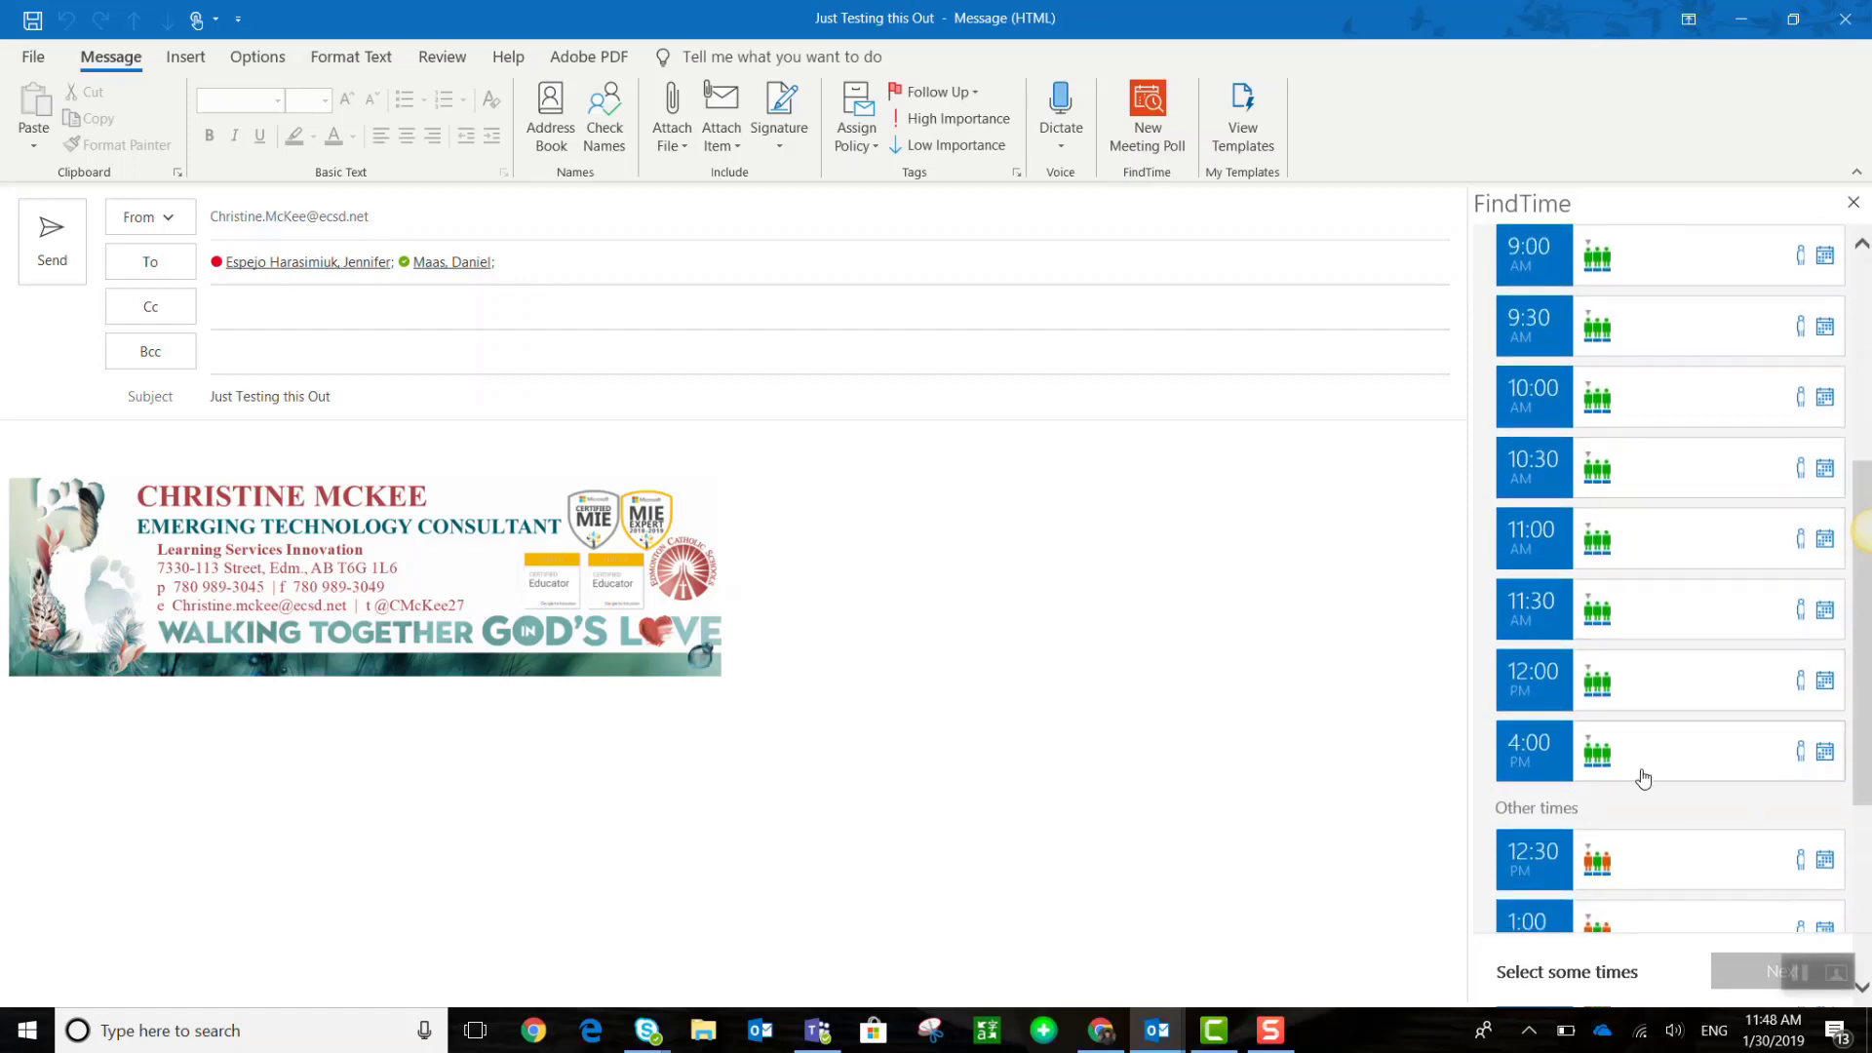
Scroll through the FindTime time slots to Friday 01 February's available times
scroll(down, 3)
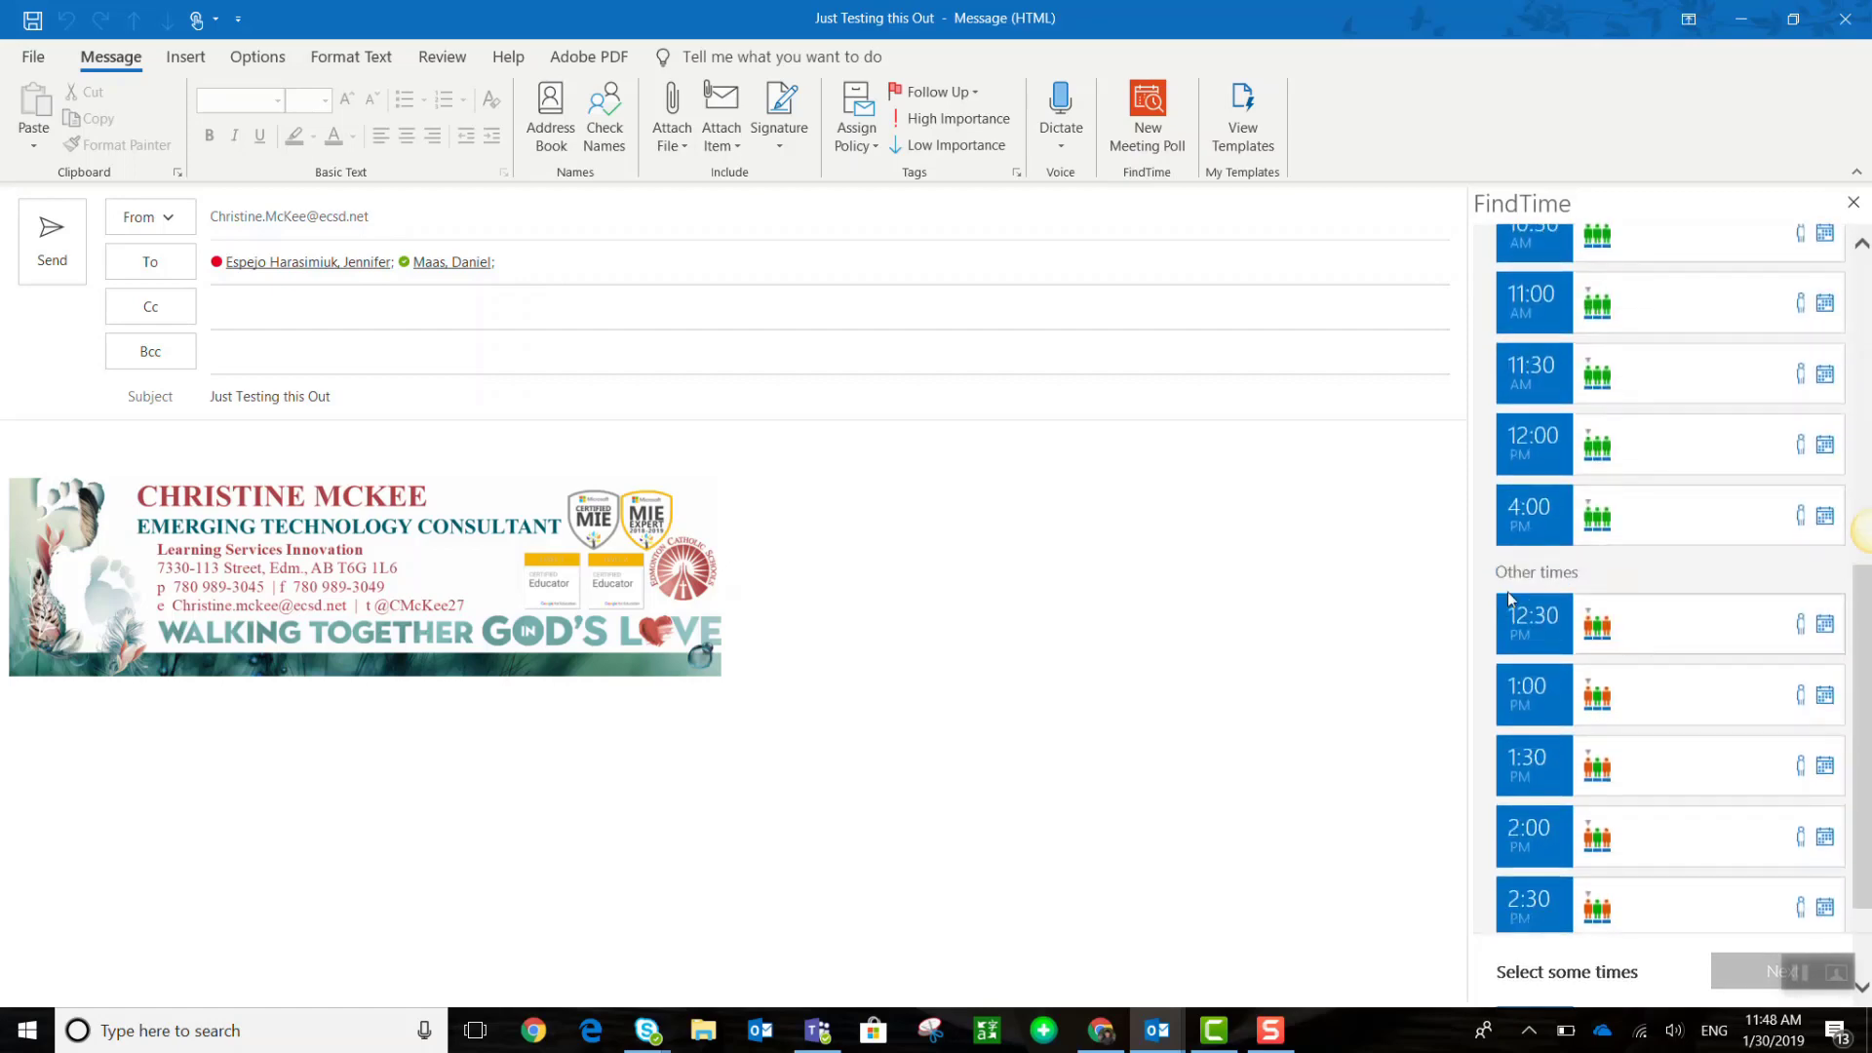
scroll(down, 3)
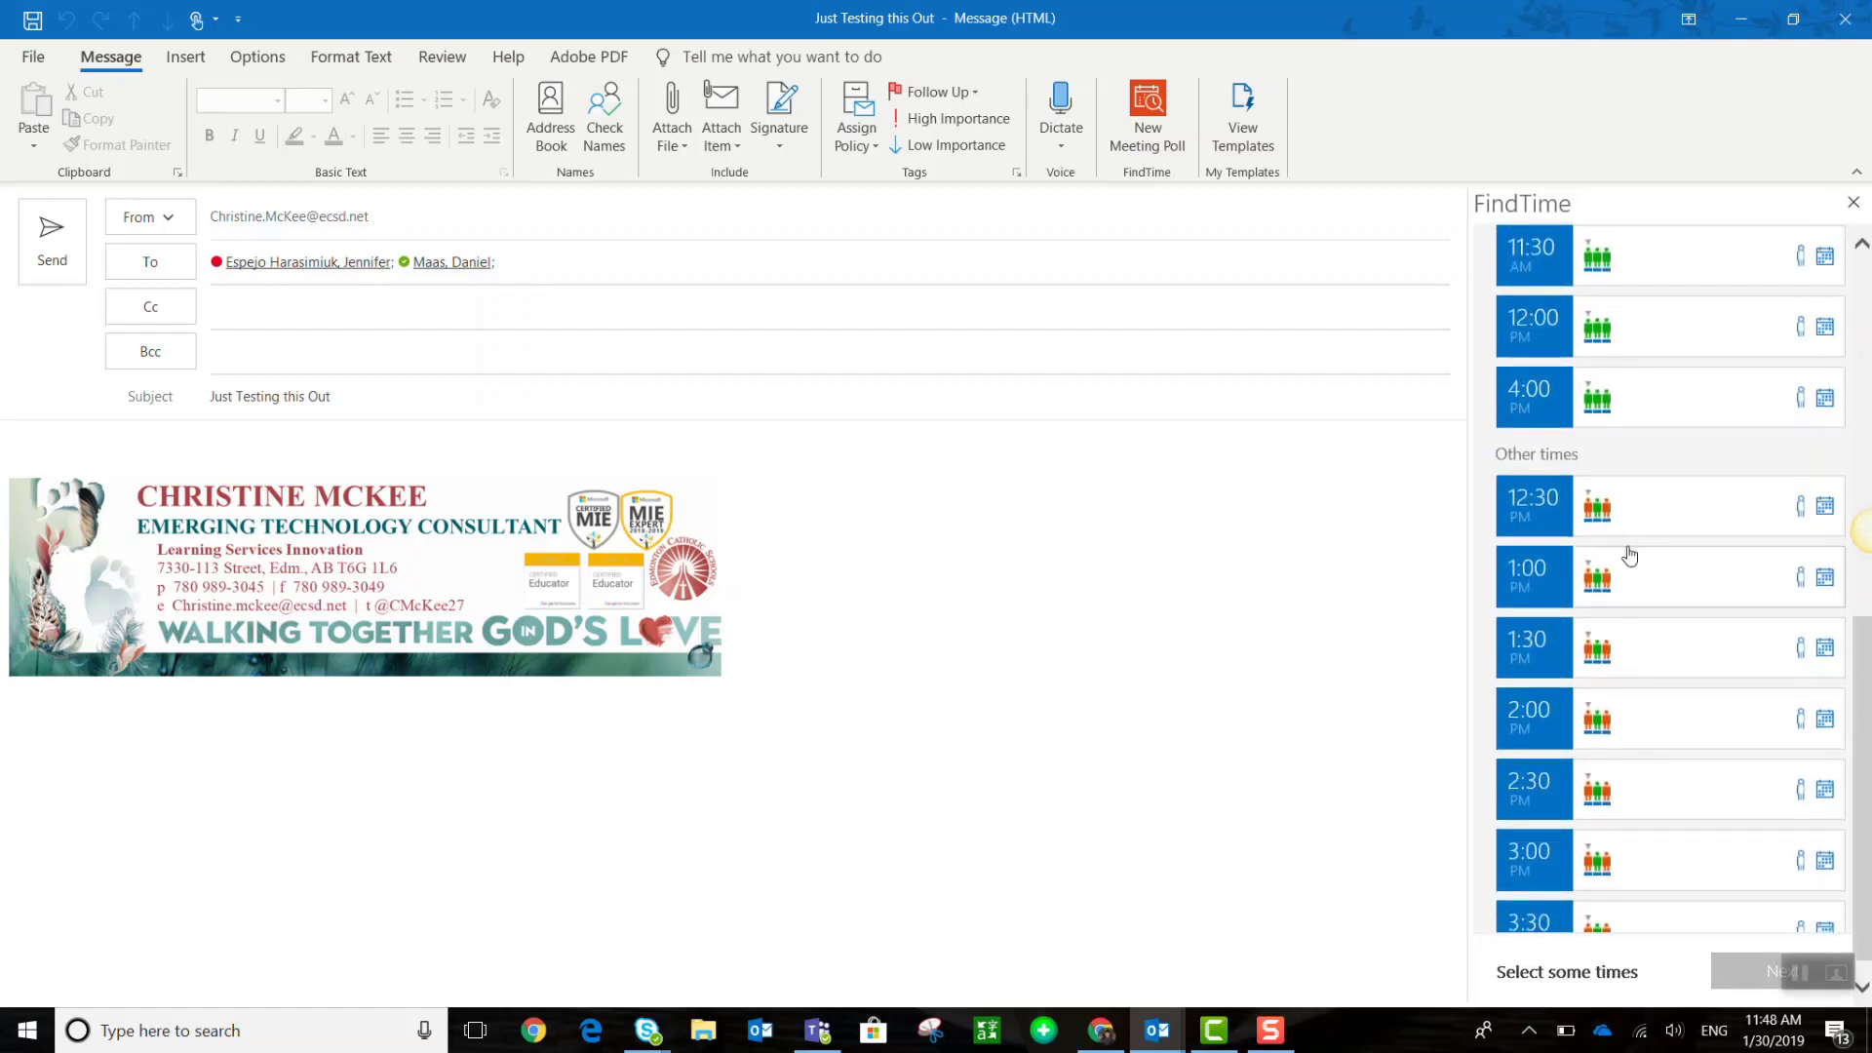
mouse_move(1597, 501)
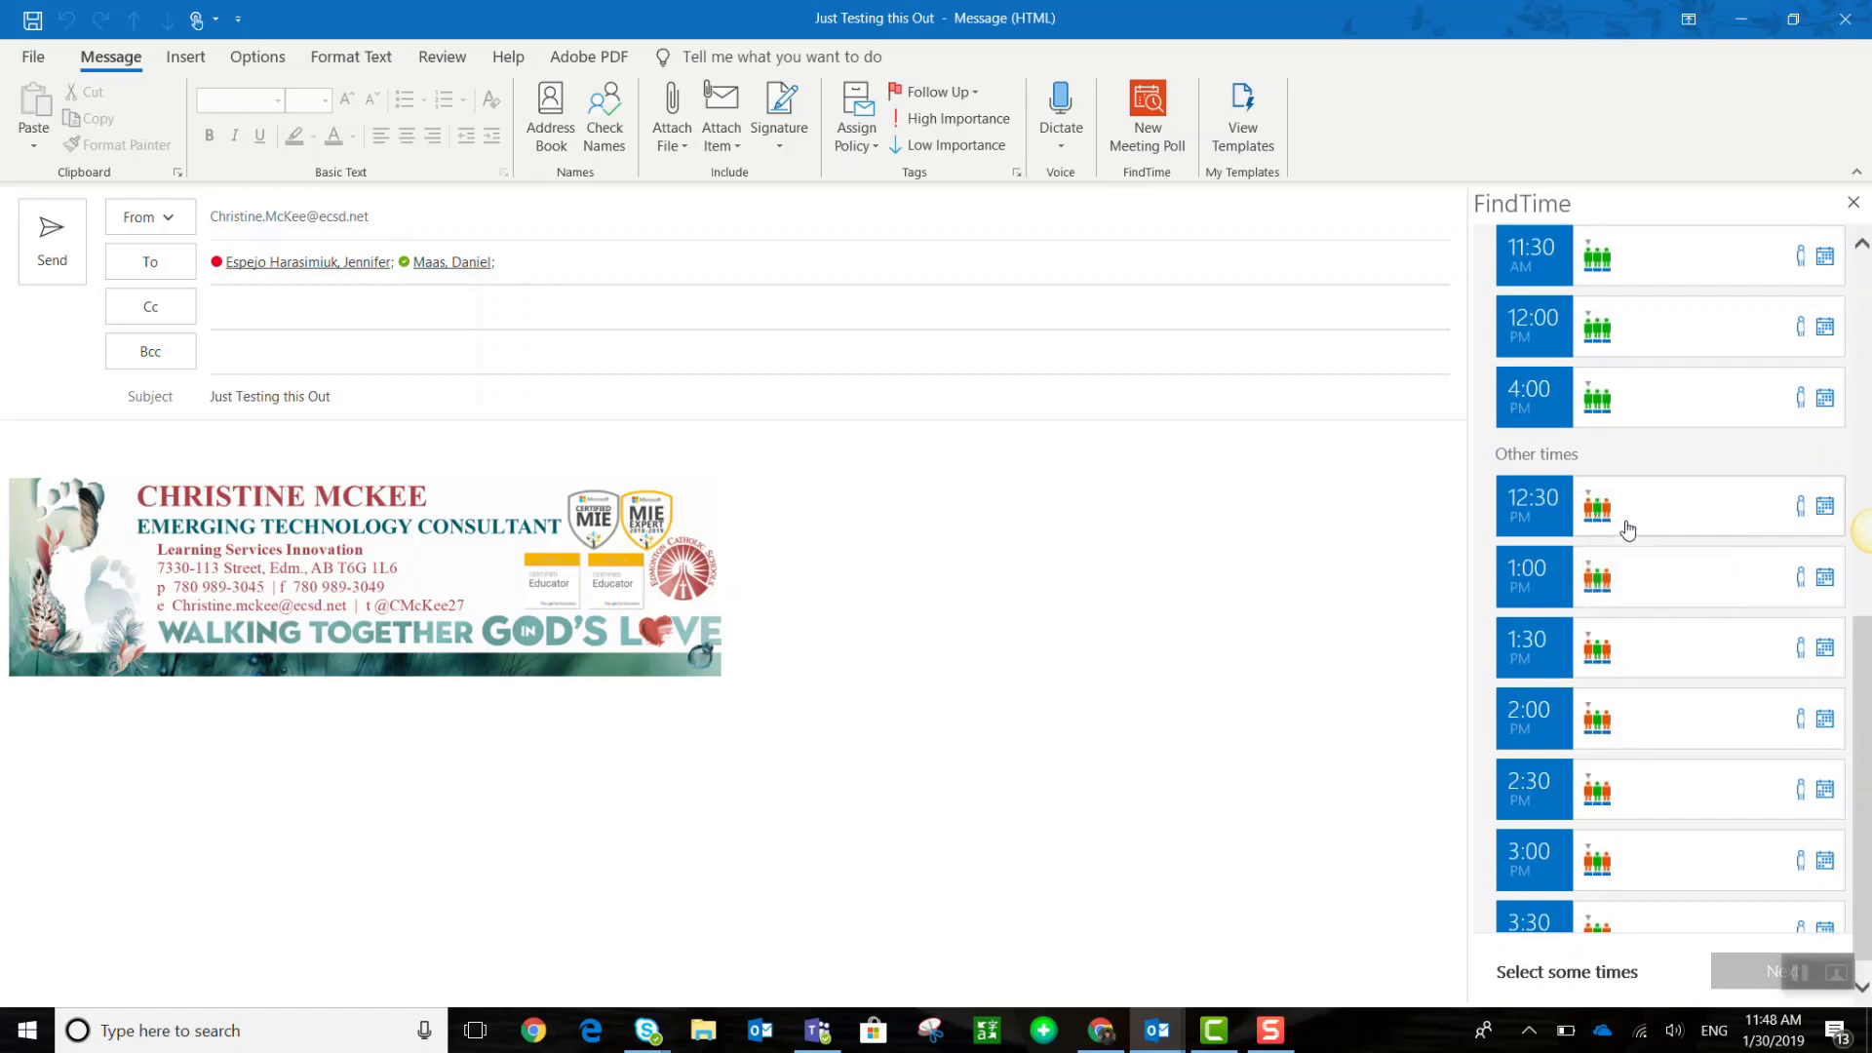
mouse_move(1636, 534)
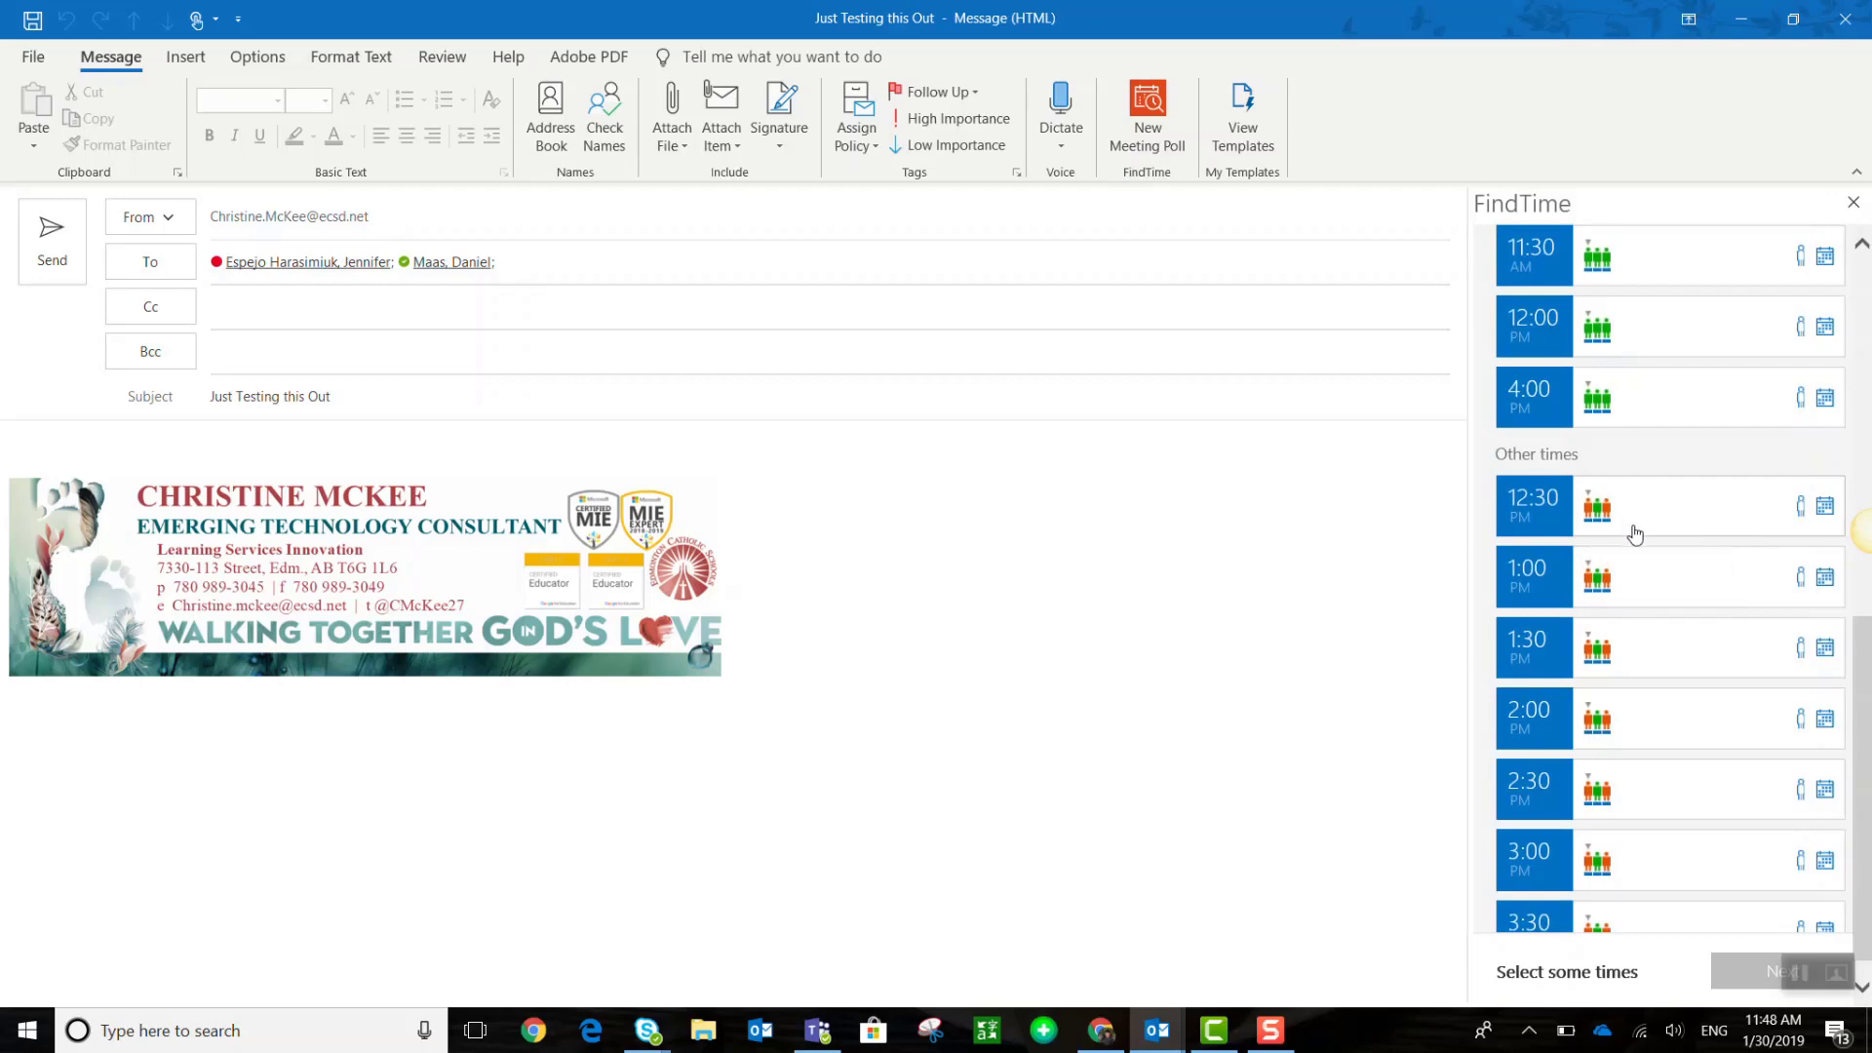
scroll(down, 3)
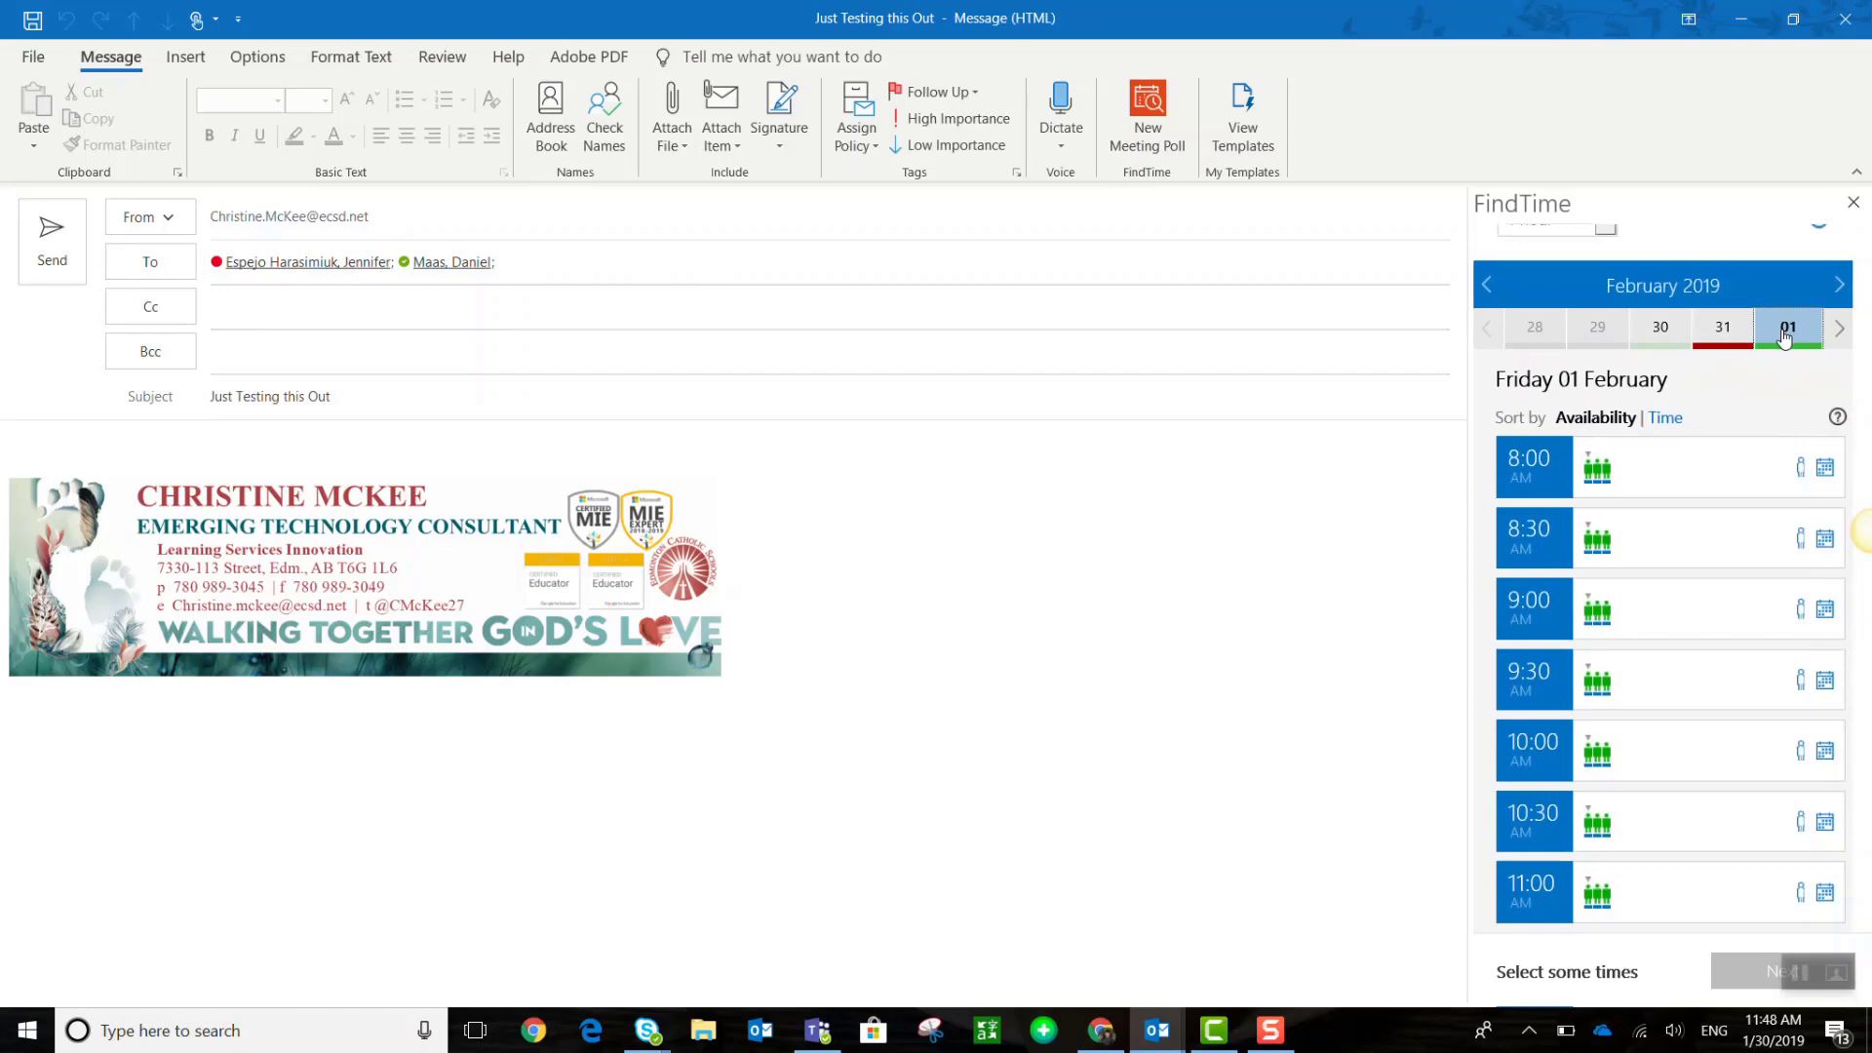
Select 8:00 and 8:30 on 01 Feb, 9:30 on 05 Feb, and 8:30–10:00 on 14 Feb
click(1535, 538)
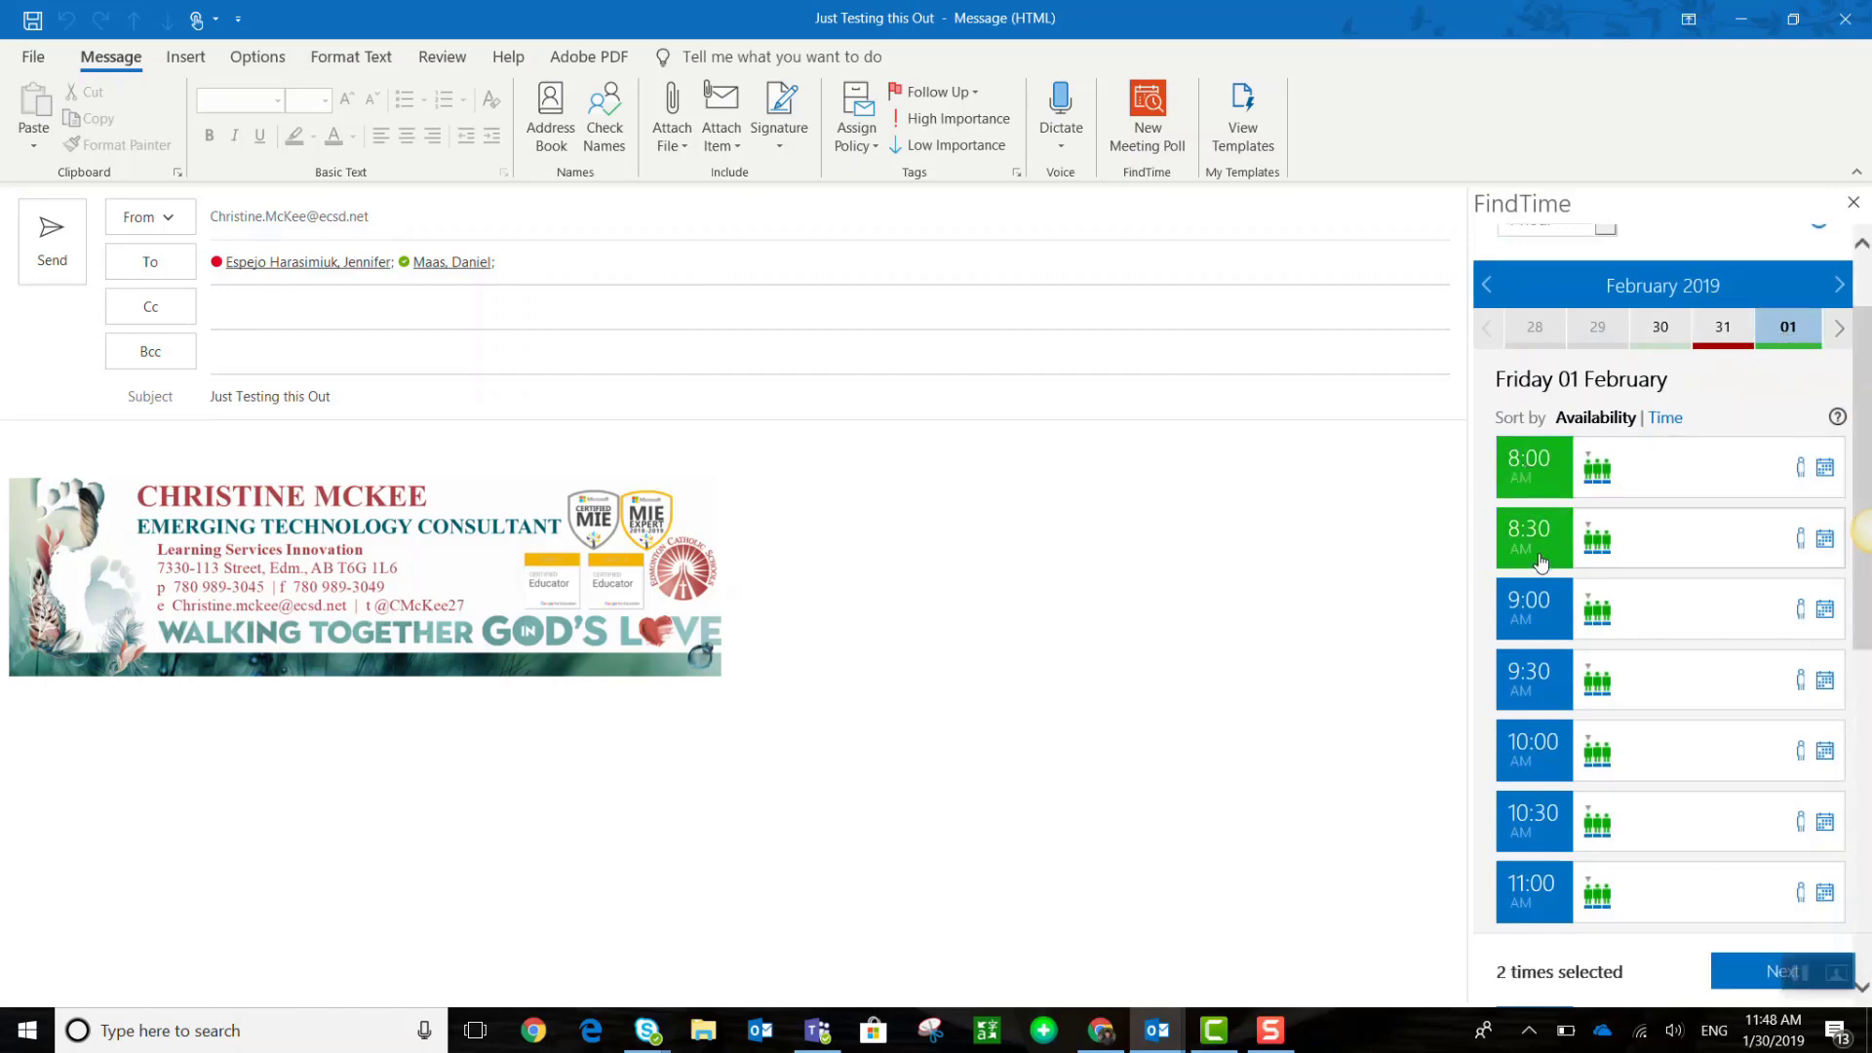
click(1533, 678)
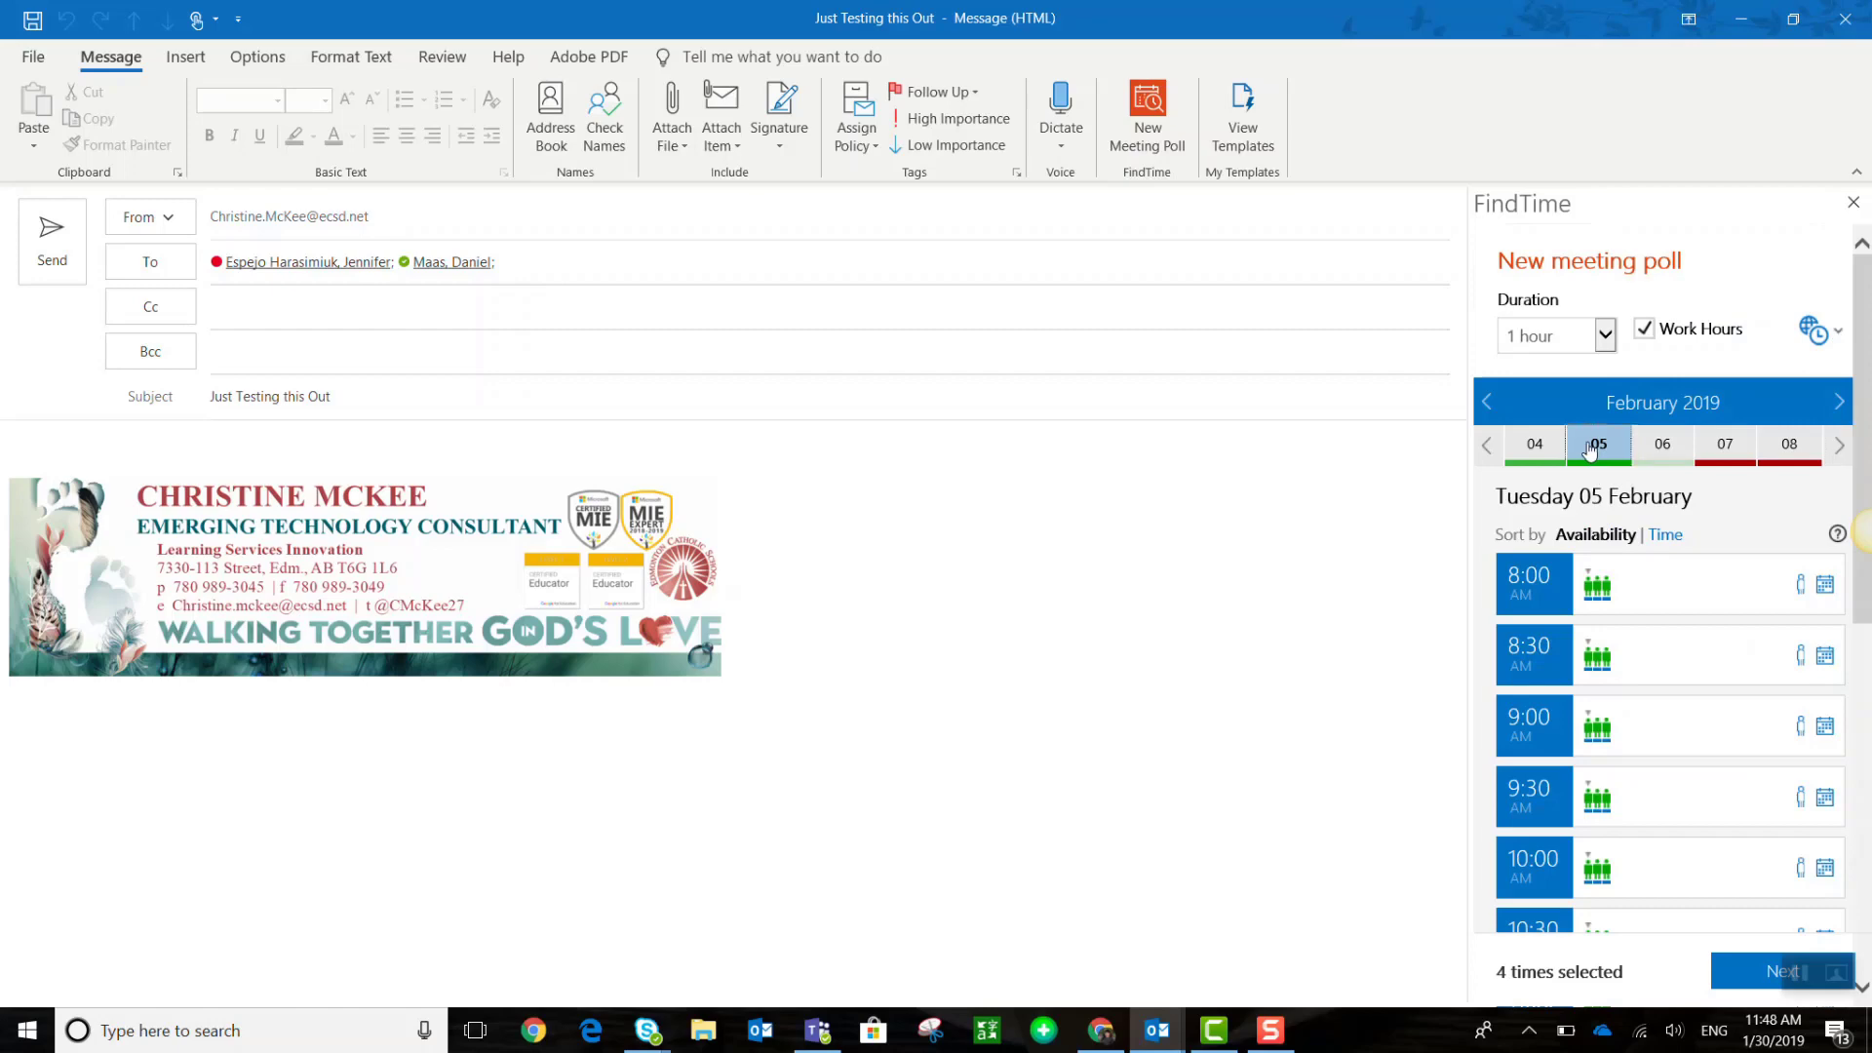
scroll(down, 3)
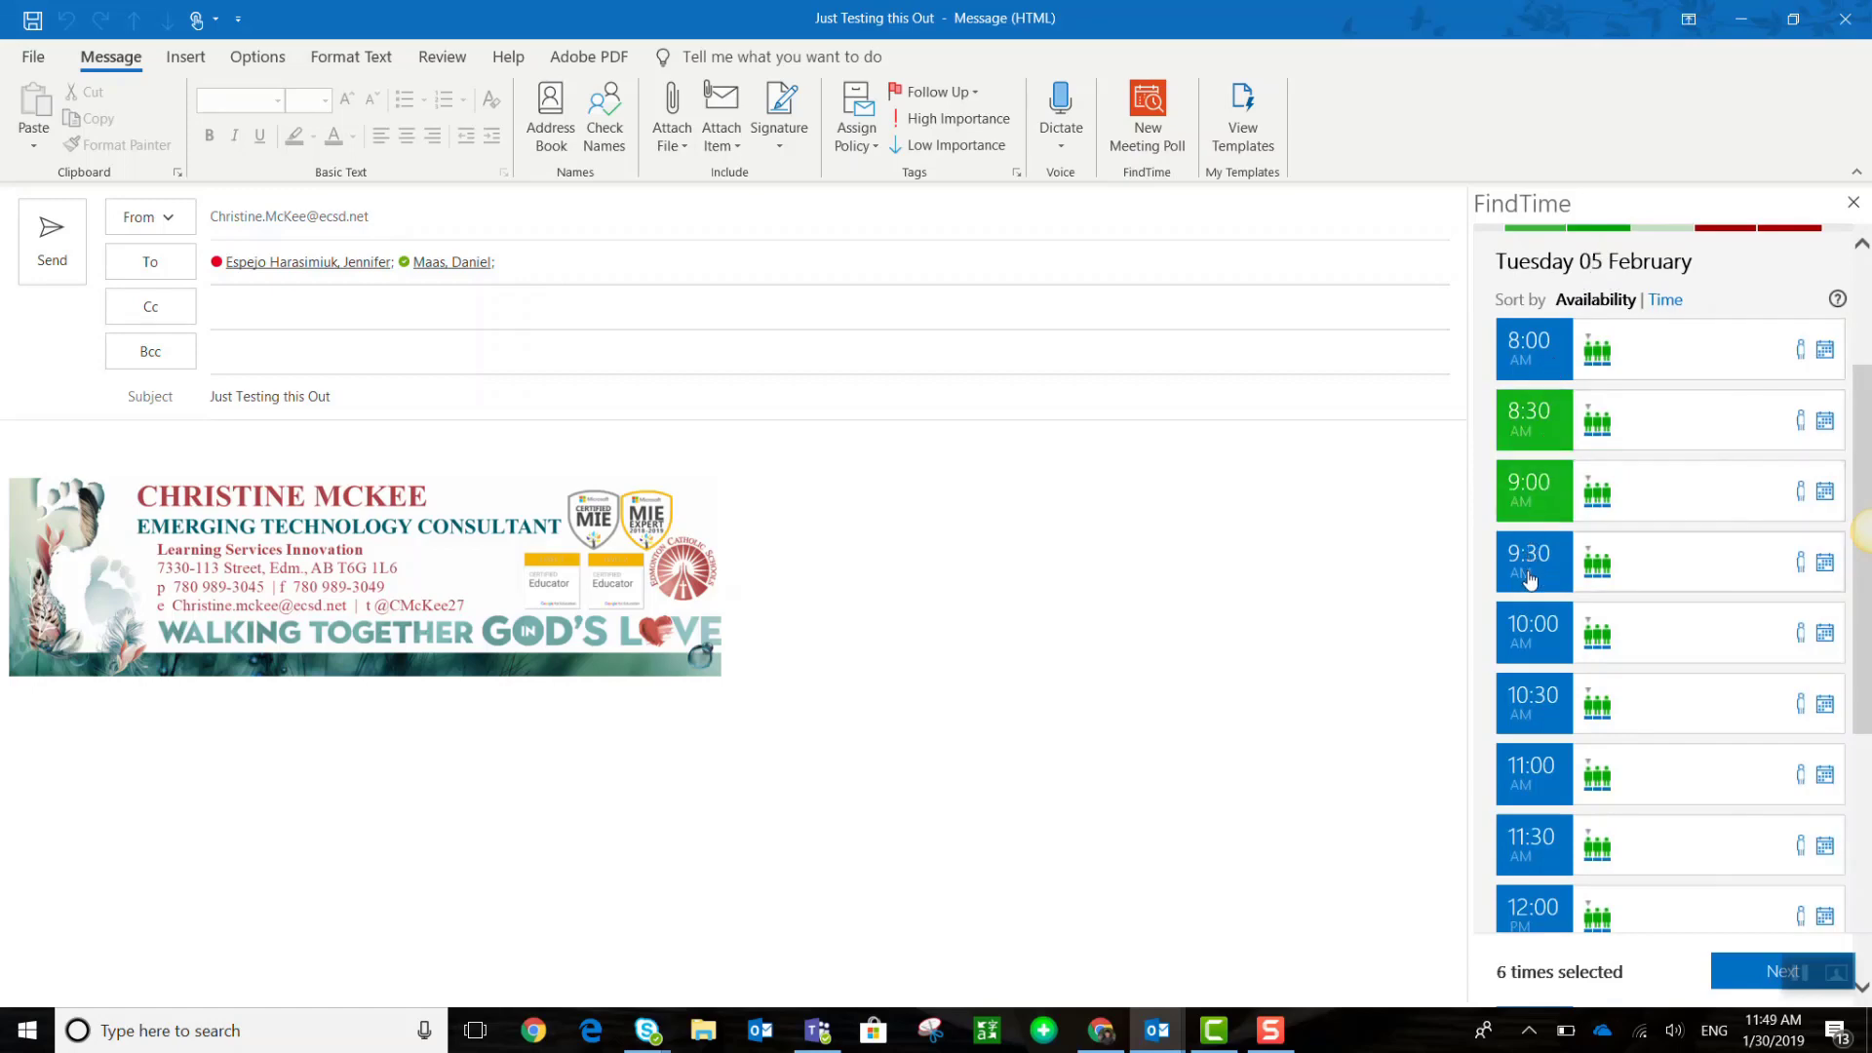
click(1532, 561)
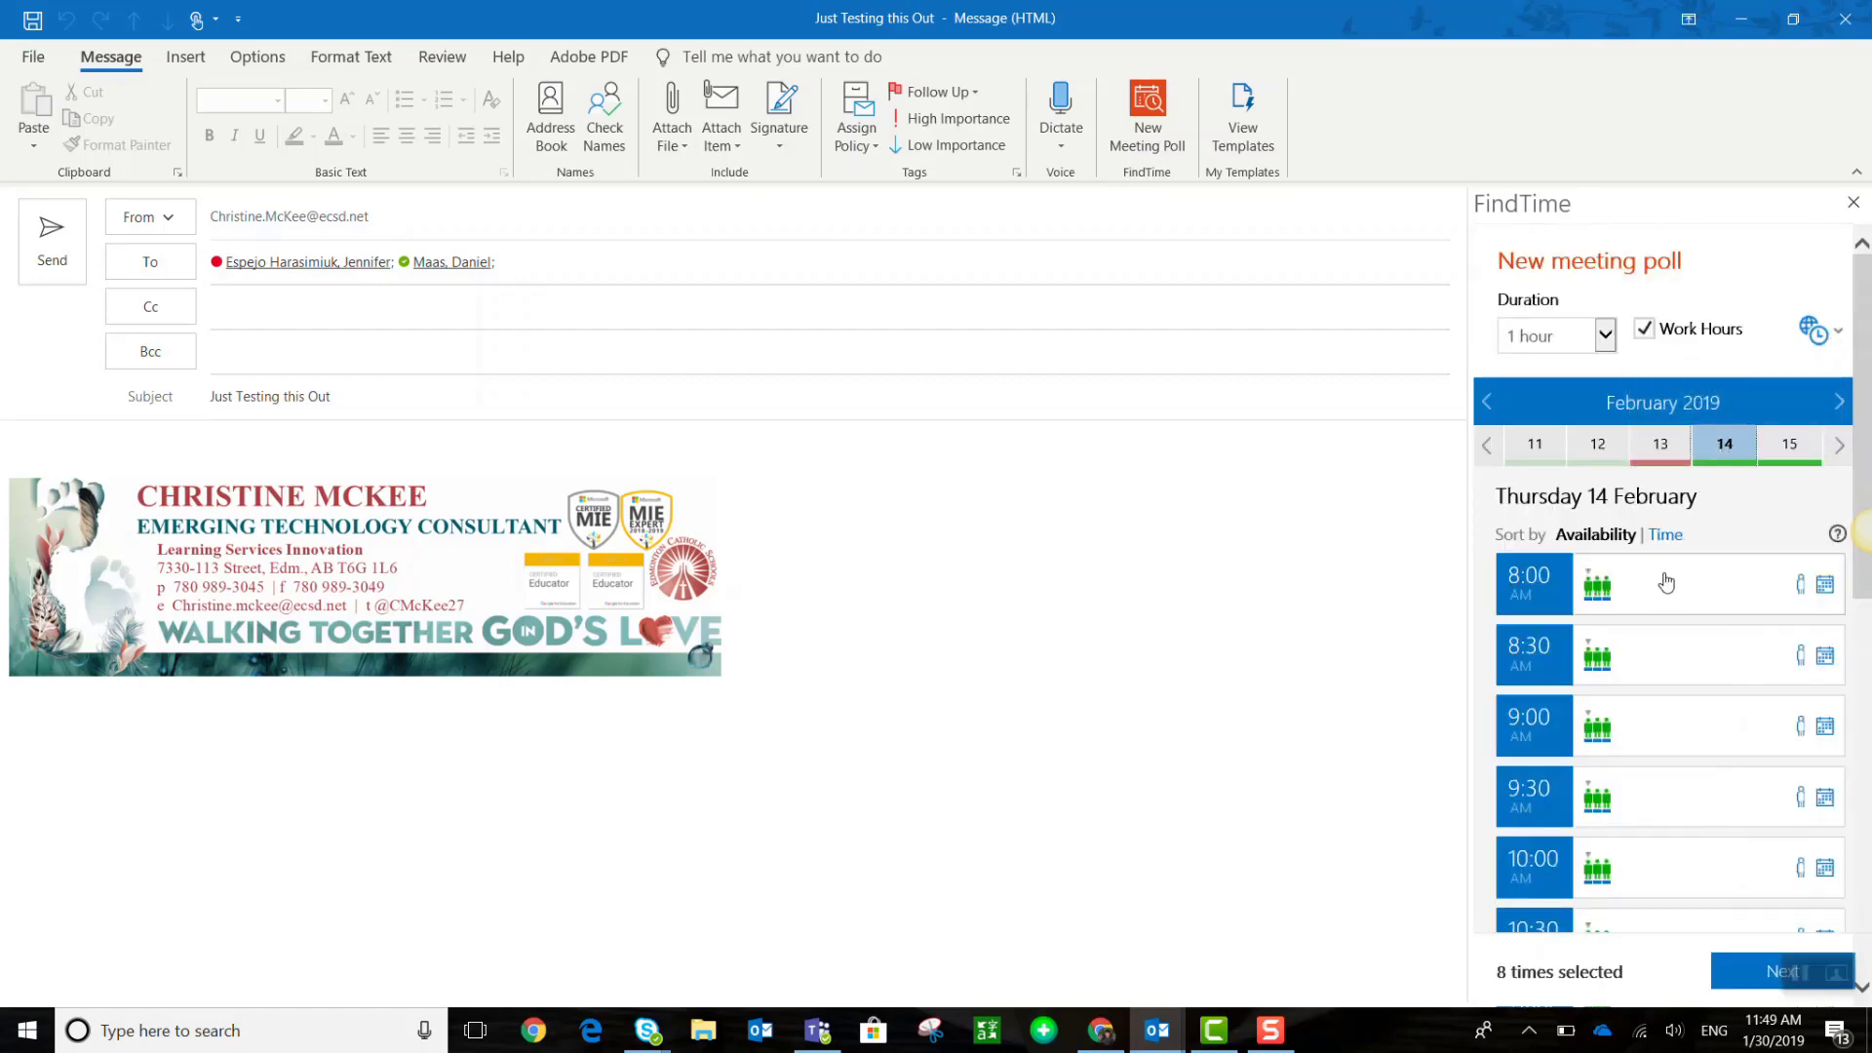
scroll(down, 3)
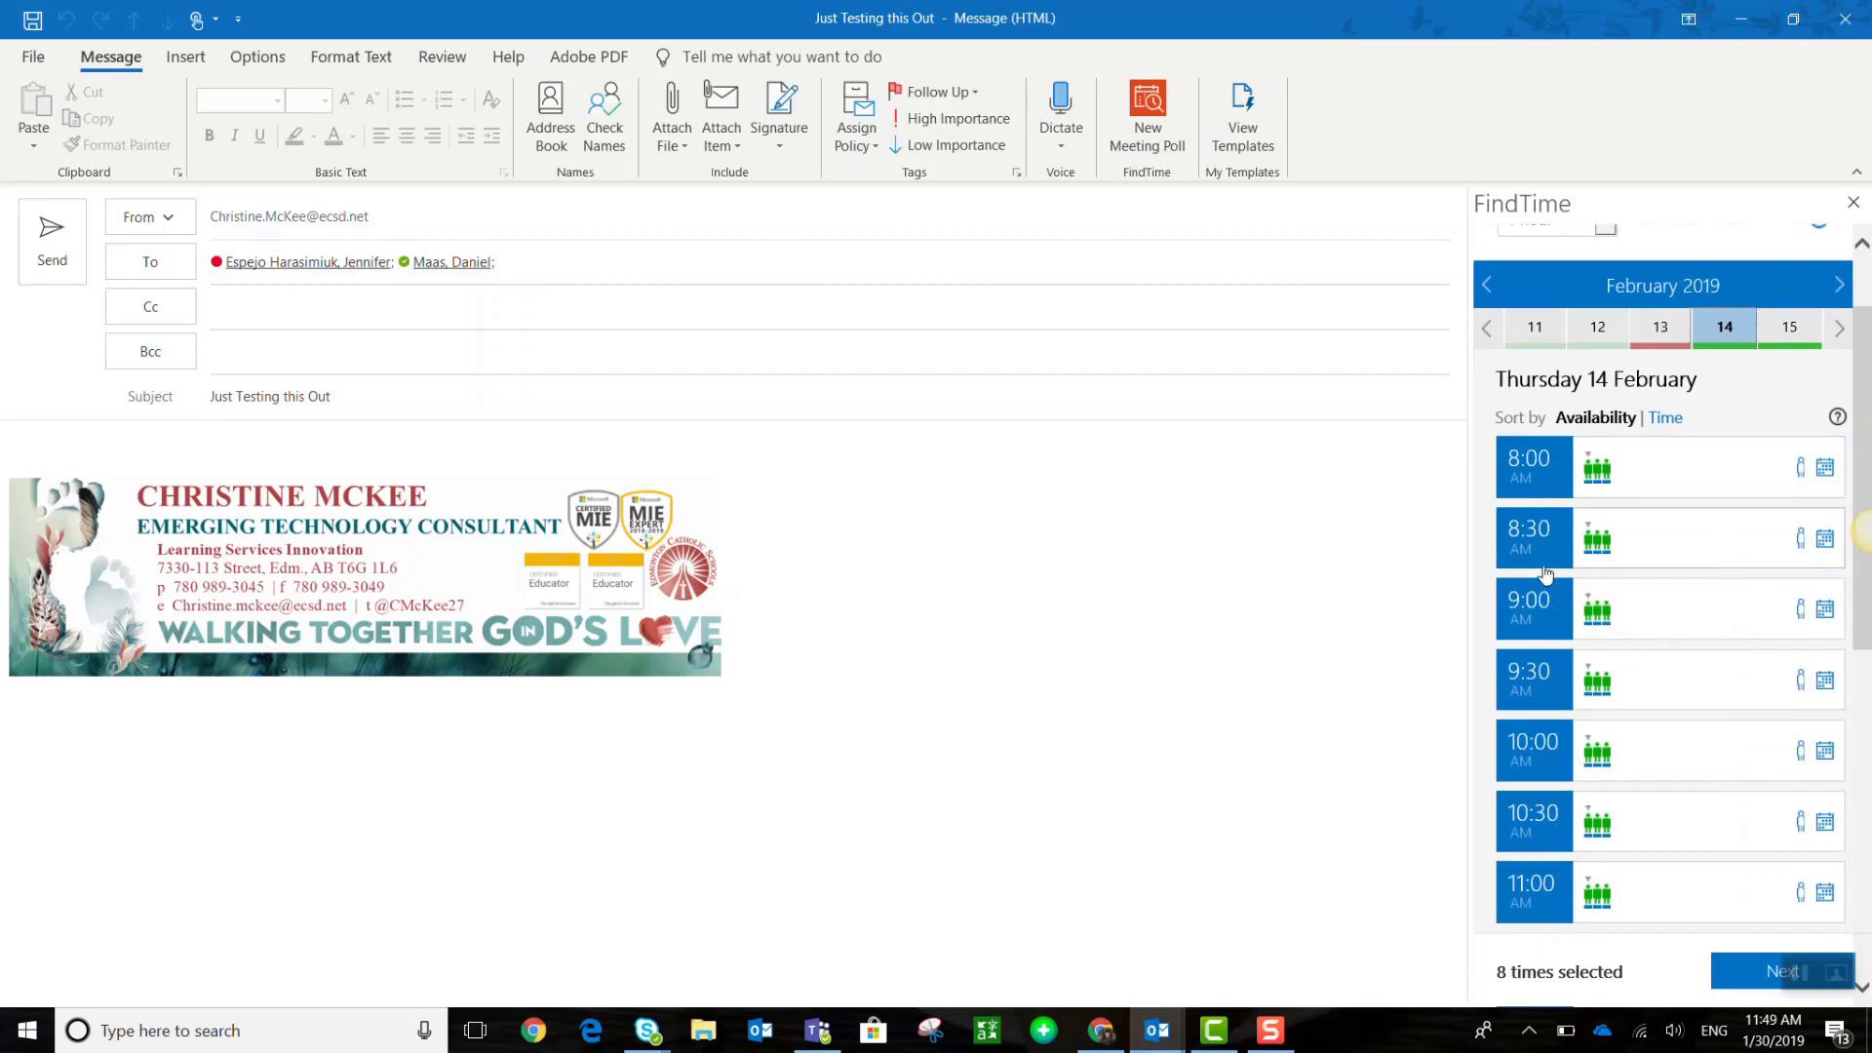
drag(1534, 539, 1534, 749)
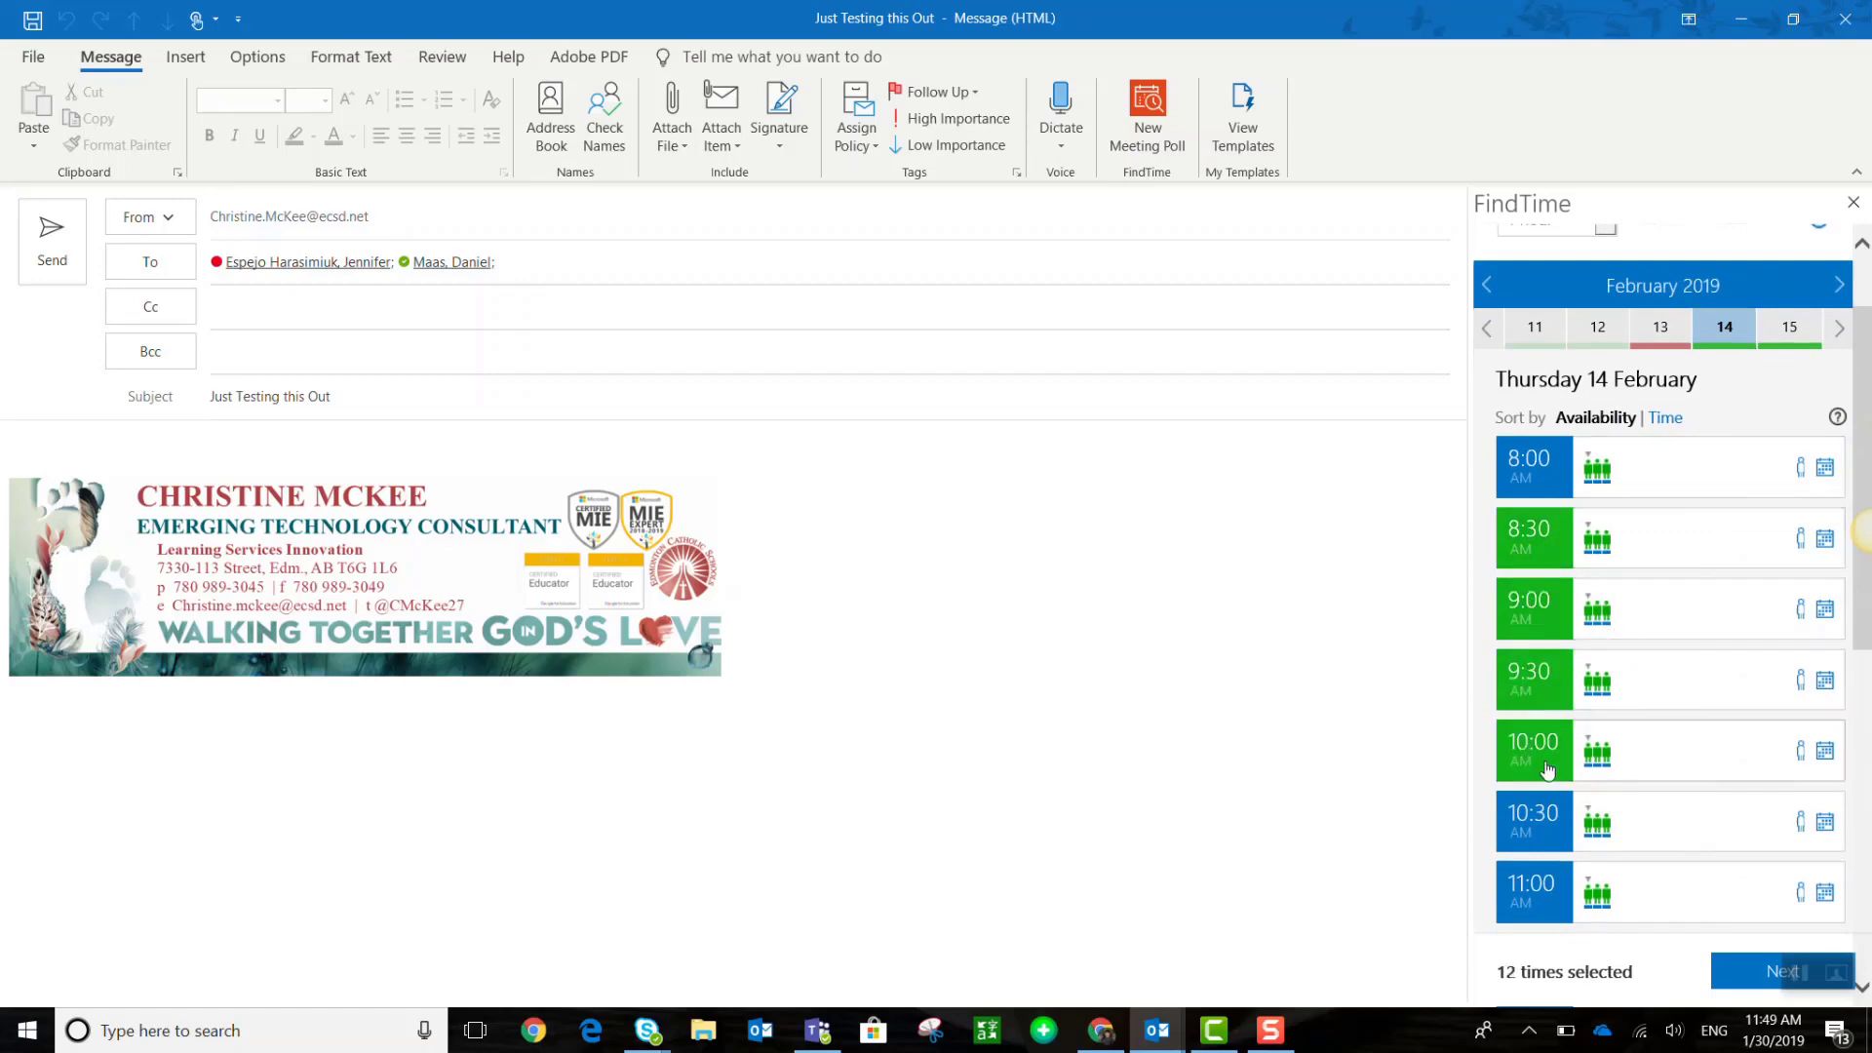
scroll(down, 3)
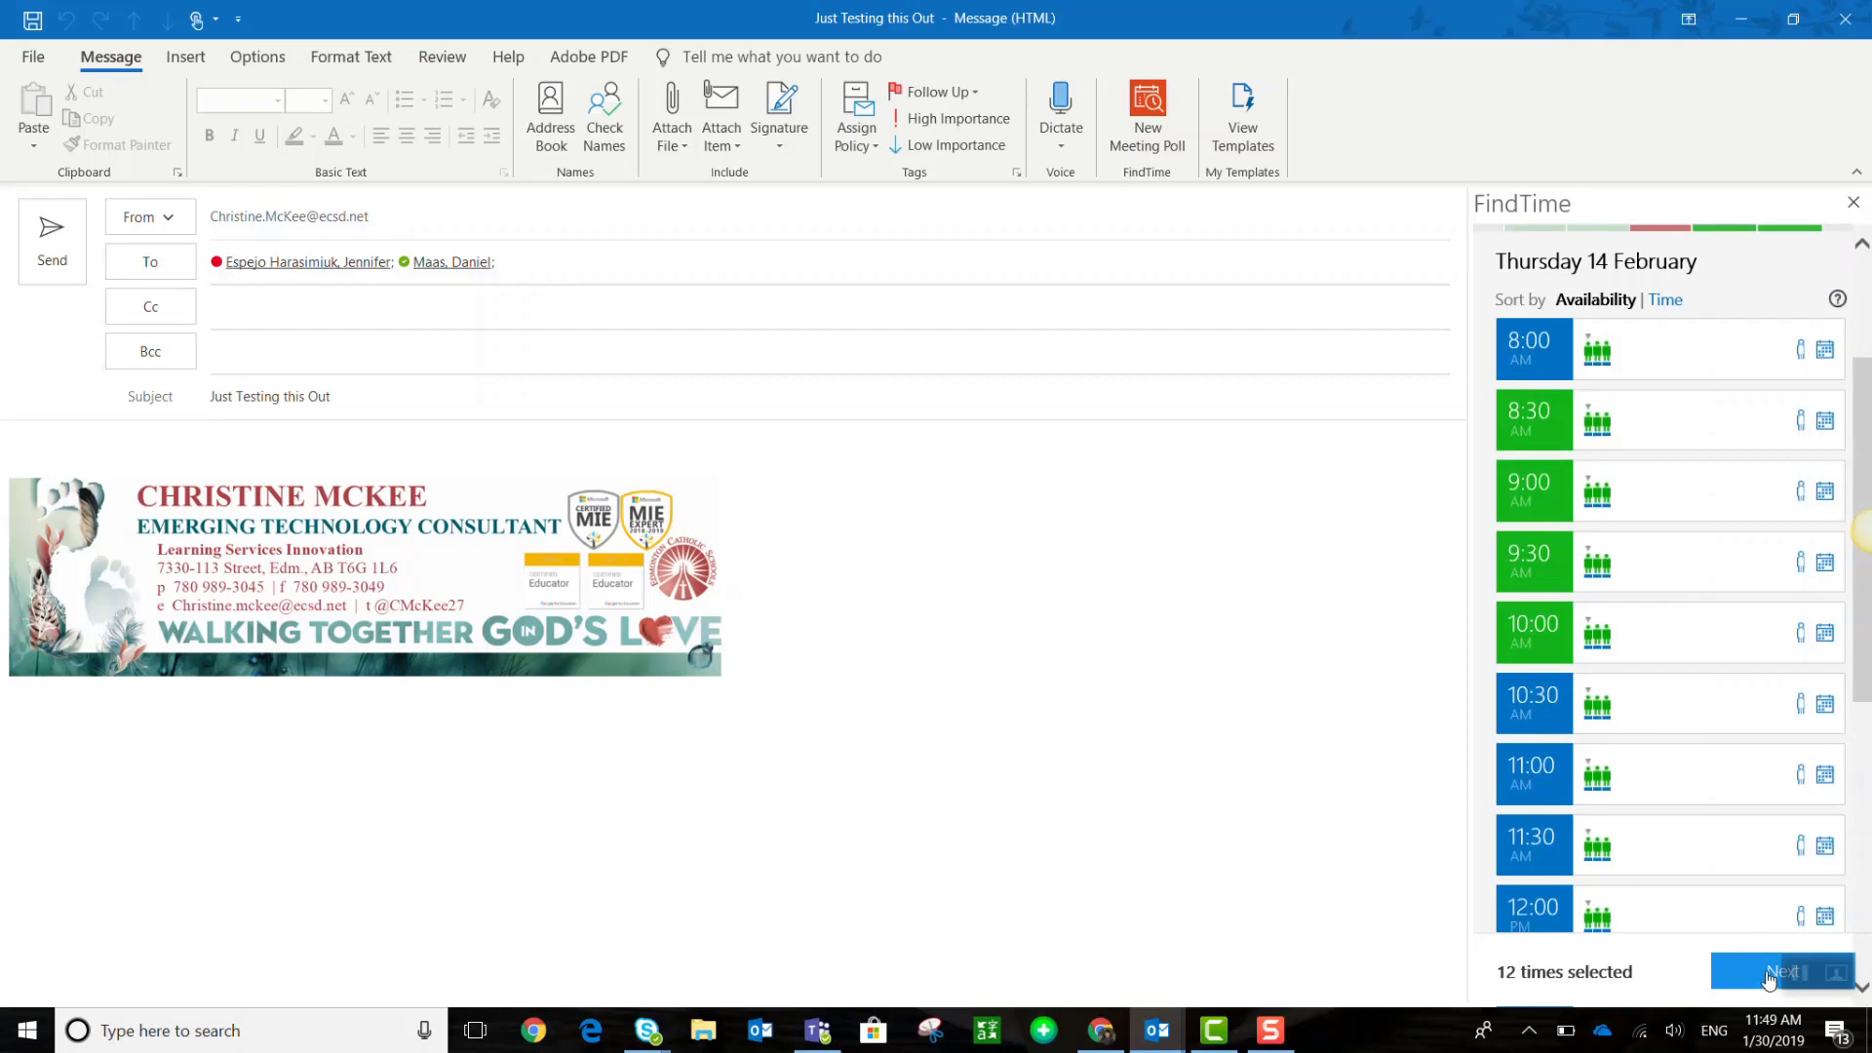
On the poll details step, set location St. Peter Center, uncheck Online Meeting, and review the times
click(1778, 971)
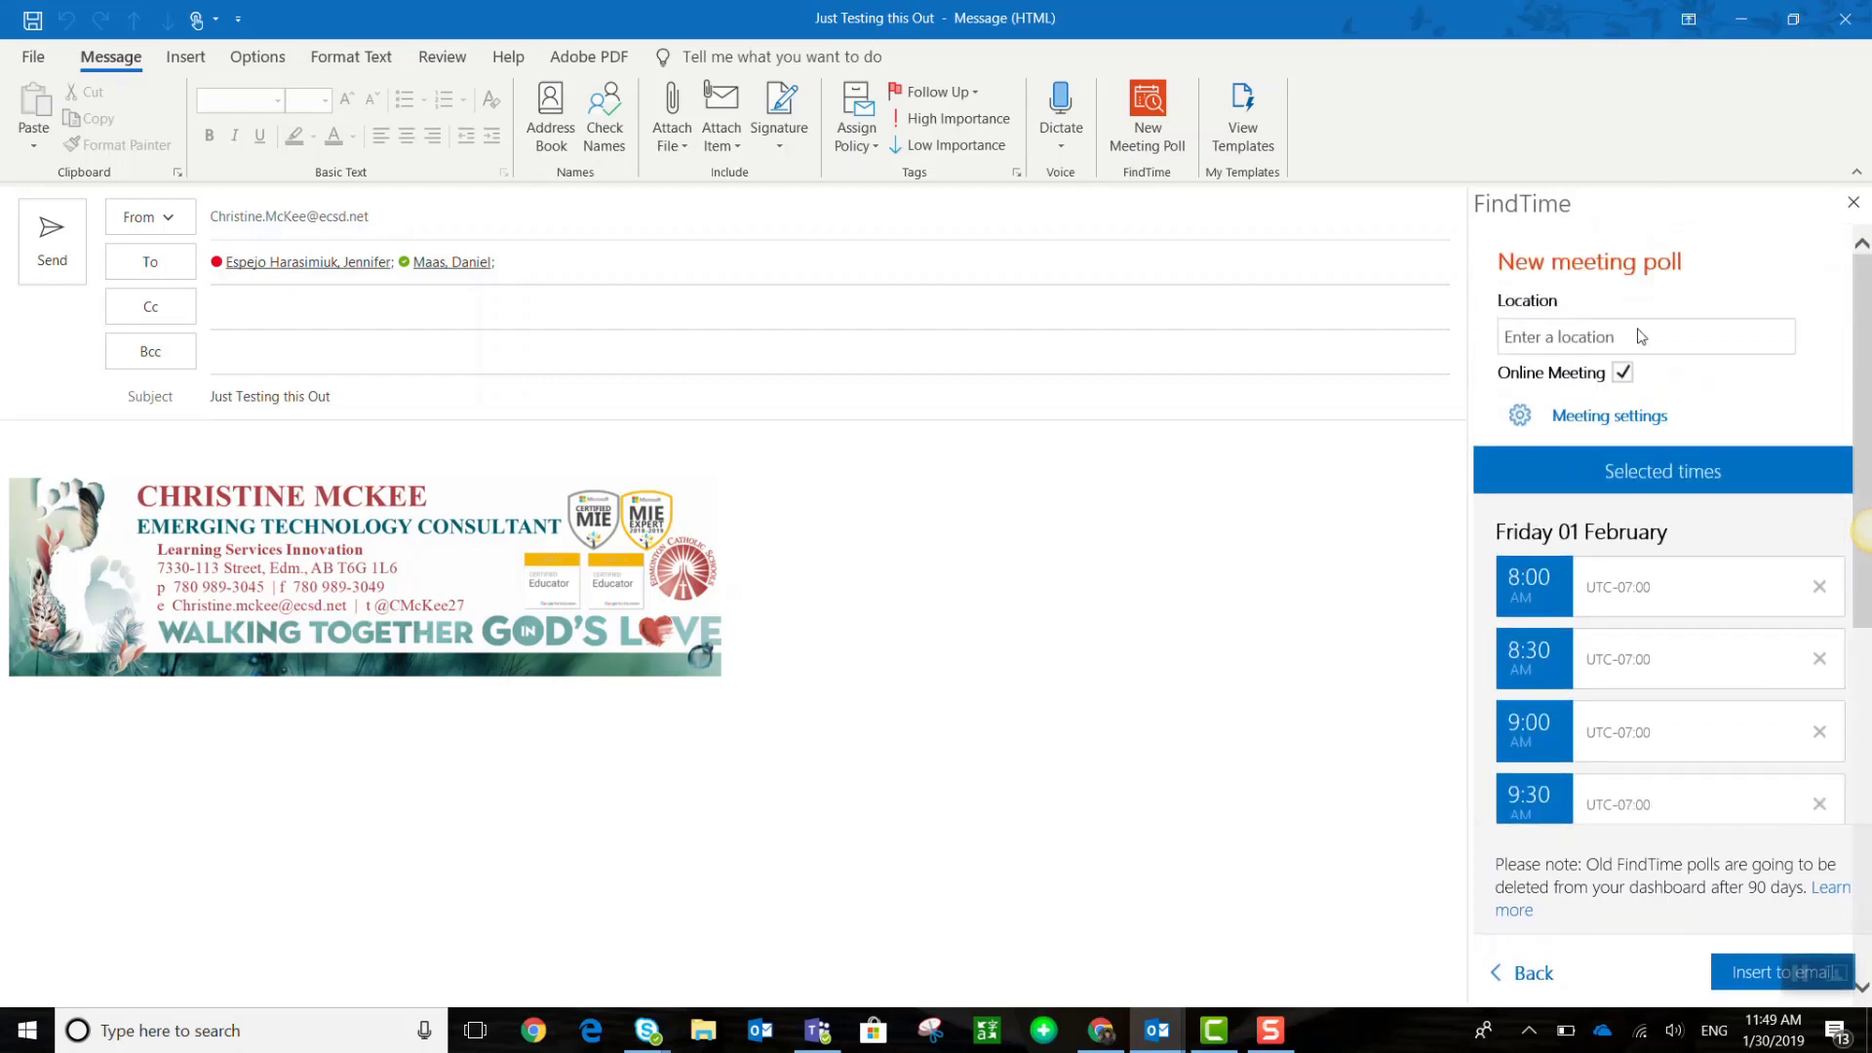
click(1644, 335)
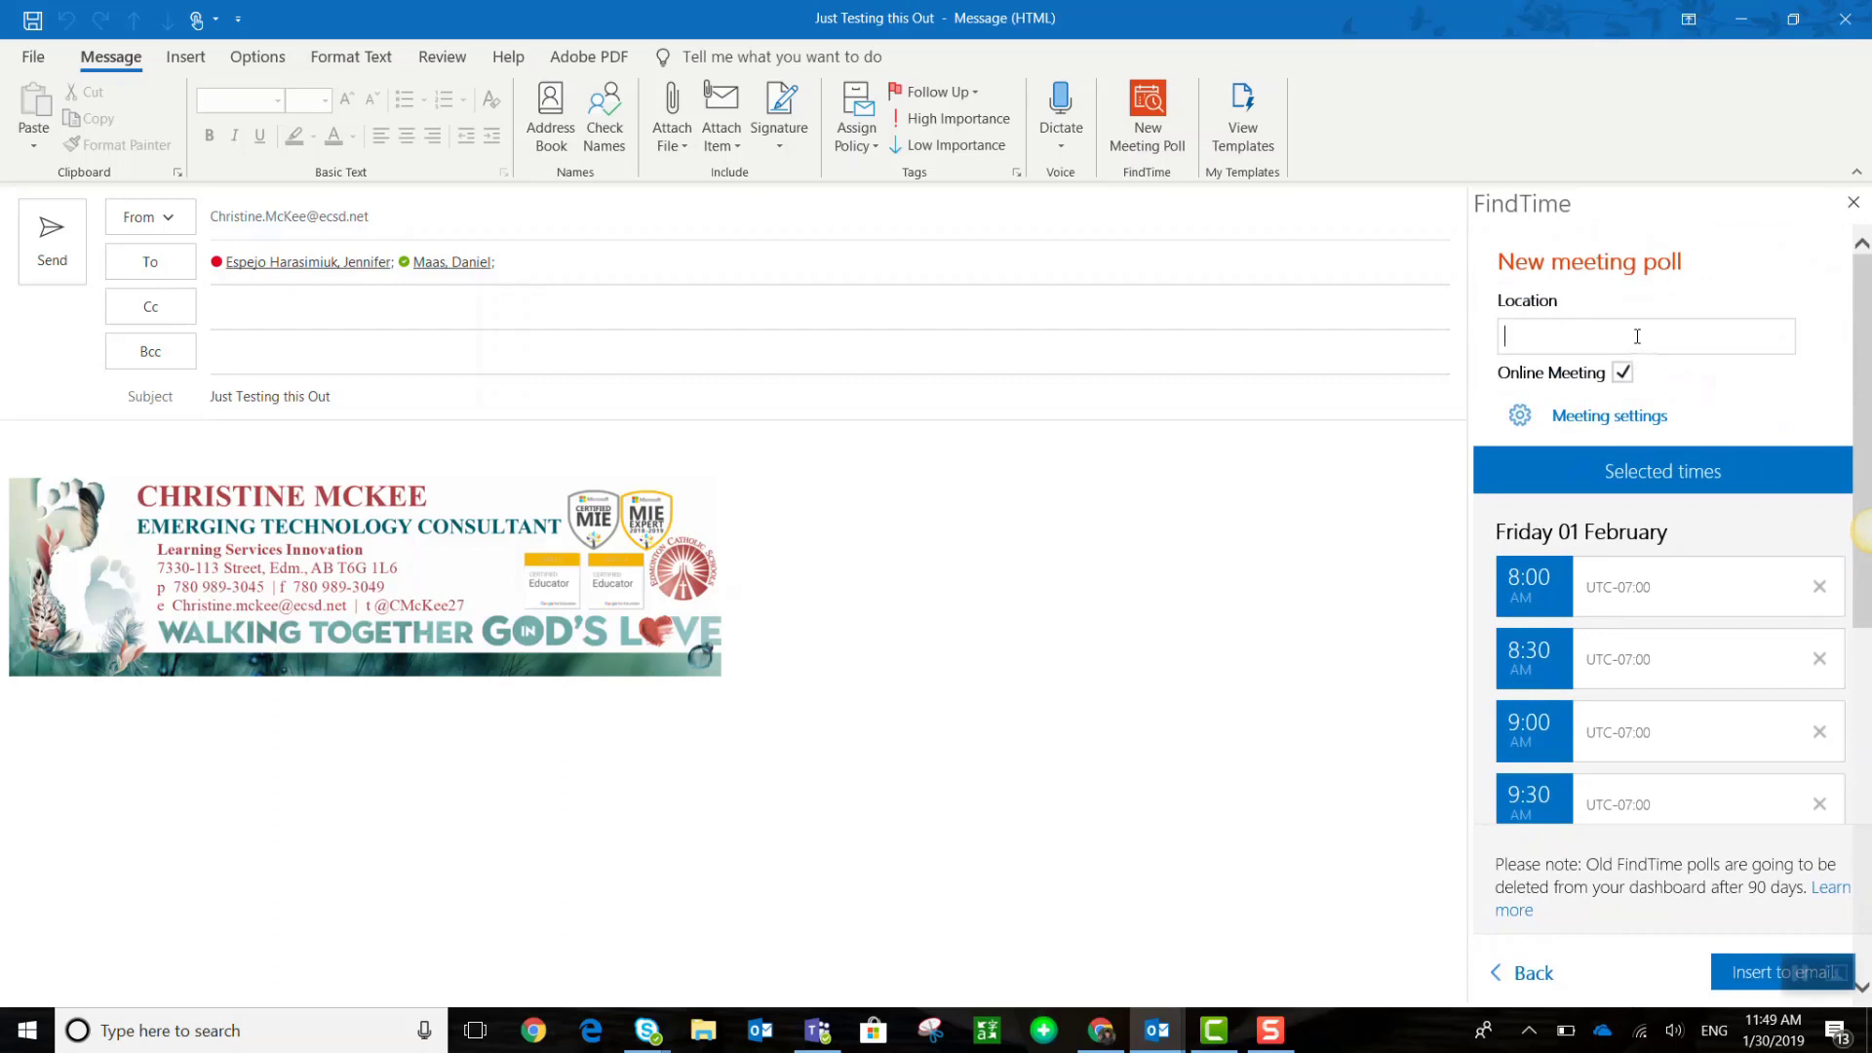
text(St. Peter Center)
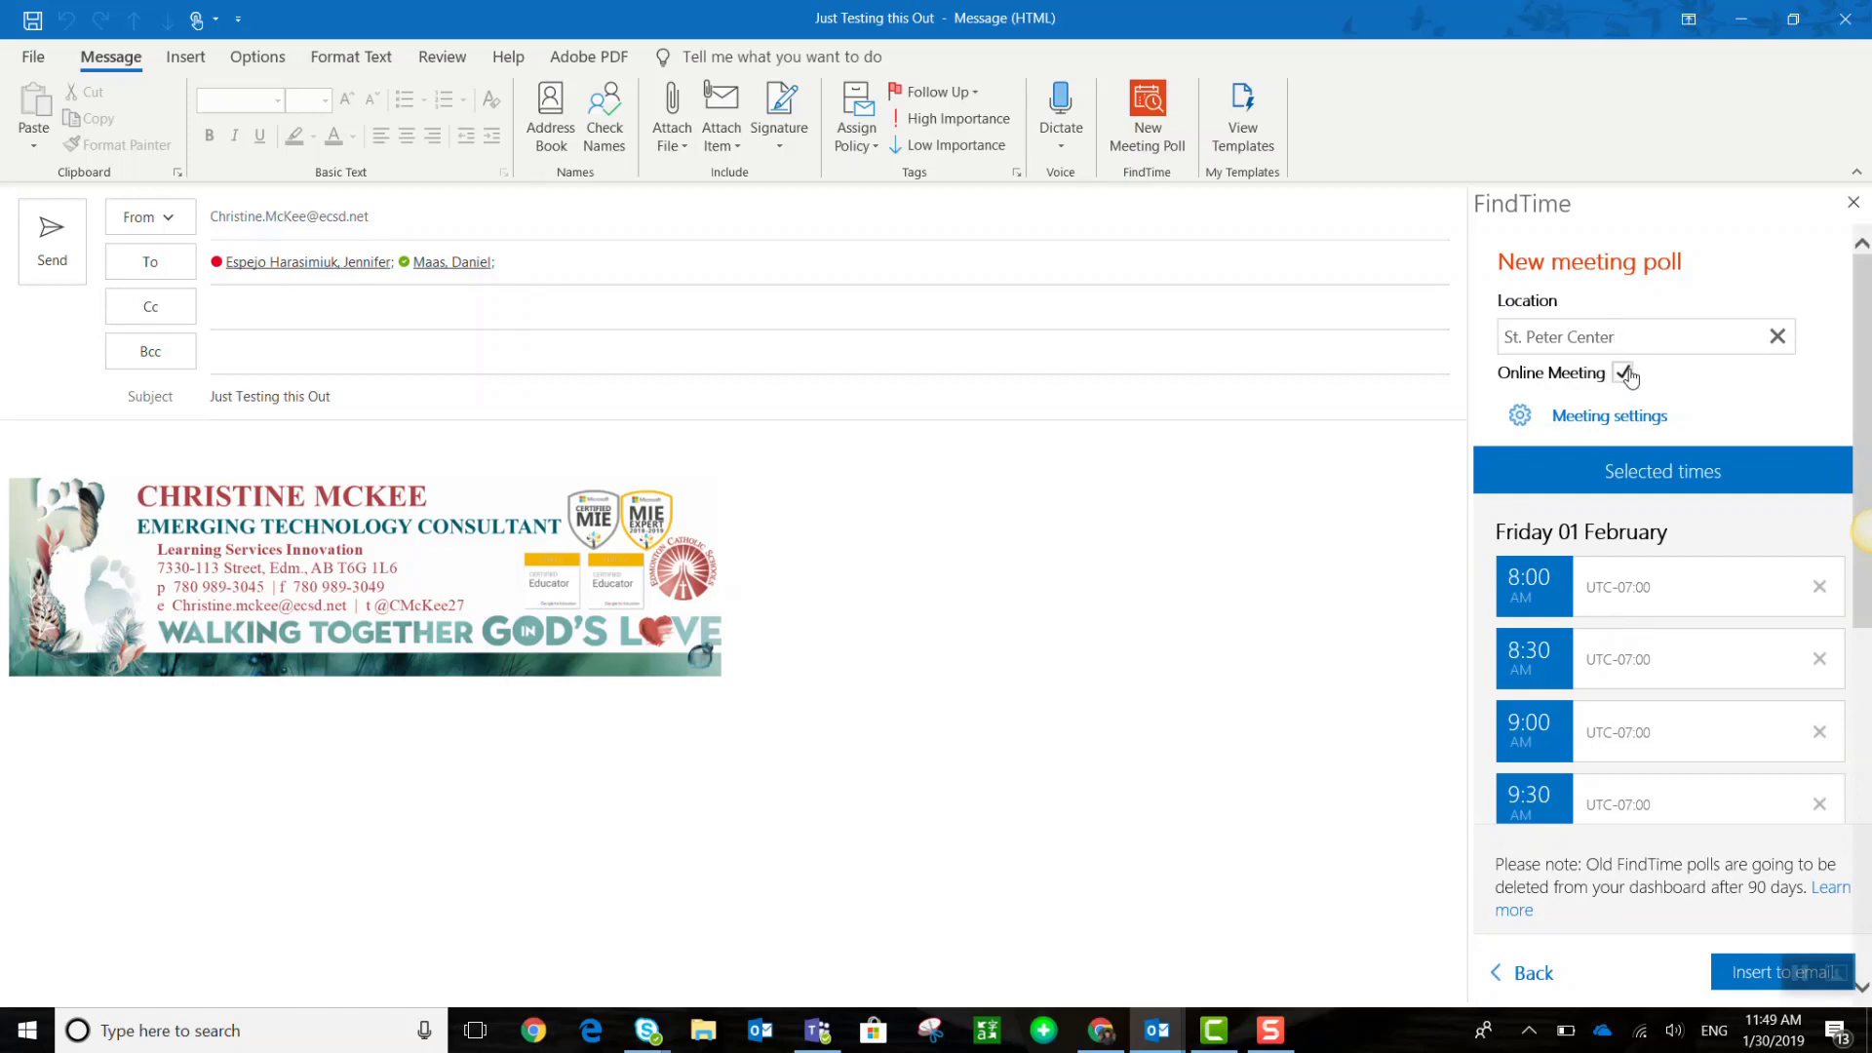
click(1620, 372)
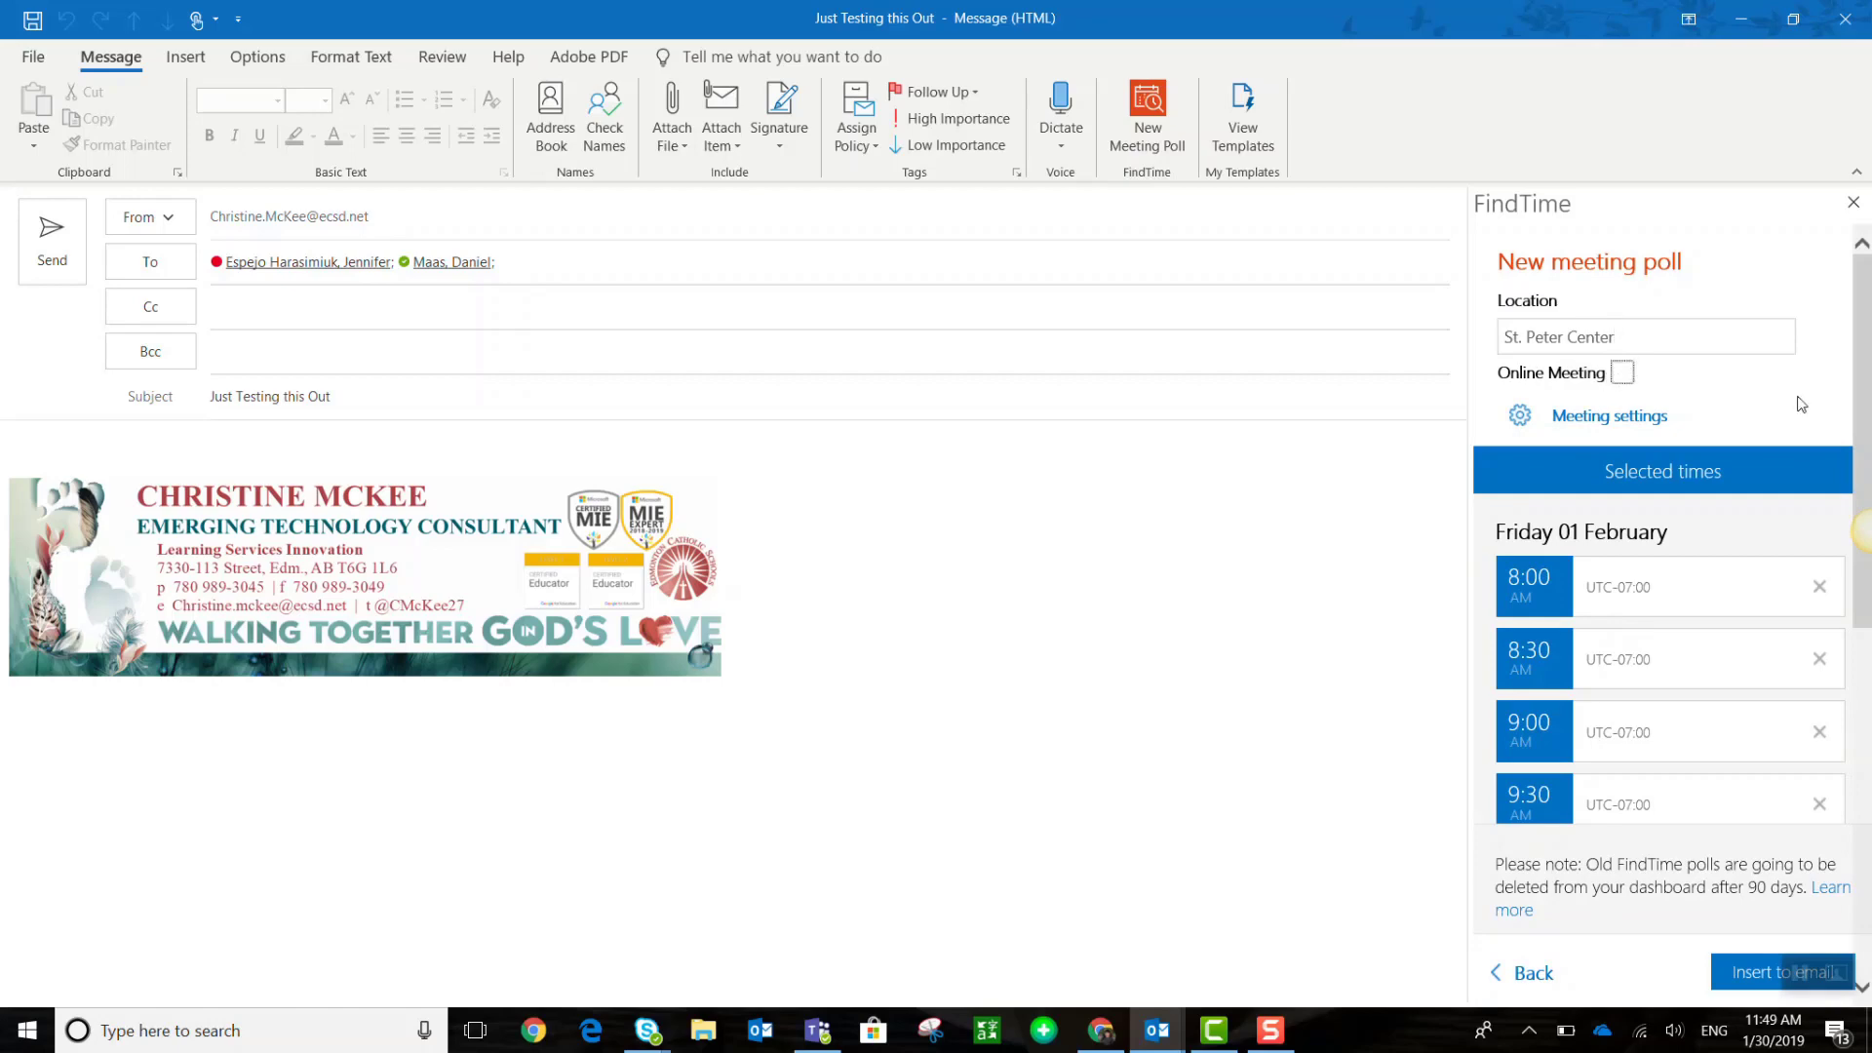
scroll(down, 3)
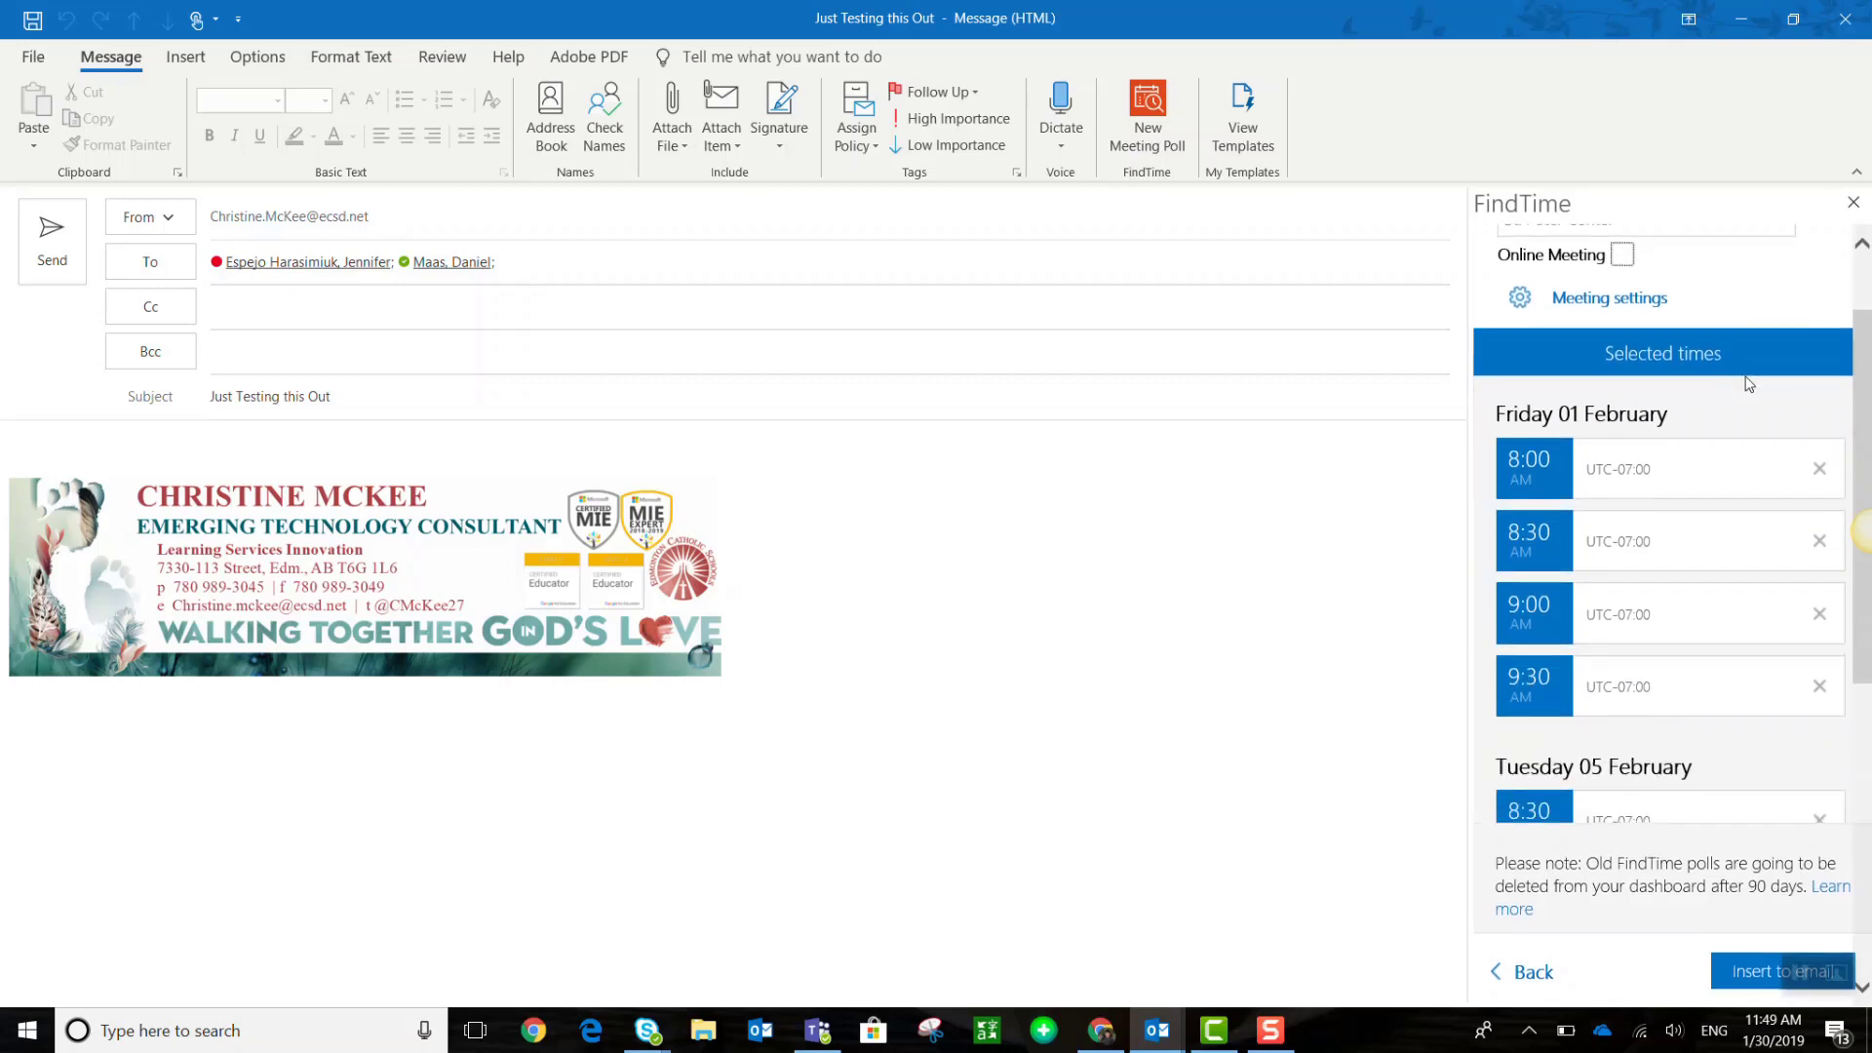
scroll(down, 3)
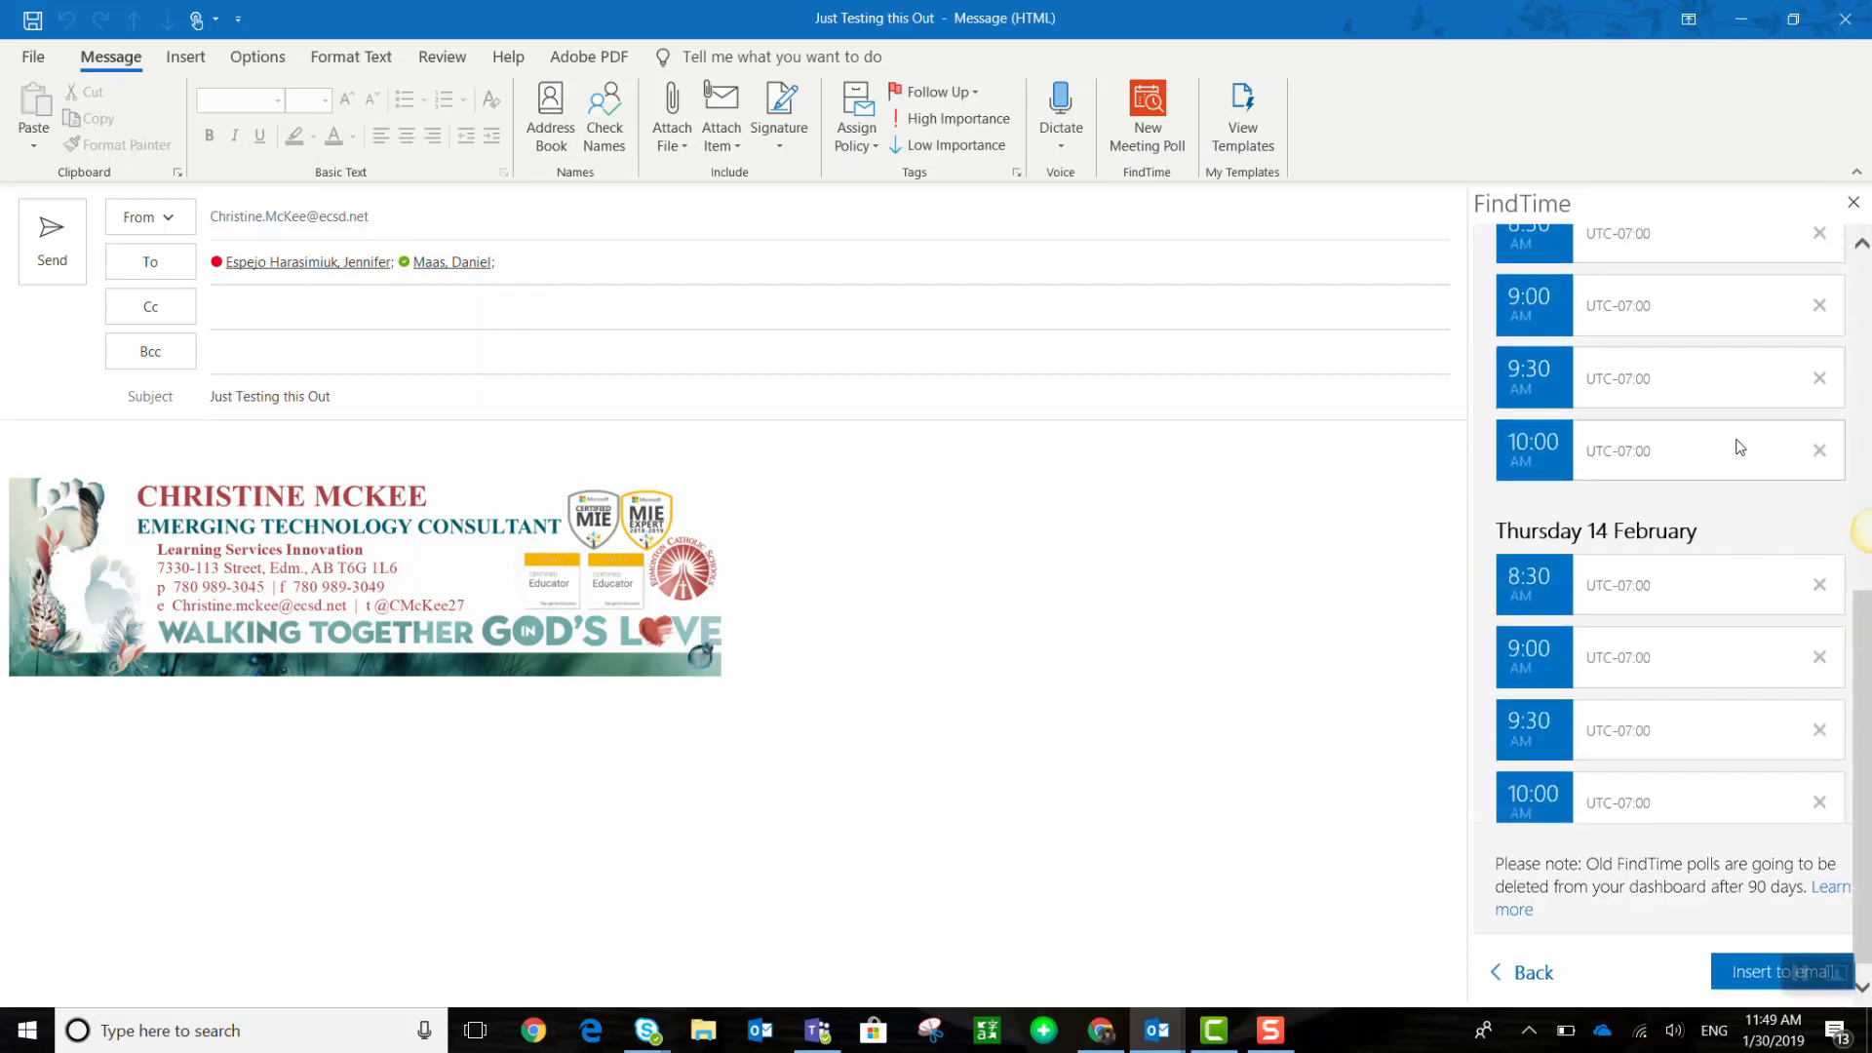
scroll(down, 3)
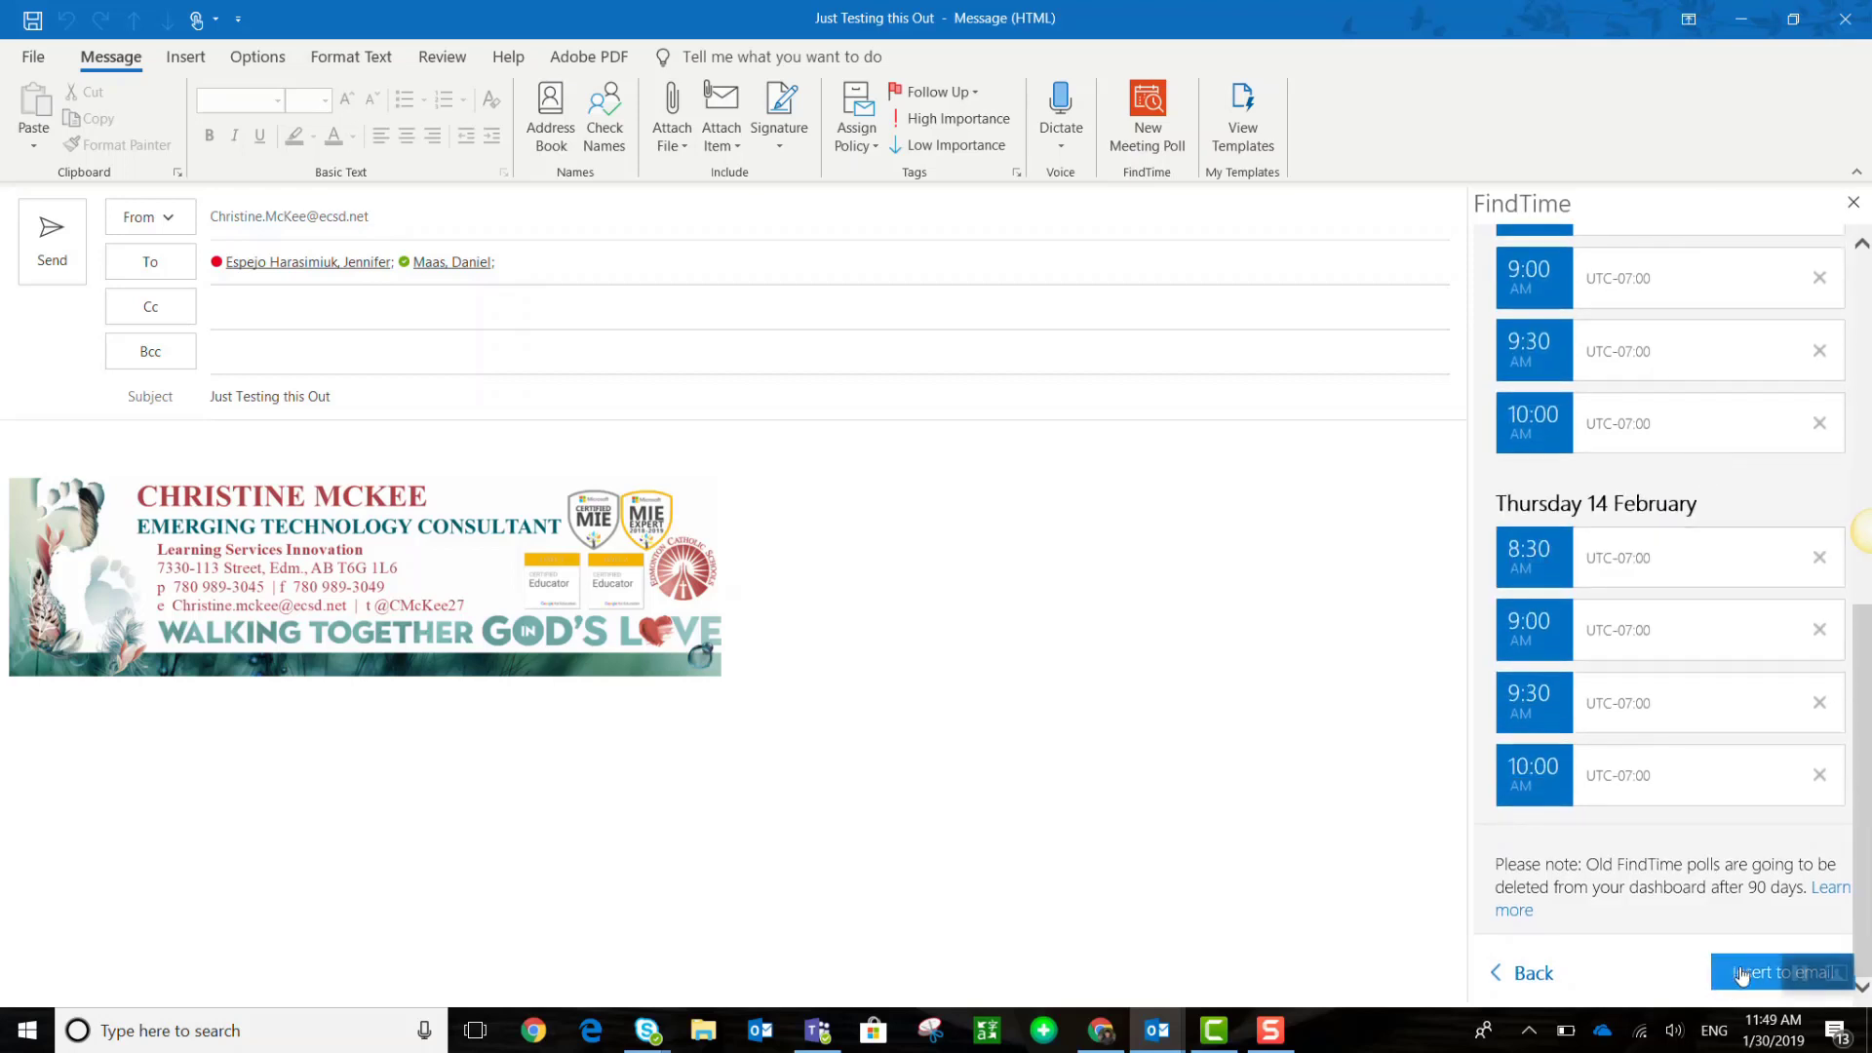
Insert the FindTime poll into the email body: 1 hour, St. Peter Center, 12 options
click(1783, 971)
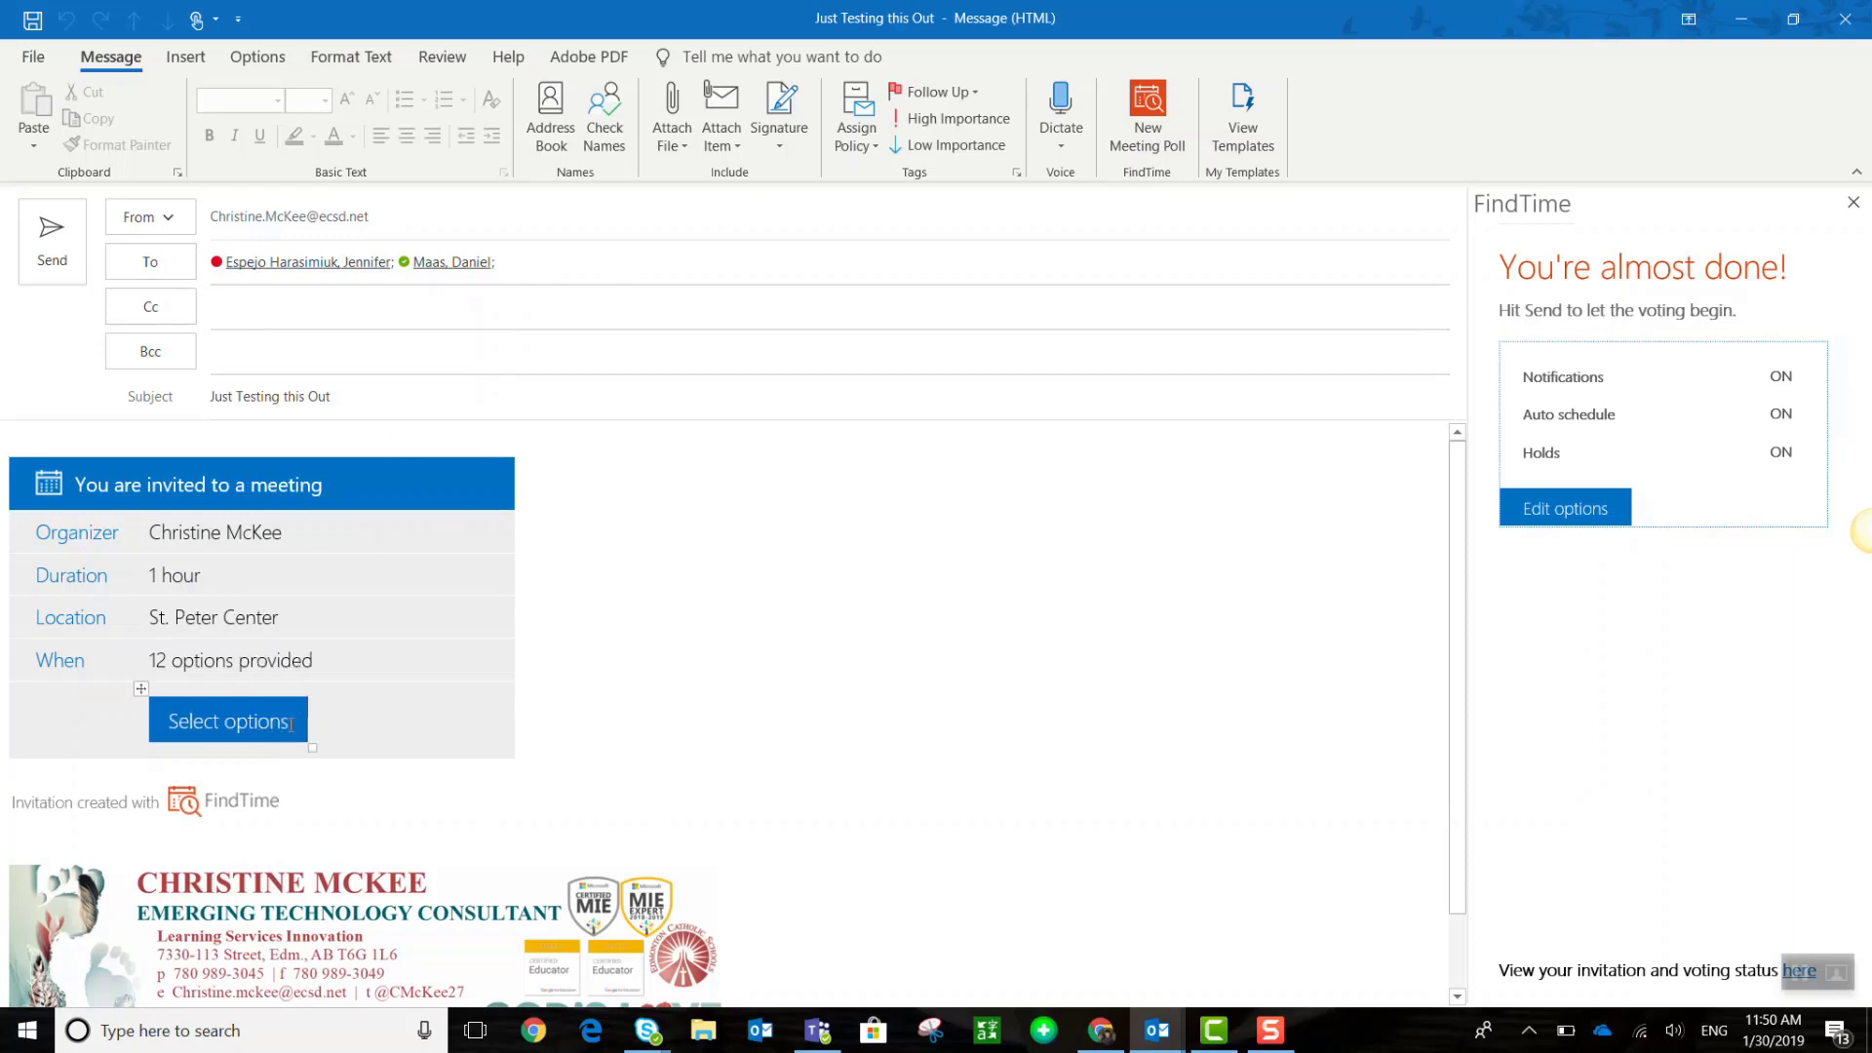
mouse_move(228, 721)
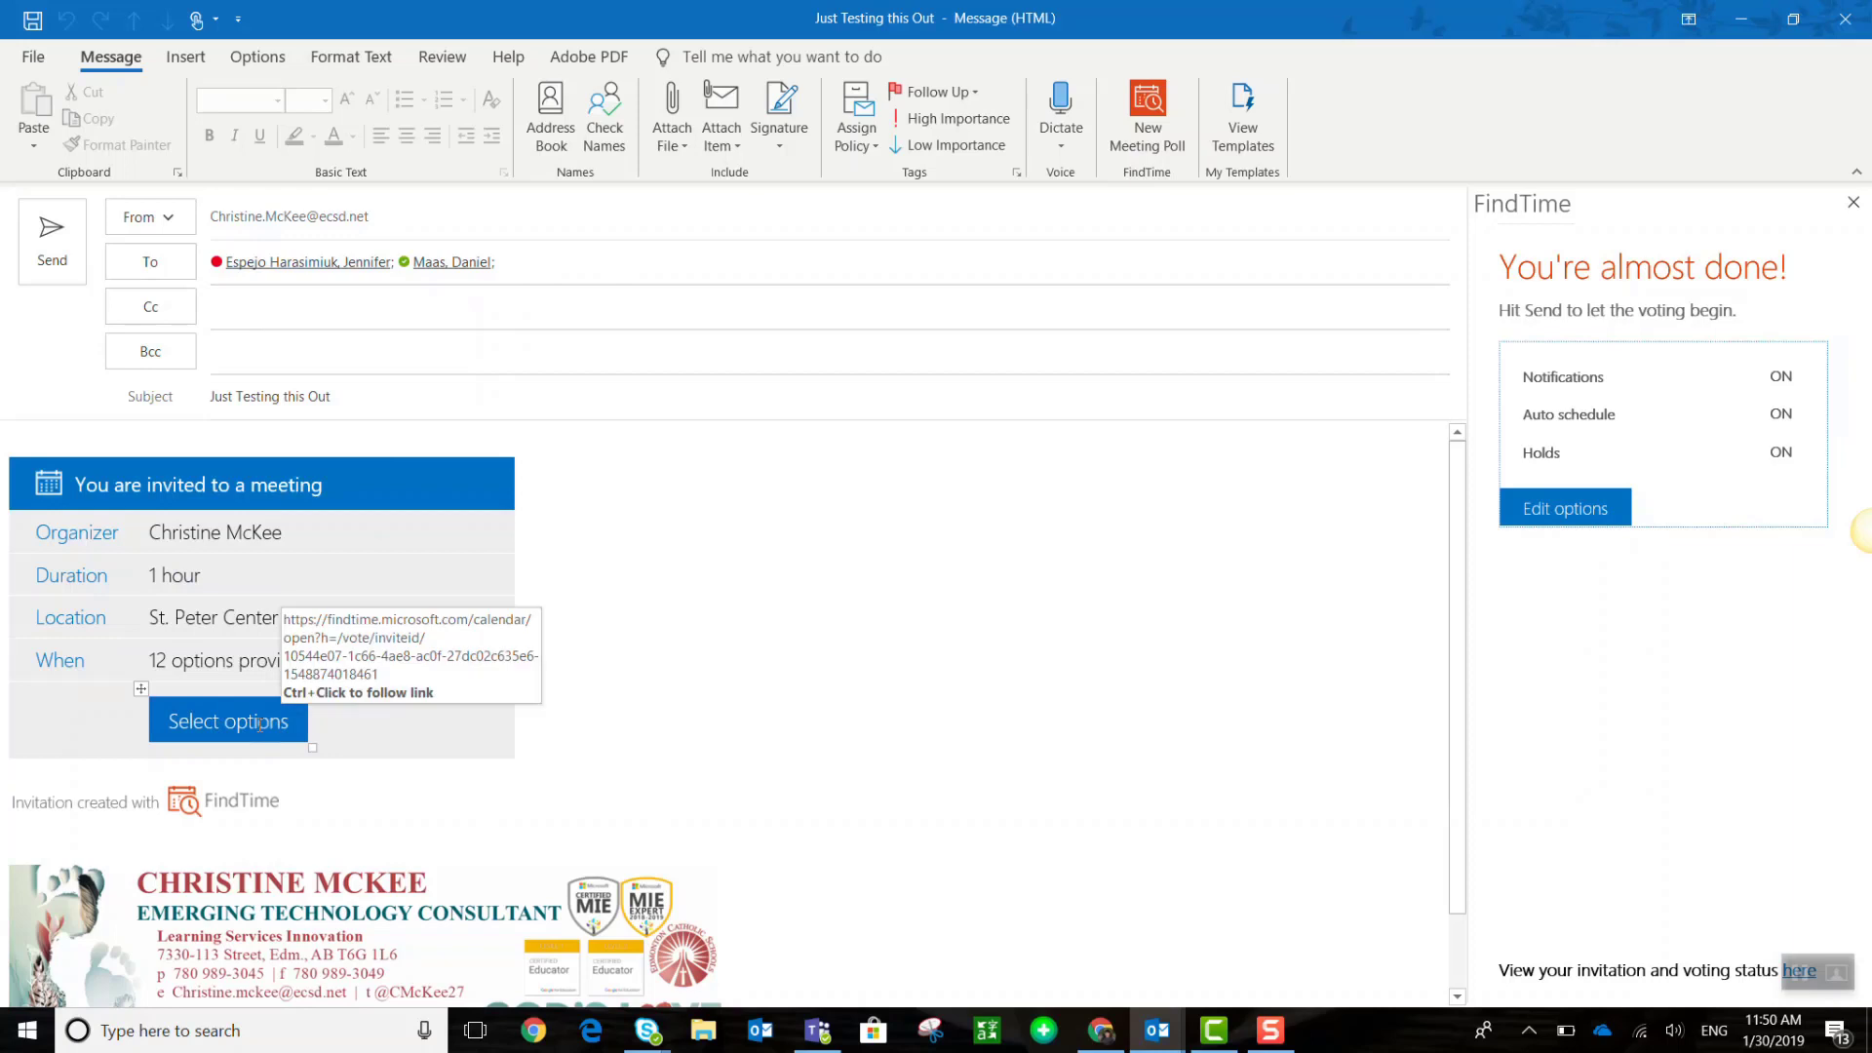